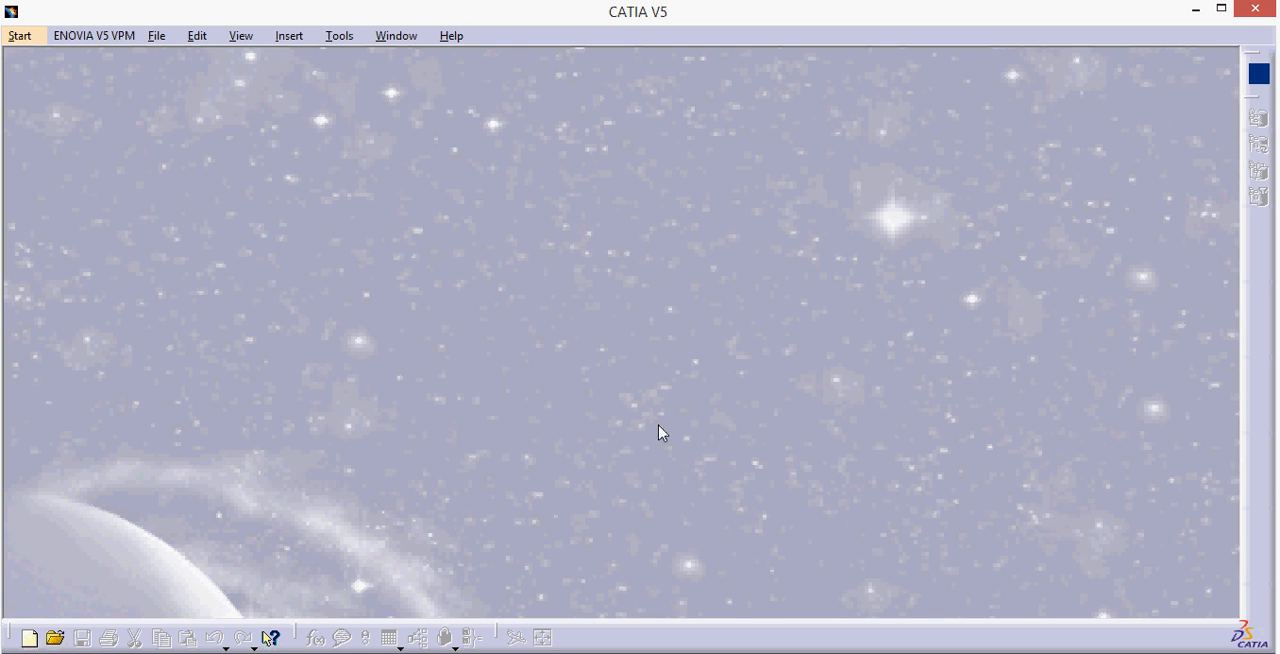
# Start a new empty Product1 document in the Assembly Design workbench
pyautogui.click(20, 35)
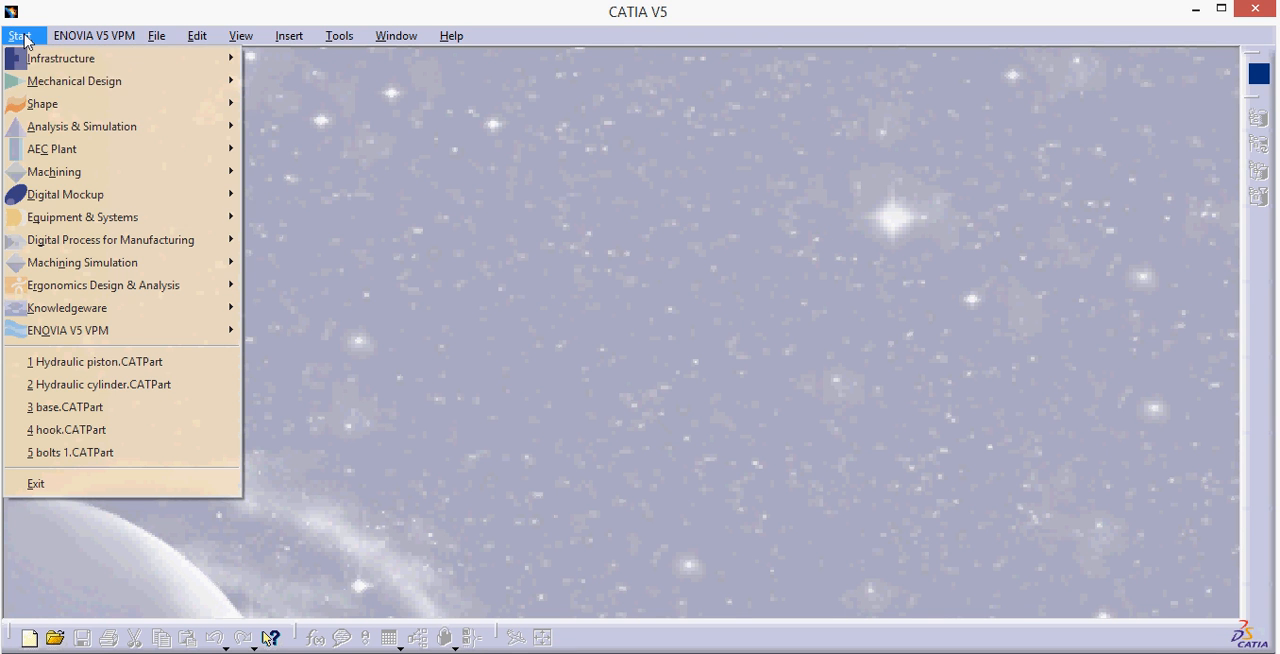
pyautogui.moveTo(74, 81)
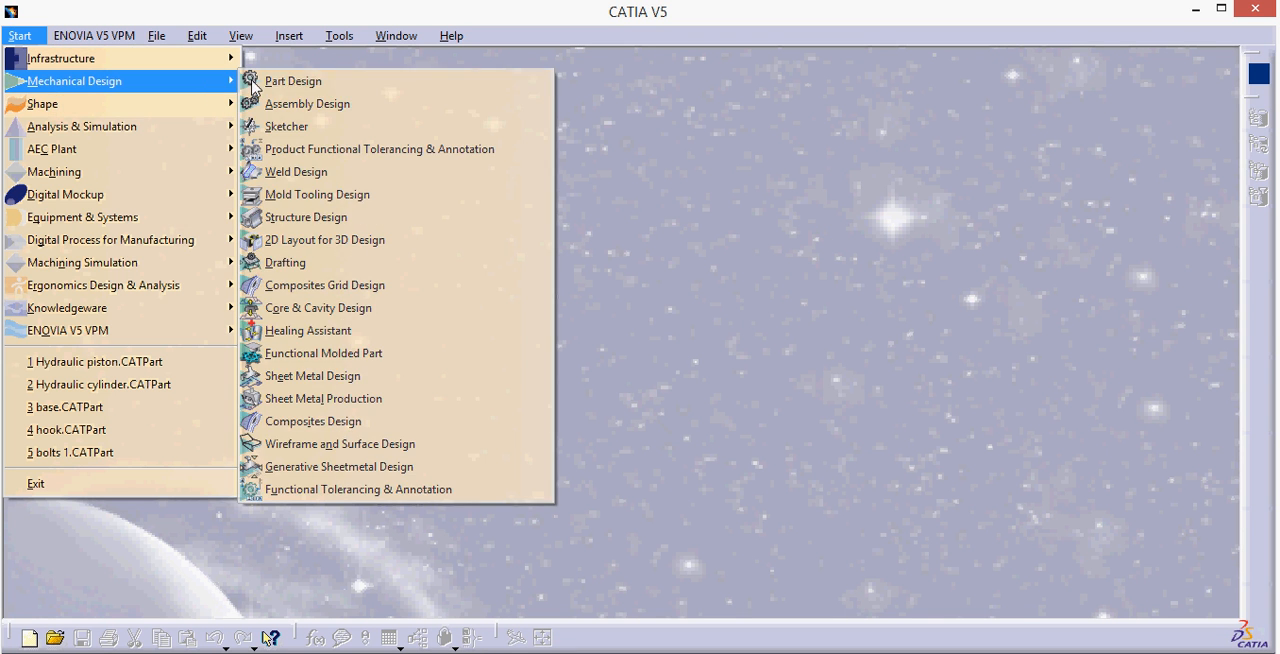
pyautogui.click(308, 103)
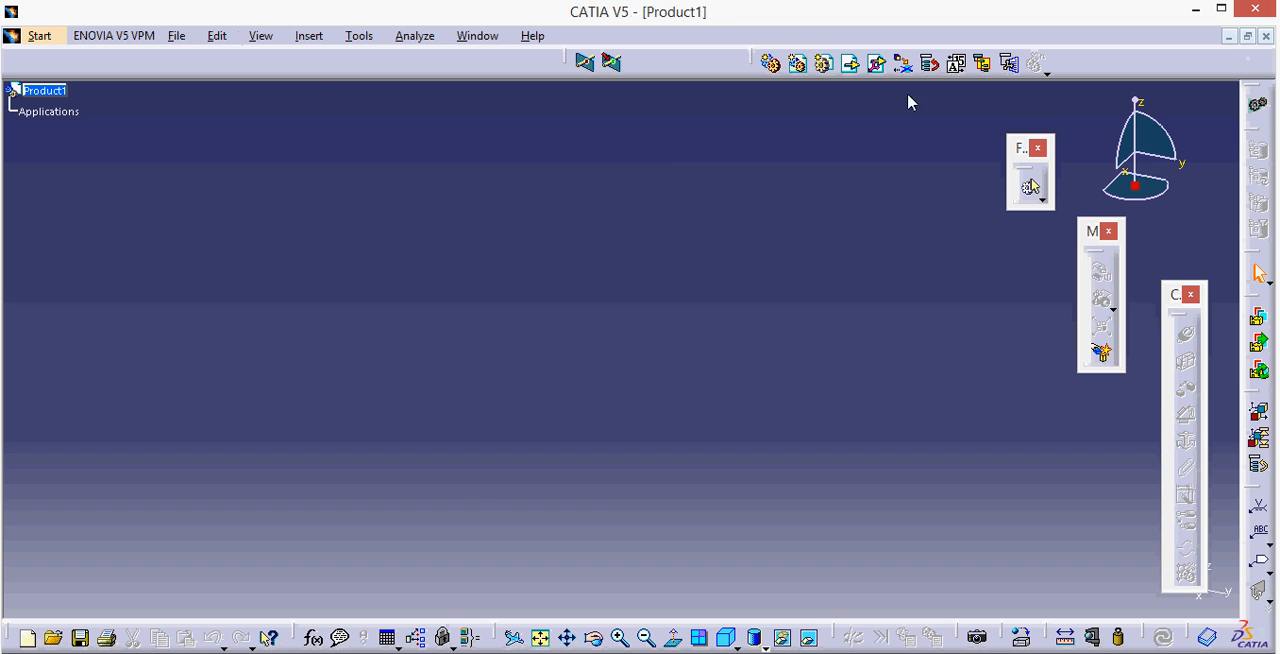
# Insert the Product1 cylinder assembly as Product1.1, renaming its conflicting part number
pyautogui.click(44, 90)
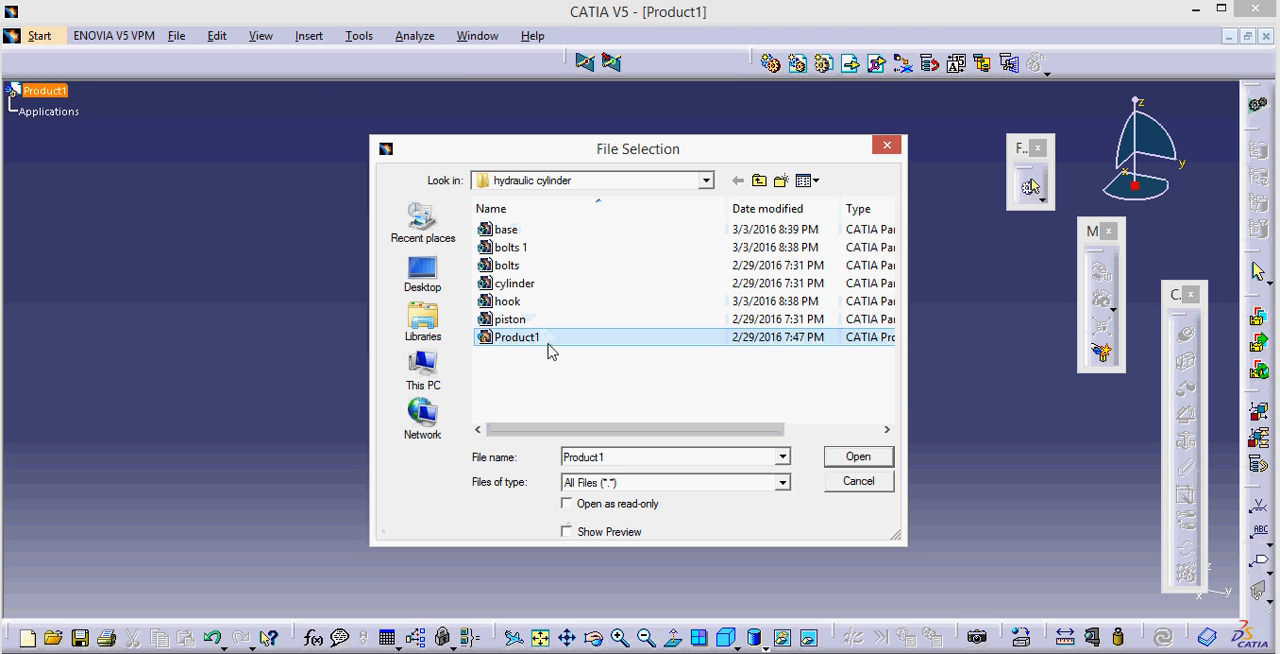
pyautogui.click(857, 456)
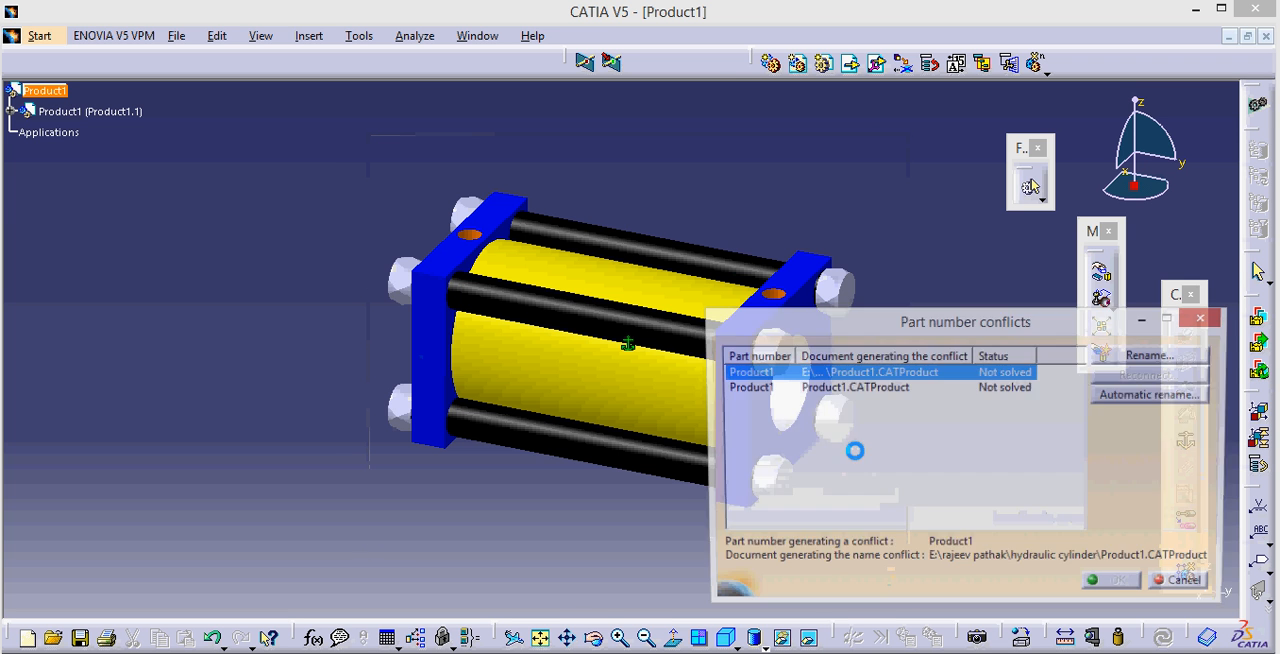
pyautogui.click(1152, 394)
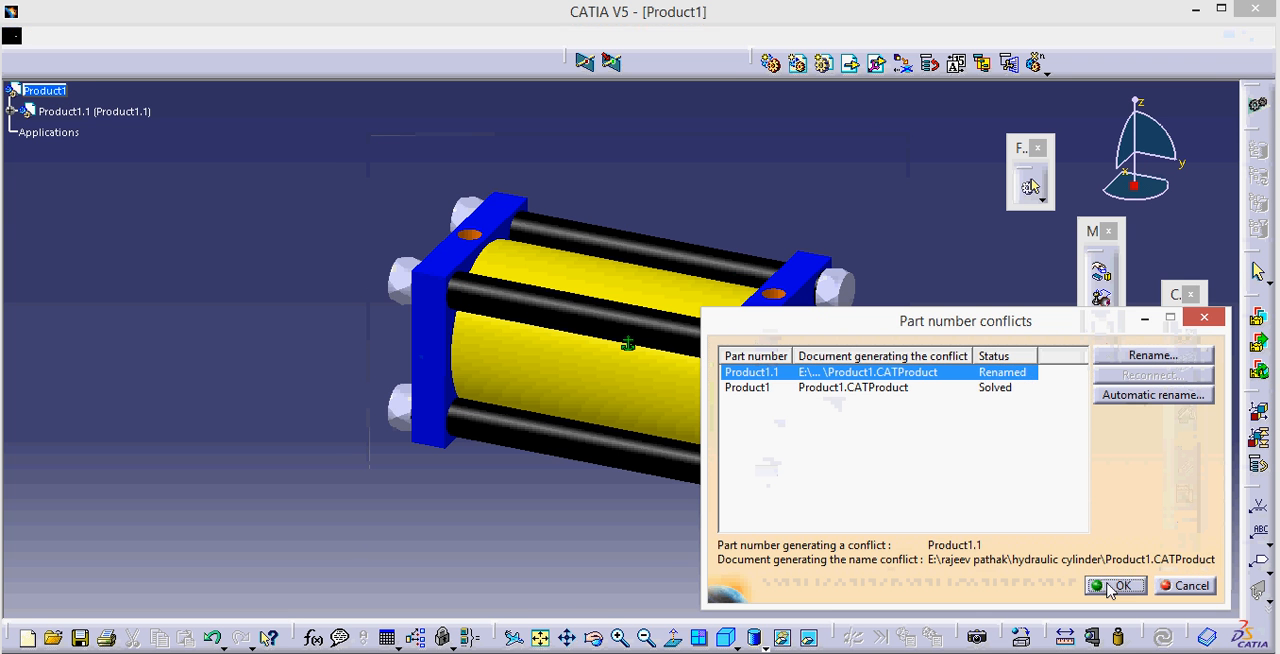
pyautogui.click(1116, 585)
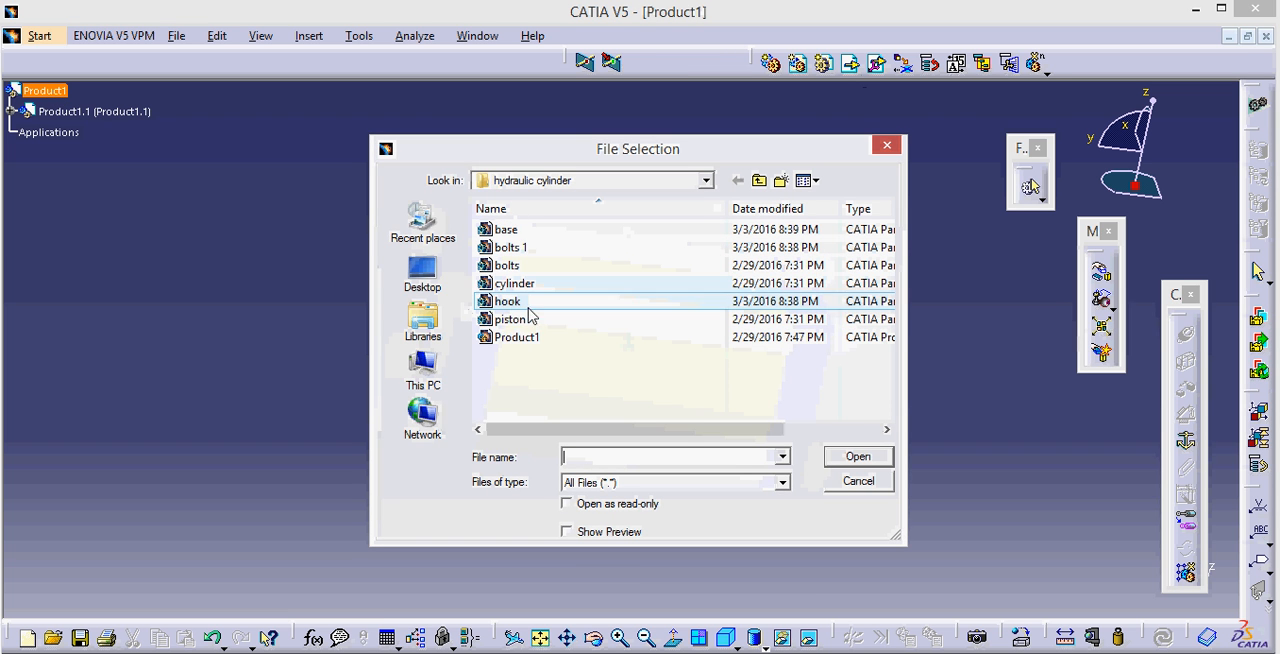
# Insert the piston part and slide it along its axis clear of the cylinder
pyautogui.click(509, 319)
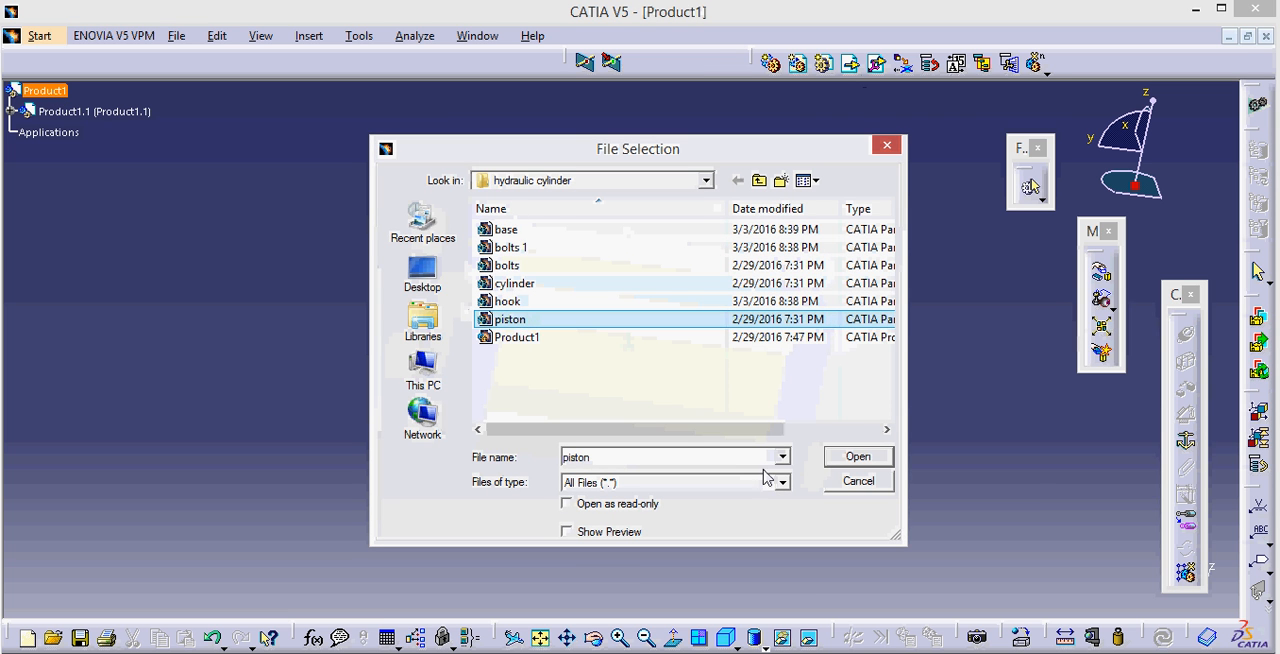
pyautogui.click(856, 456)
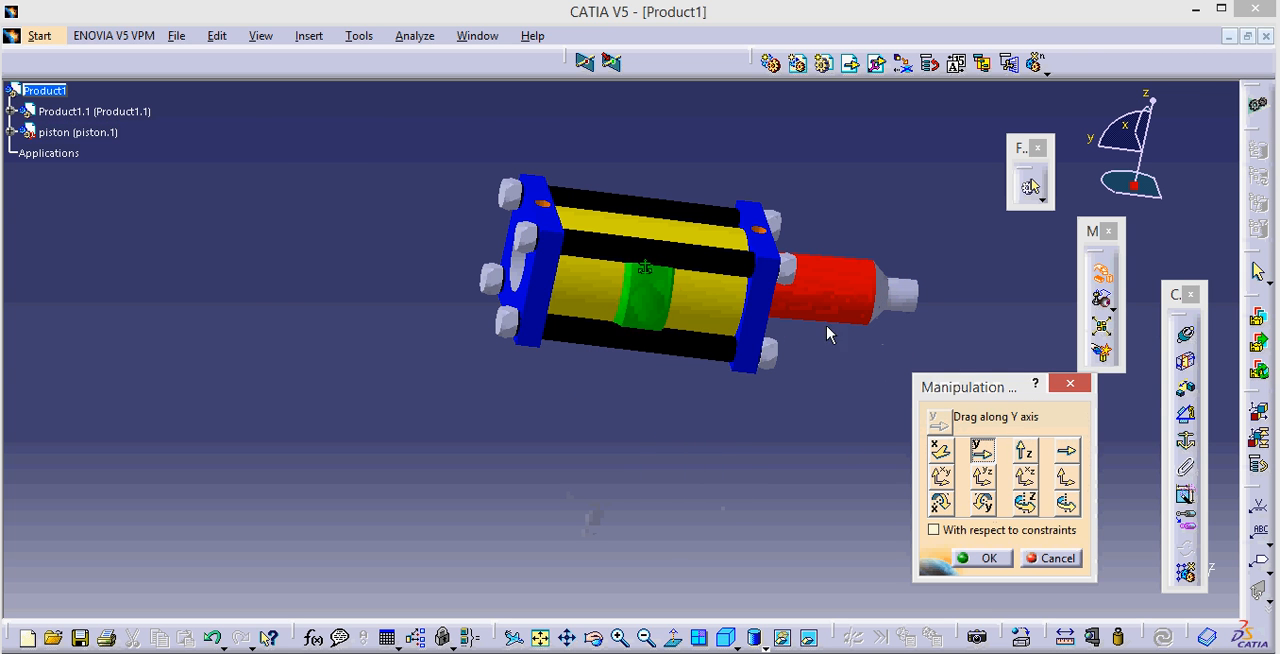
pyautogui.click(989, 558)
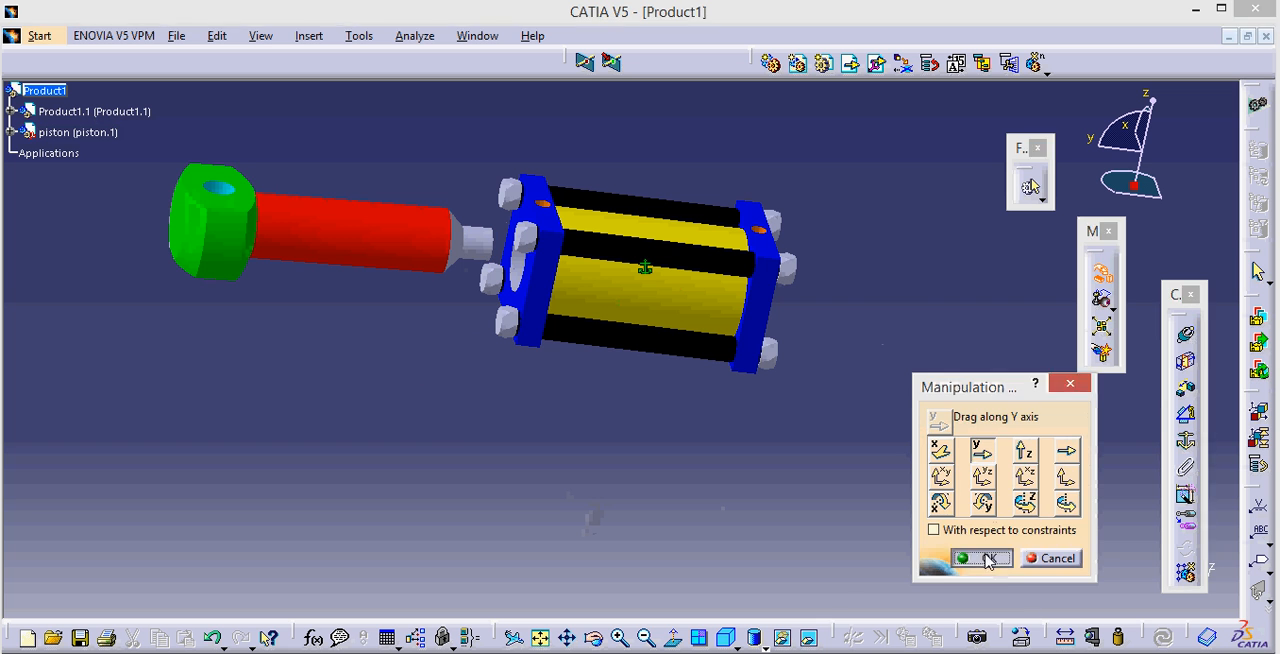
pyautogui.click(983, 558)
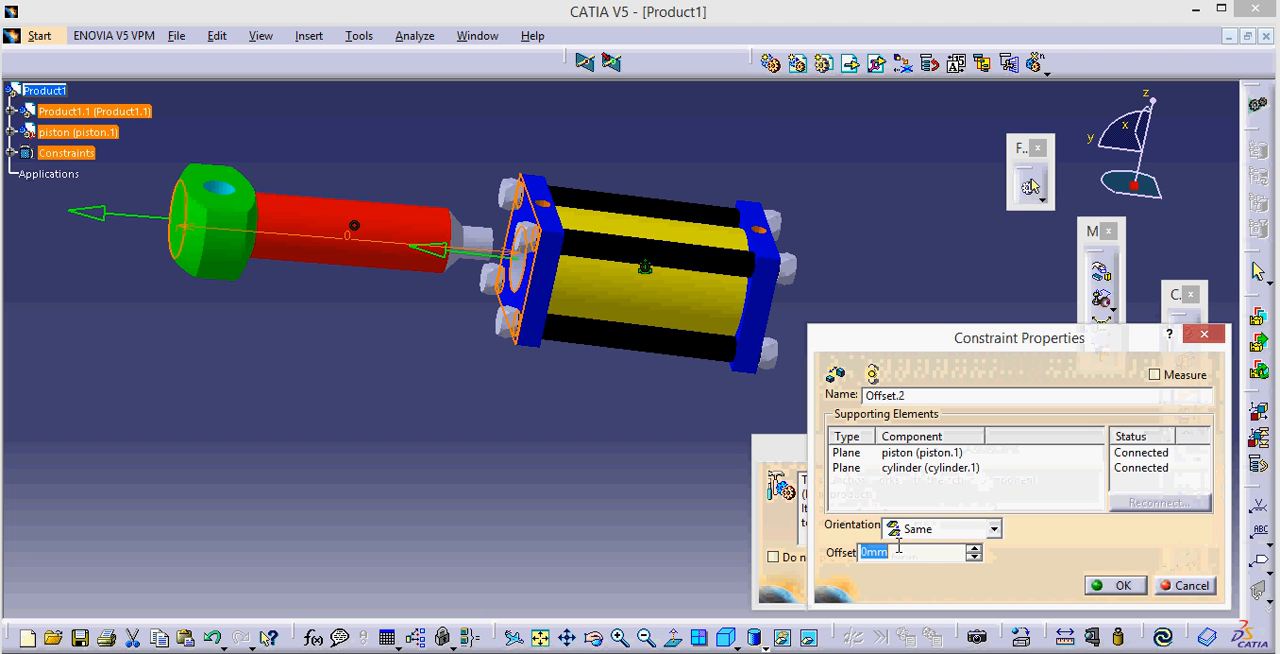
# Apply a −60 mm offset between piston and cylinder planes, then orbit the view
pyautogui.write('-60')
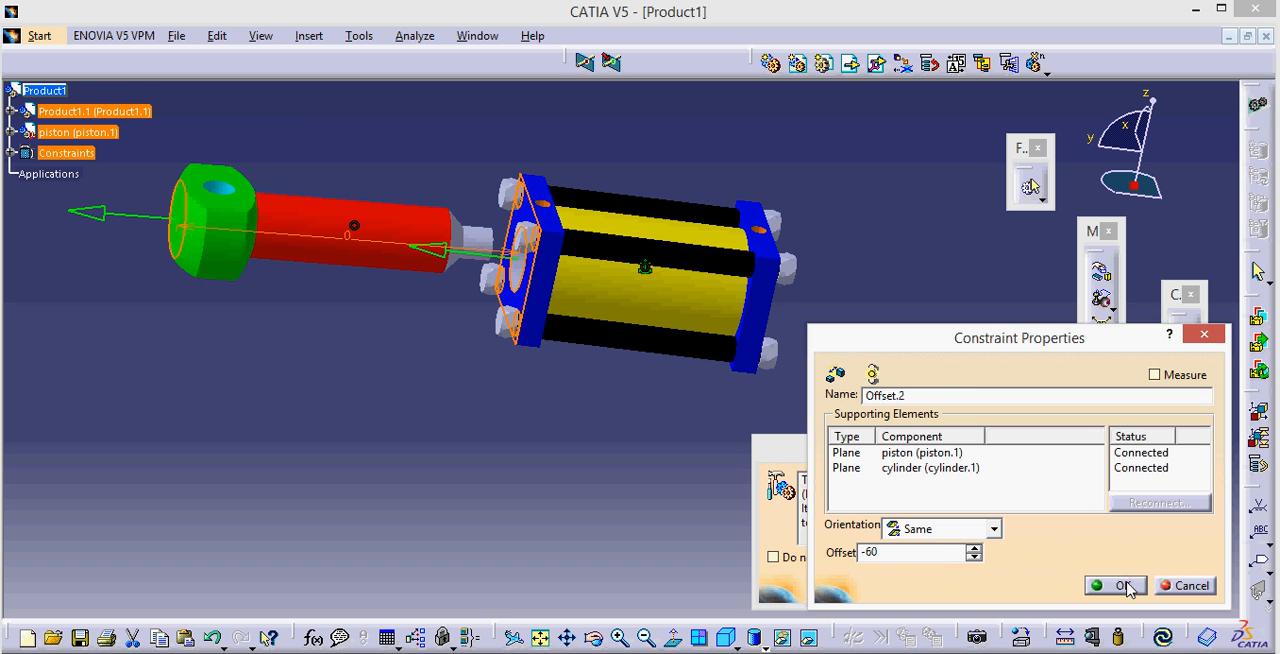
pyautogui.click(1110, 585)
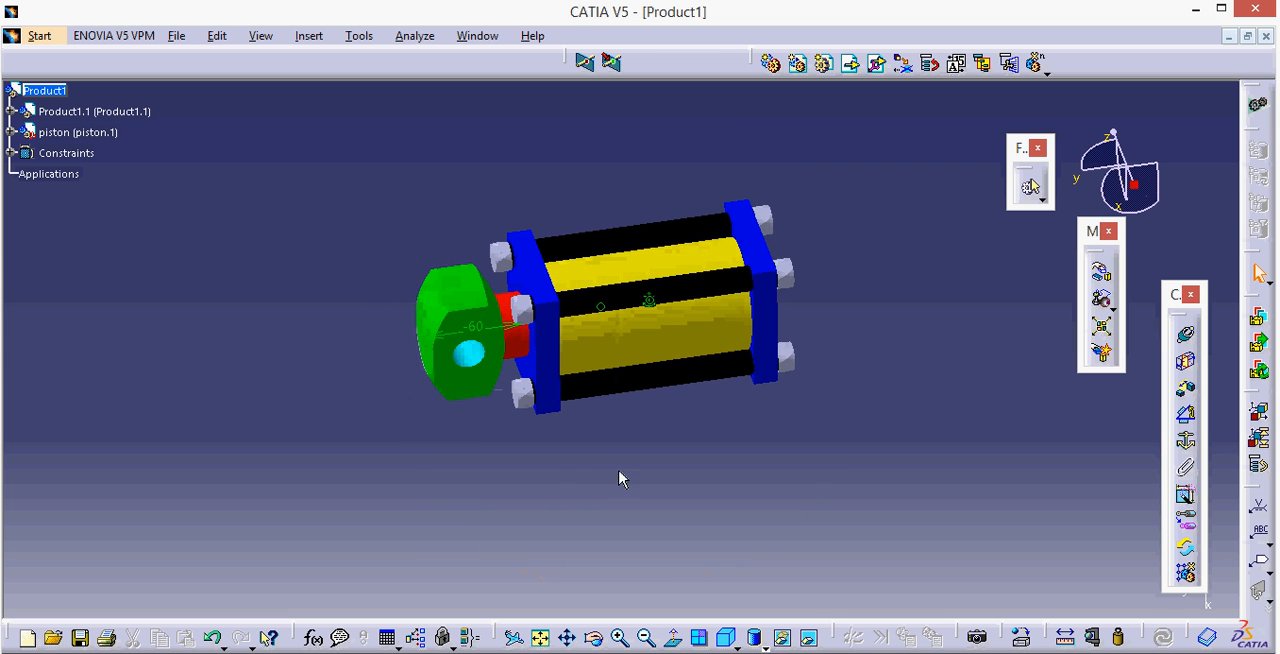
pyautogui.moveTo(620, 478); pyautogui.dragTo(503, 370)
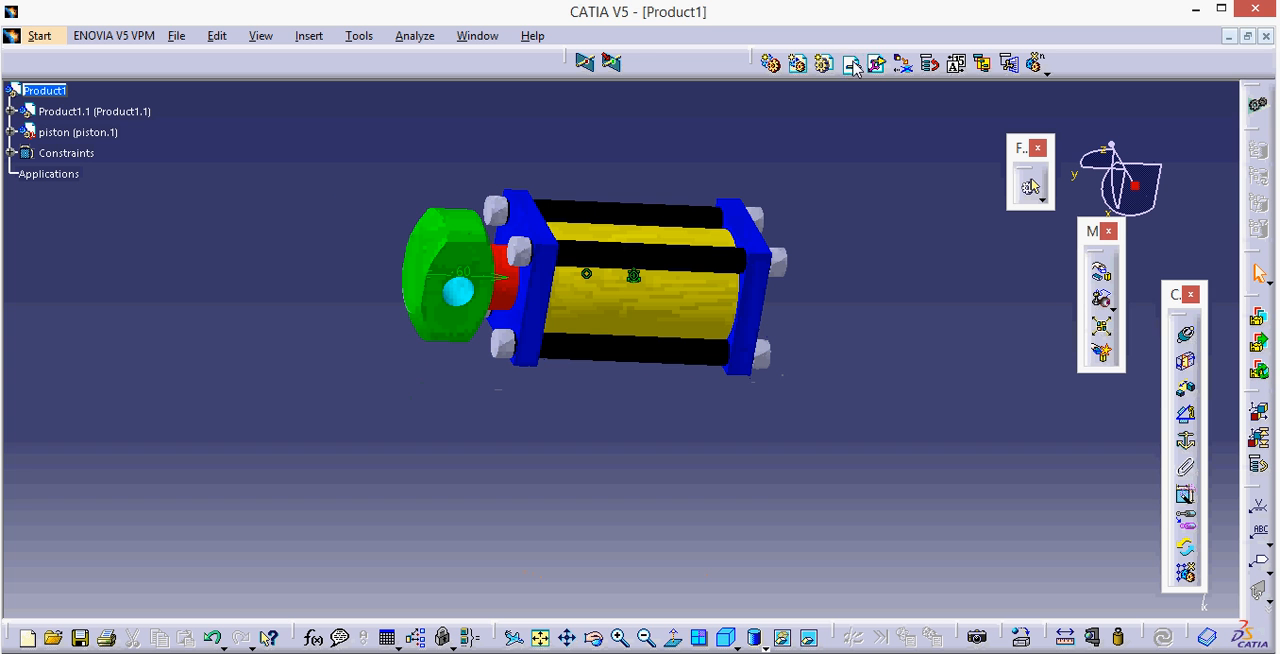
# Insert the hook part and move it along Y beside the piston's end
pyautogui.click(42, 90)
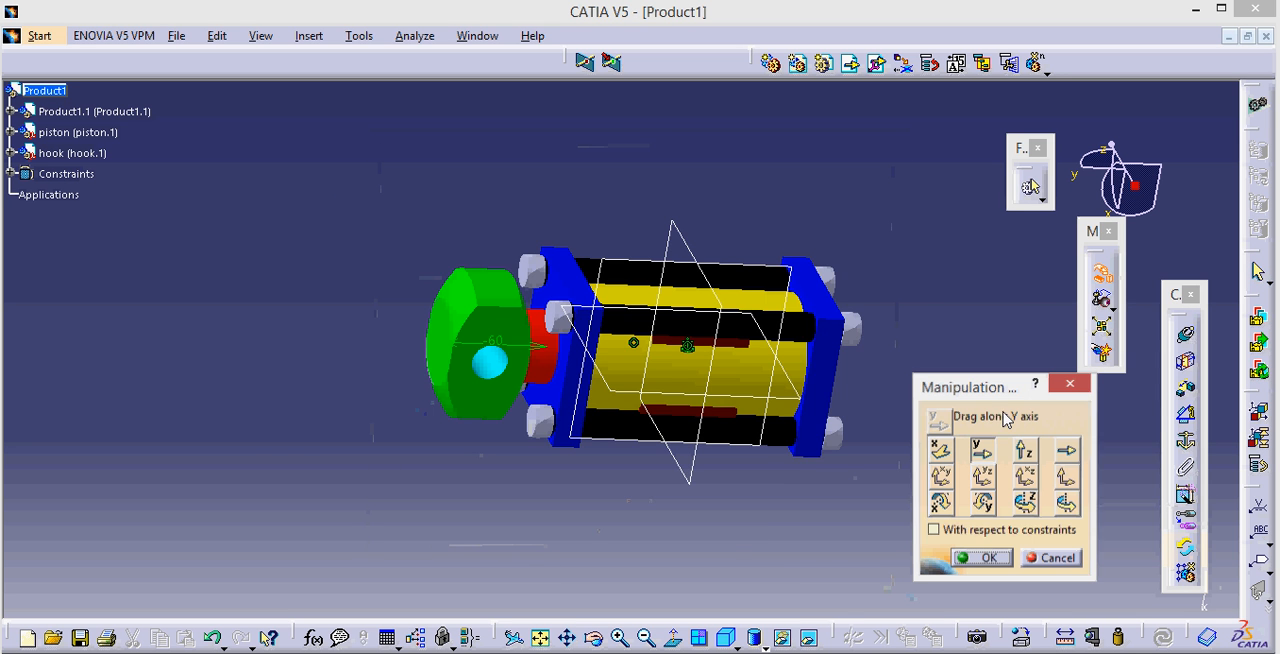
pyautogui.click(71, 152)
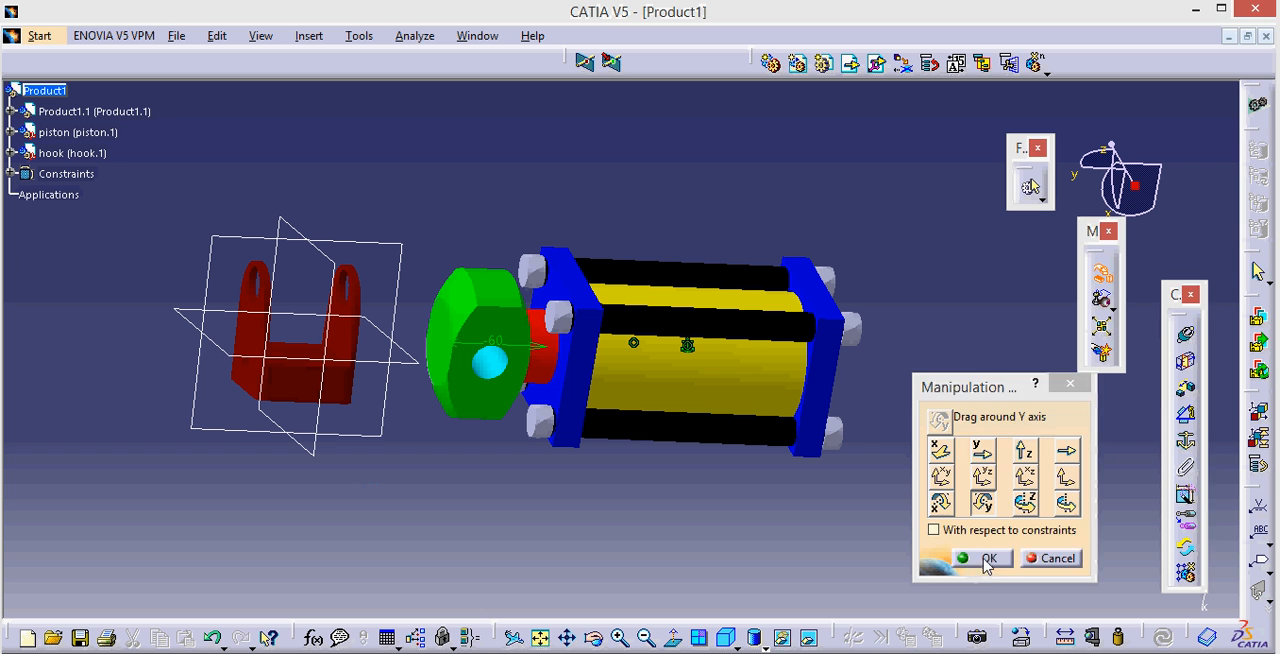
pyautogui.click(987, 558)
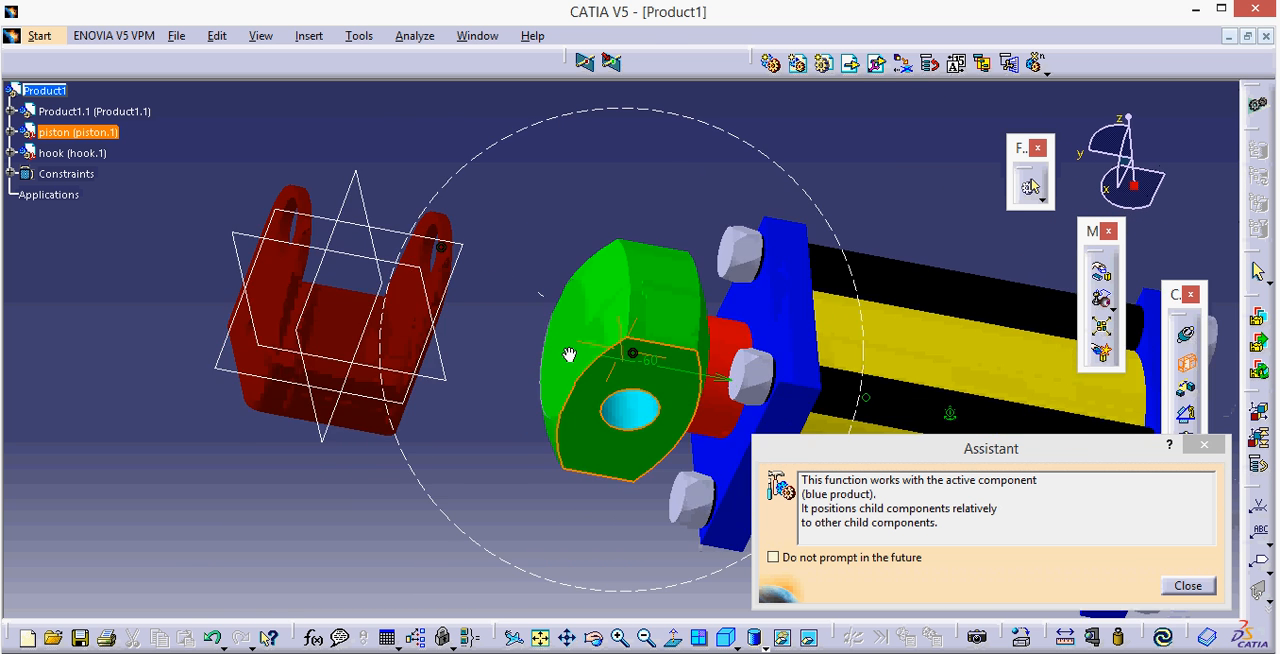
# Make the piston eye's hole coincident with the hook's pin hole
pyautogui.click(1186, 585)
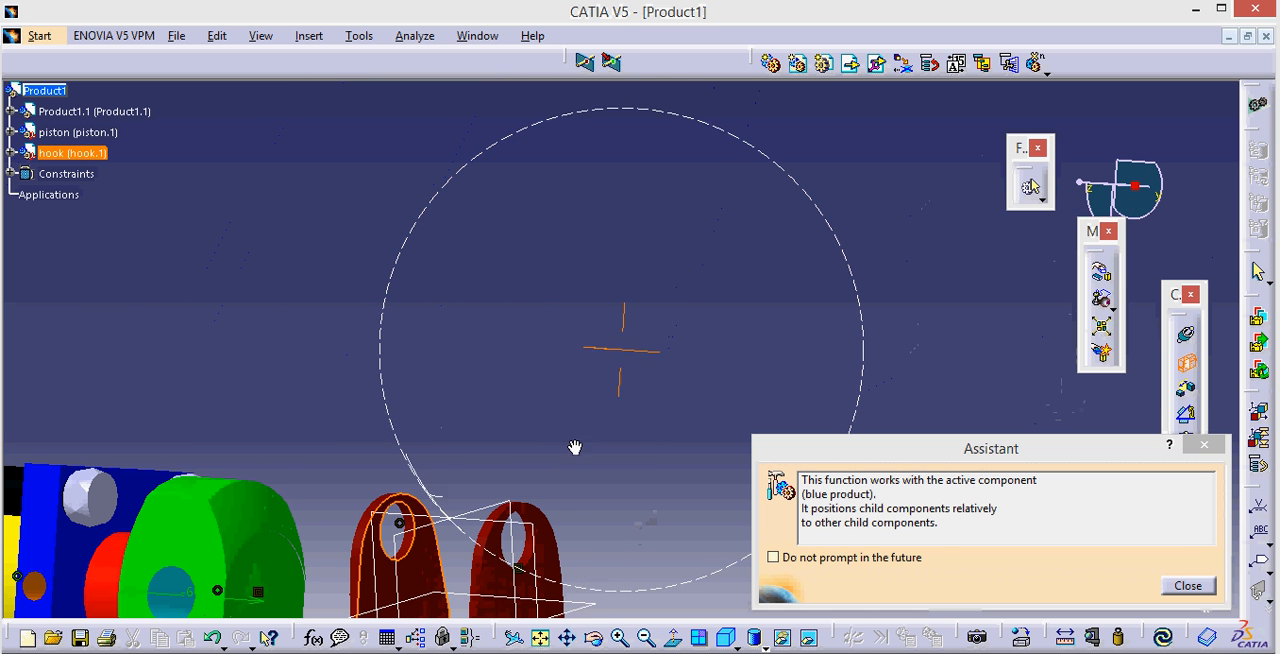
pyautogui.click(1187, 585)
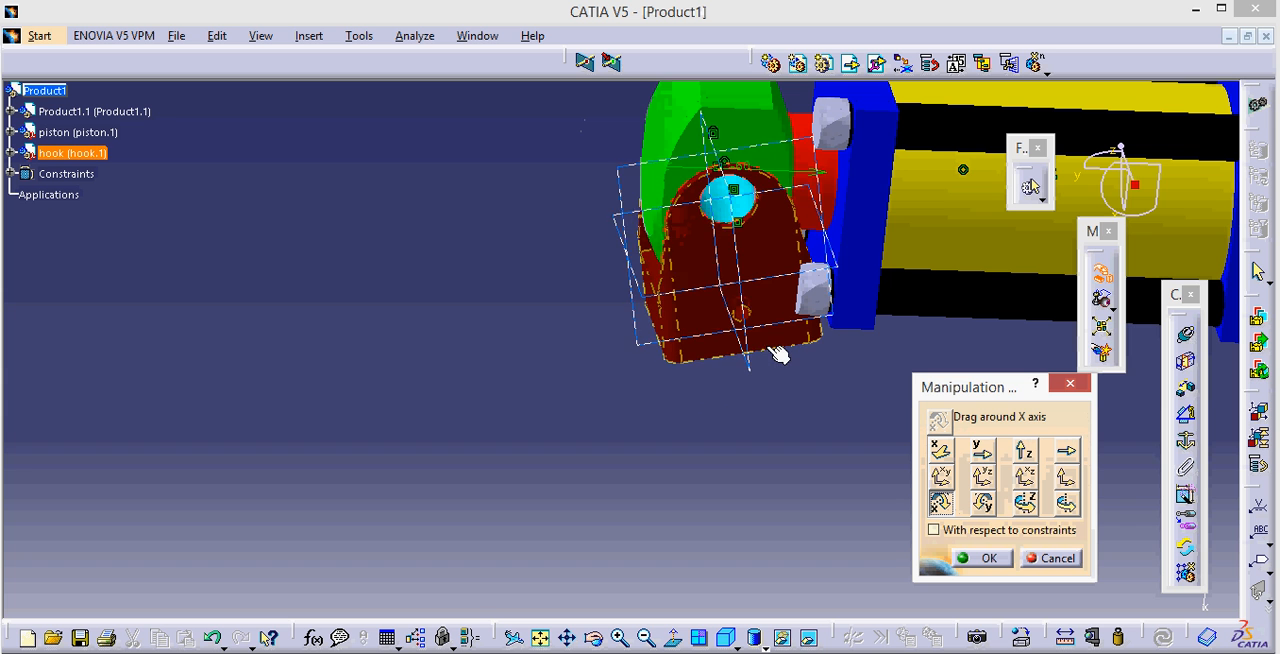
# Rotate the hook about its X and Y axes so it straddles the piston's eye
pyautogui.moveTo(780, 357); pyautogui.dragTo(760, 349)
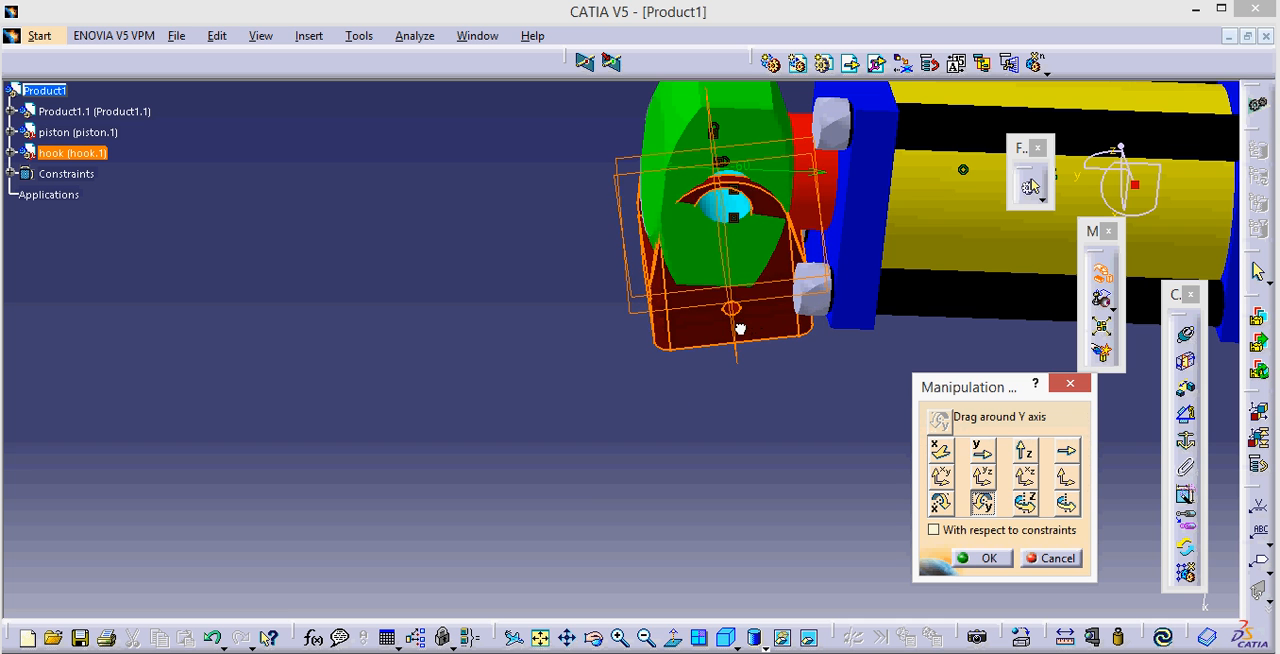
pyautogui.moveTo(741, 328); pyautogui.dragTo(730, 322)
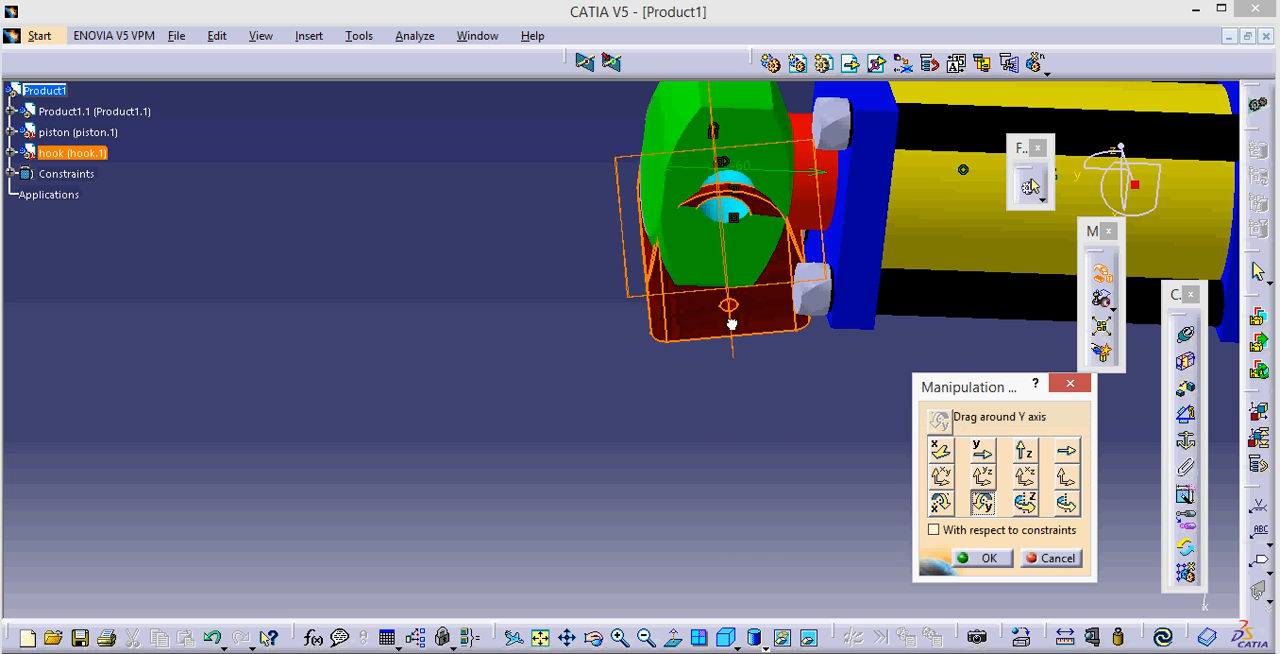
pyautogui.moveTo(731, 322); pyautogui.dragTo(747, 335)
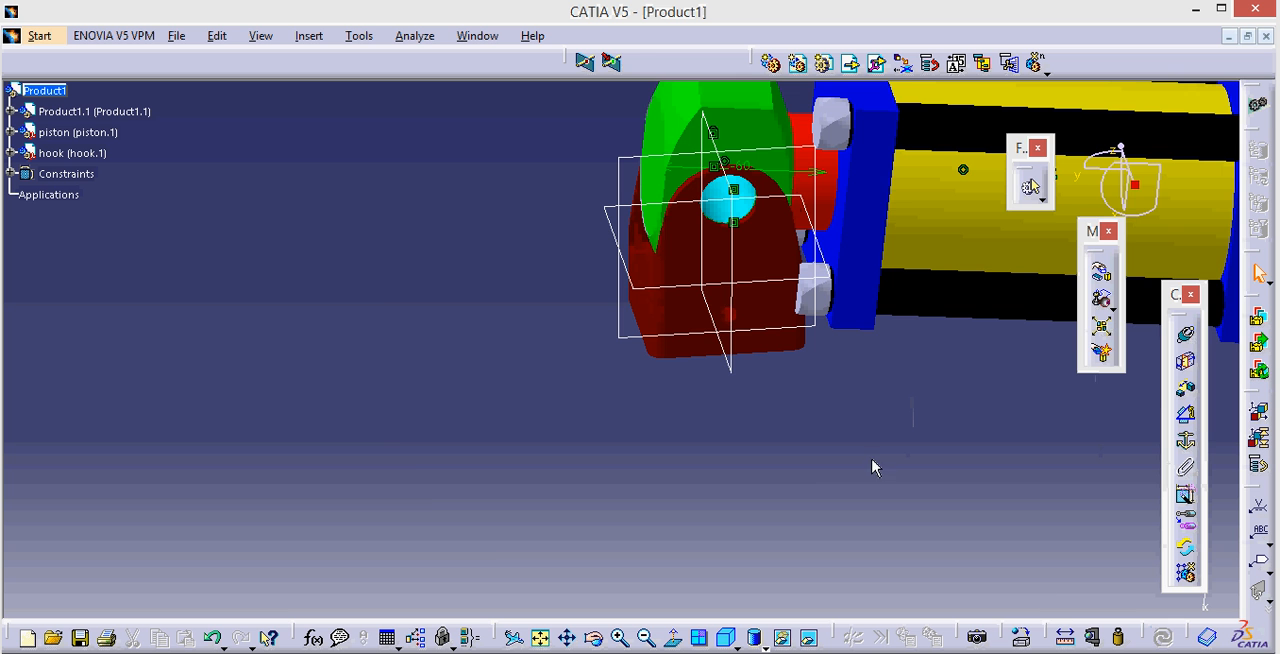
pyautogui.moveTo(874, 467); pyautogui.dragTo(659, 428)
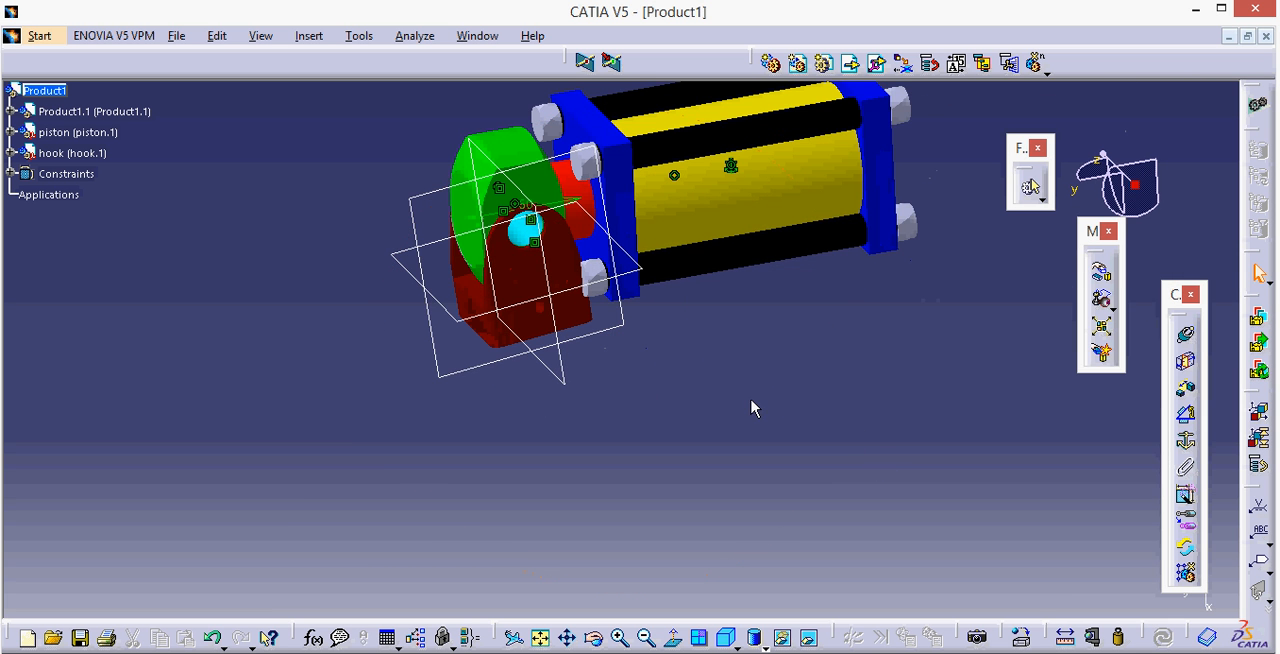
pyautogui.moveTo(1123, 288)
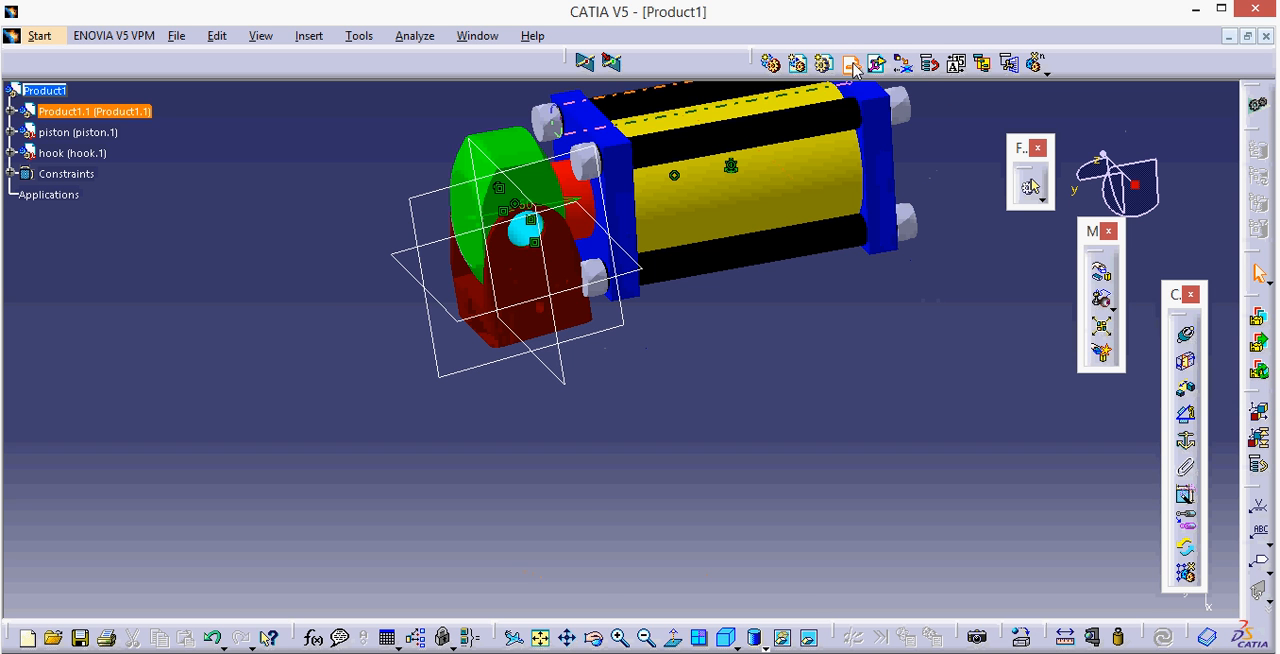
# Insert the base part and reposition it left of the hook and cylinder
pyautogui.click(850, 64)
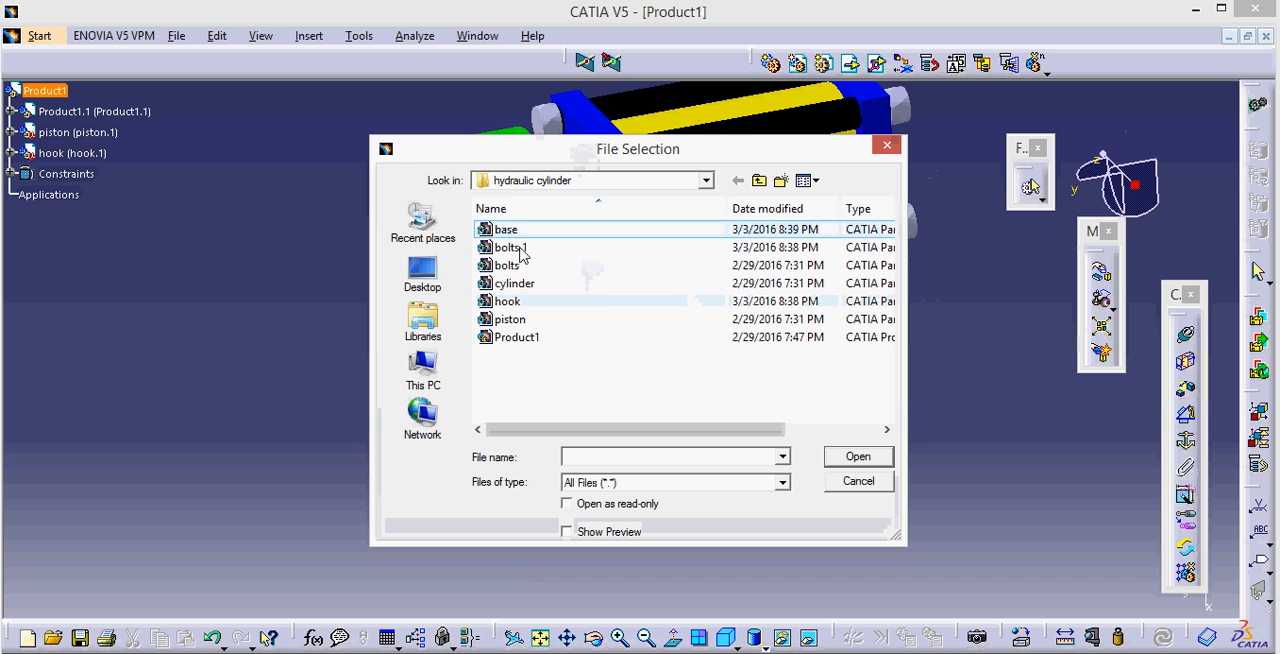
pyautogui.click(857, 456)
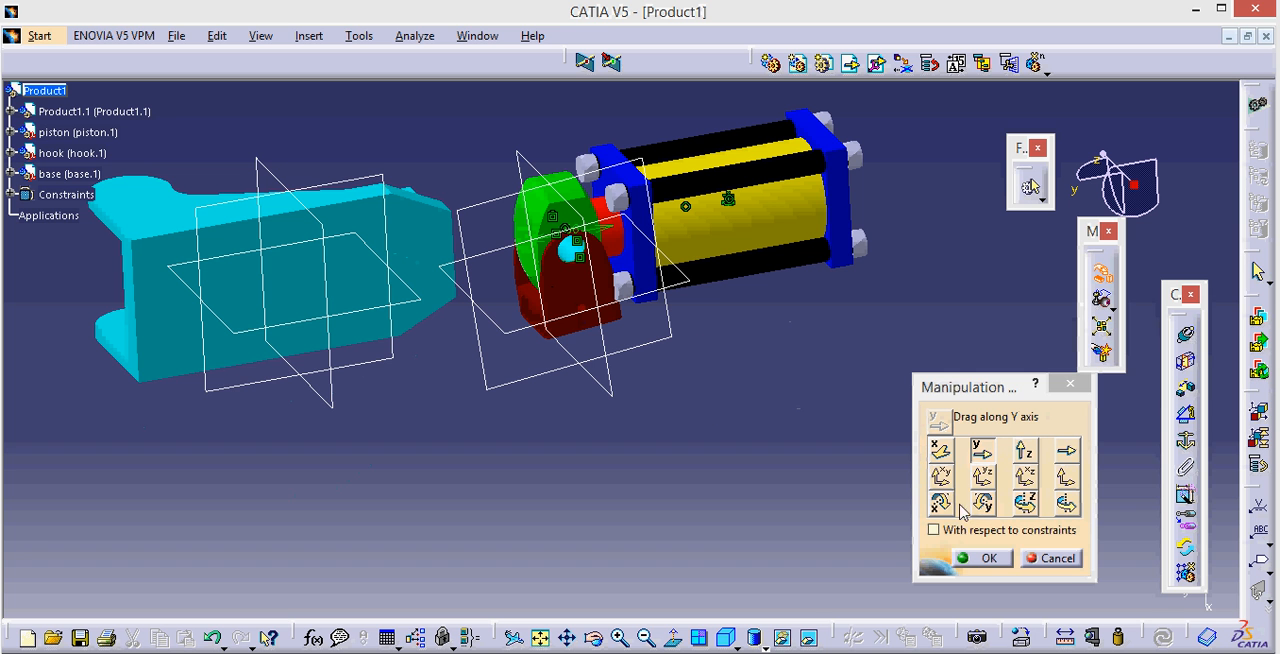
pyautogui.click(981, 501)
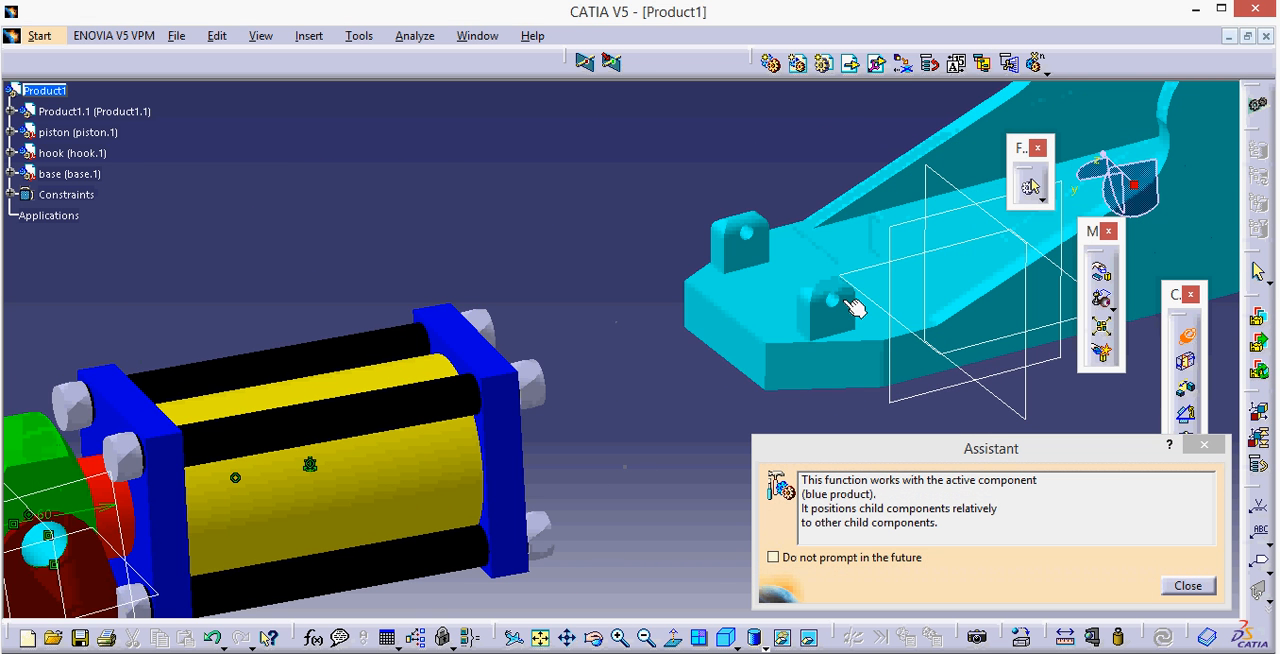
# Smart Move the hook onto the base, matching the lug hole axis and seating faces
pyautogui.click(845, 305)
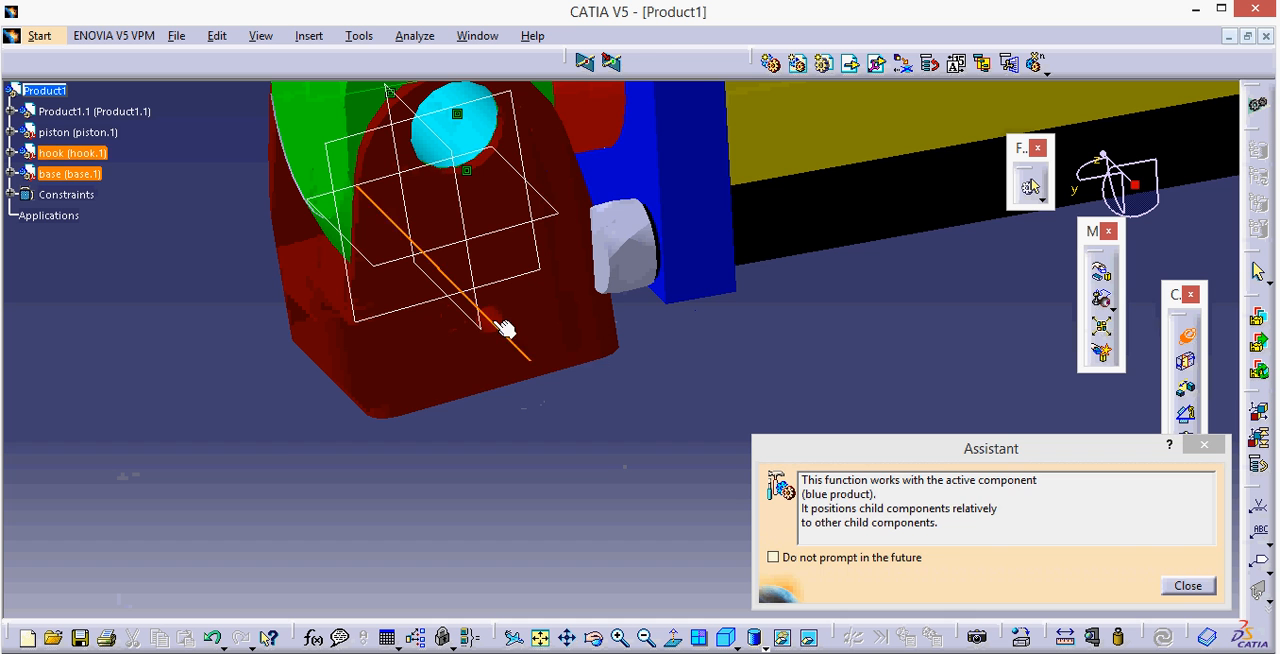
pyautogui.click(1187, 585)
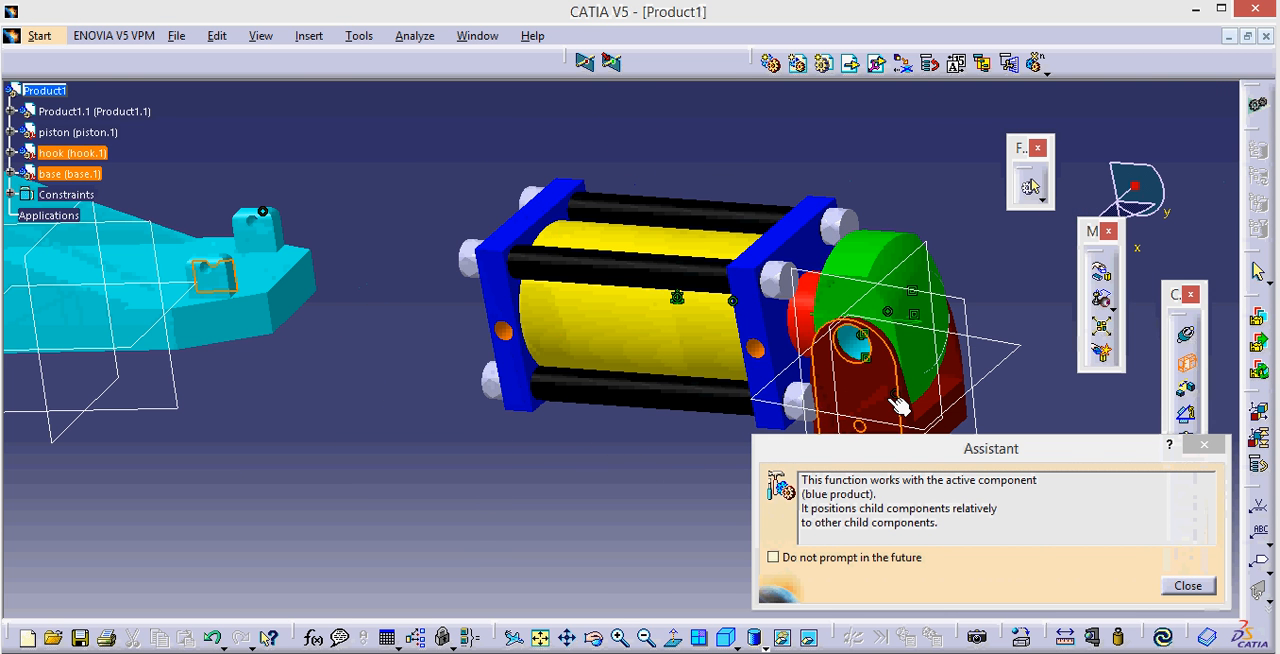
pyautogui.click(1187, 585)
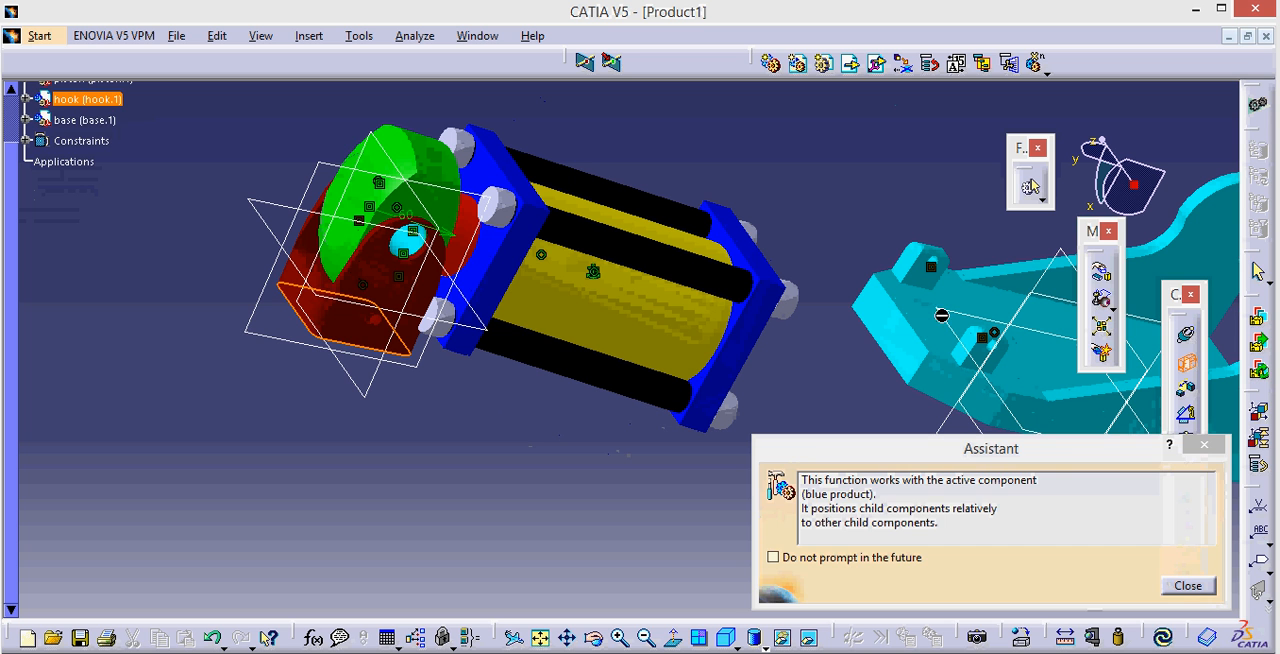
pyautogui.click(1187, 585)
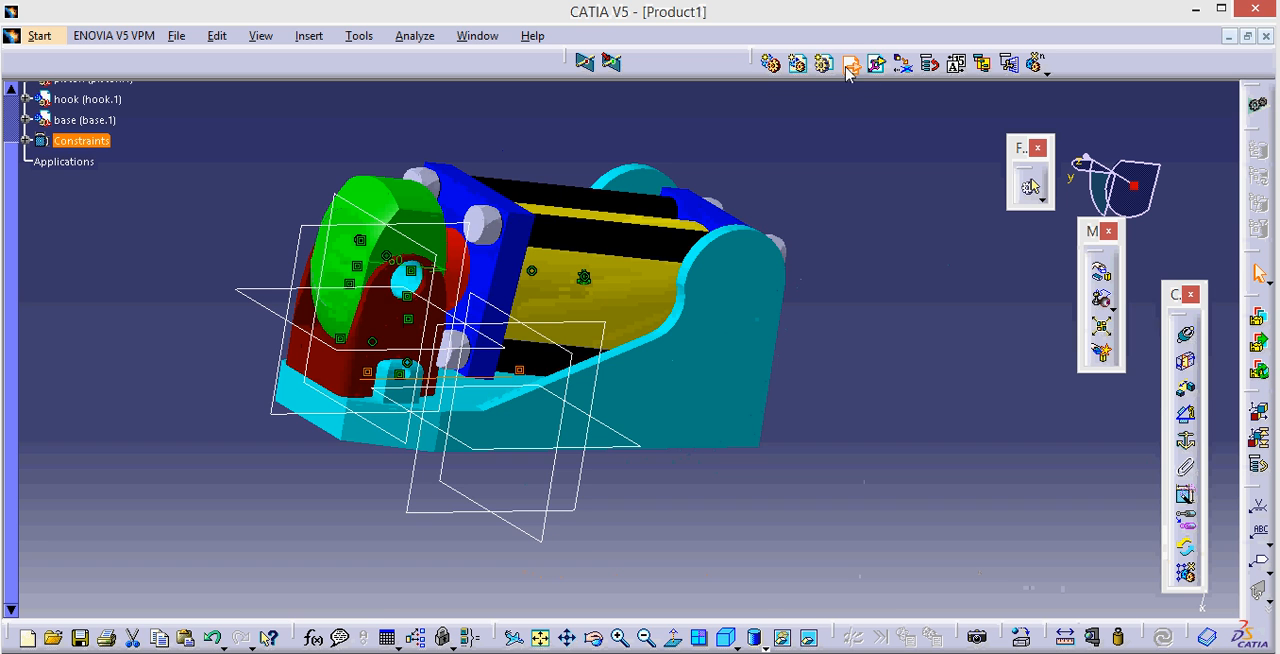
# Insert the bolts 1 part and rotate it about the Y axis beside the assembly
pyautogui.click(851, 64)
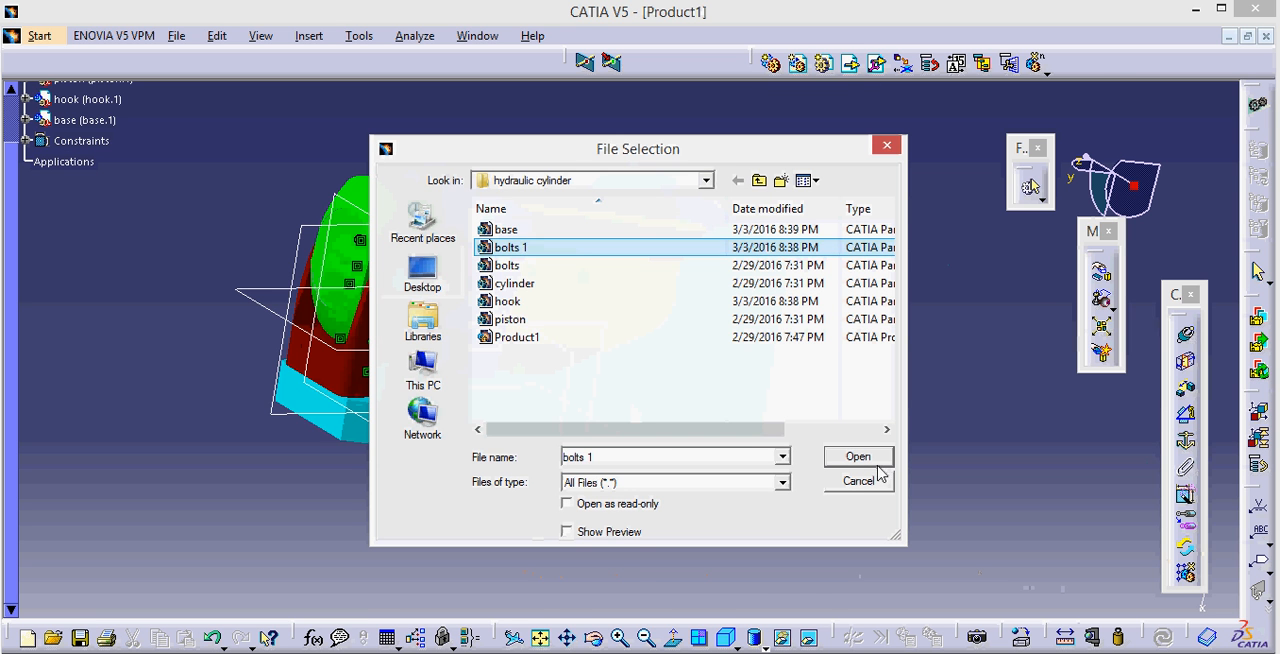
pyautogui.click(857, 456)
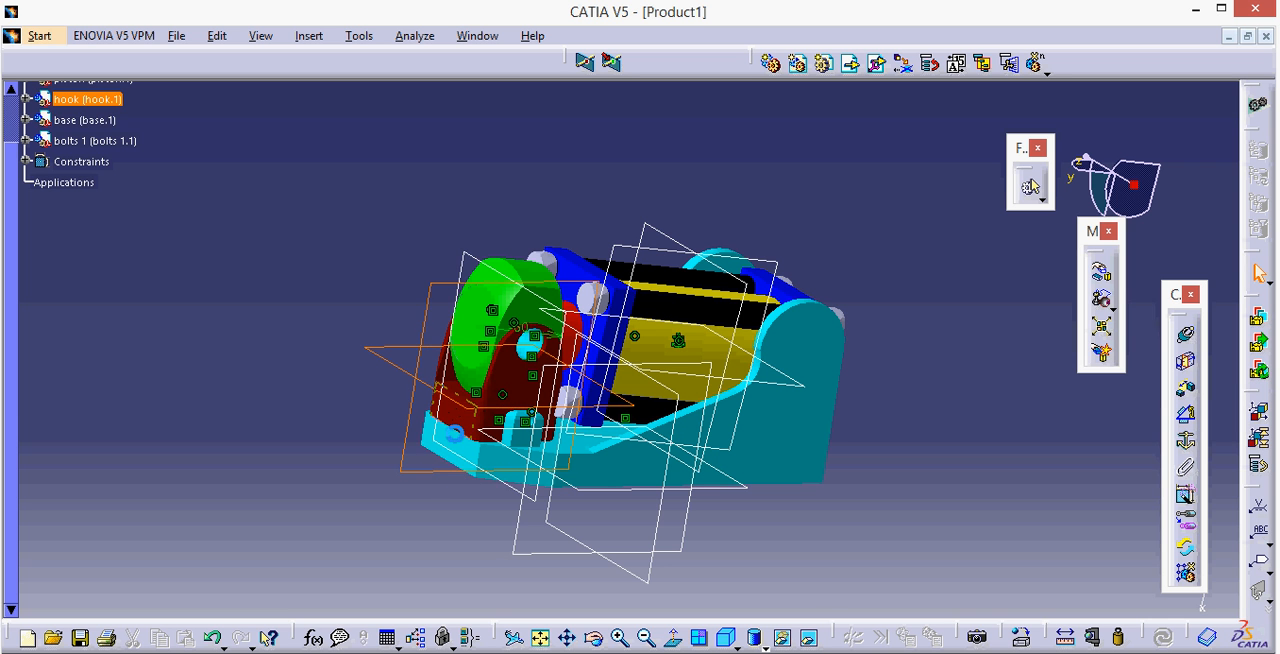
pyautogui.click(527, 460)
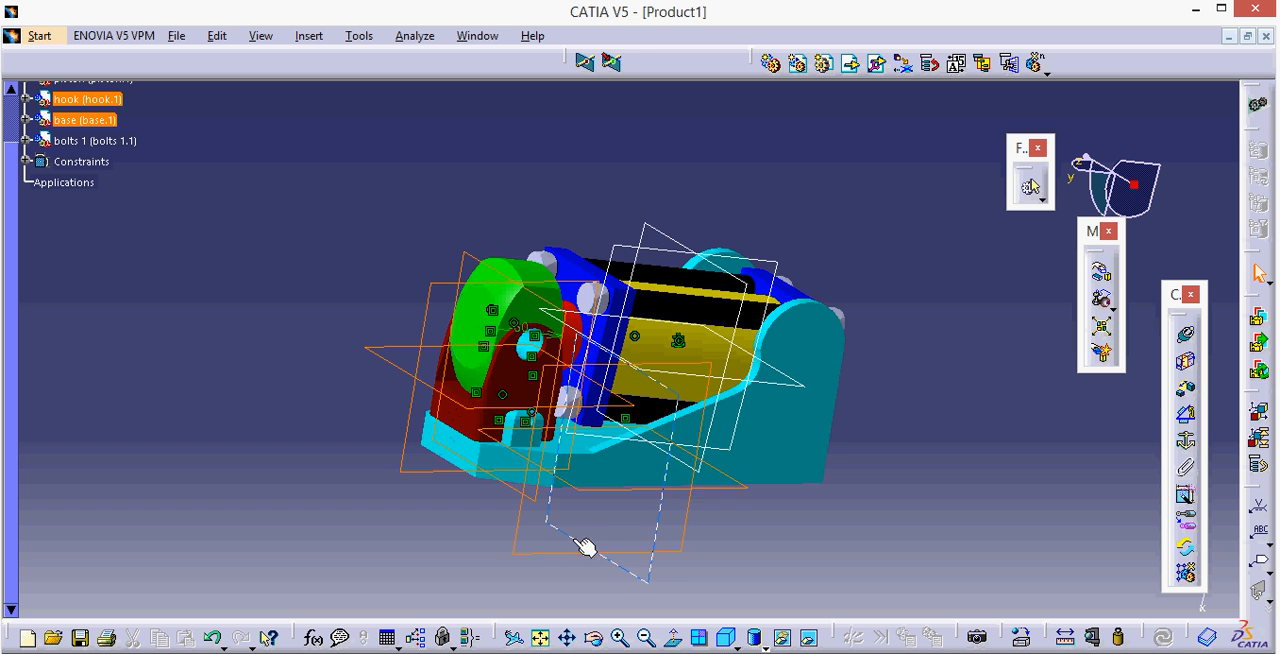
pyautogui.rightClick(585, 548)
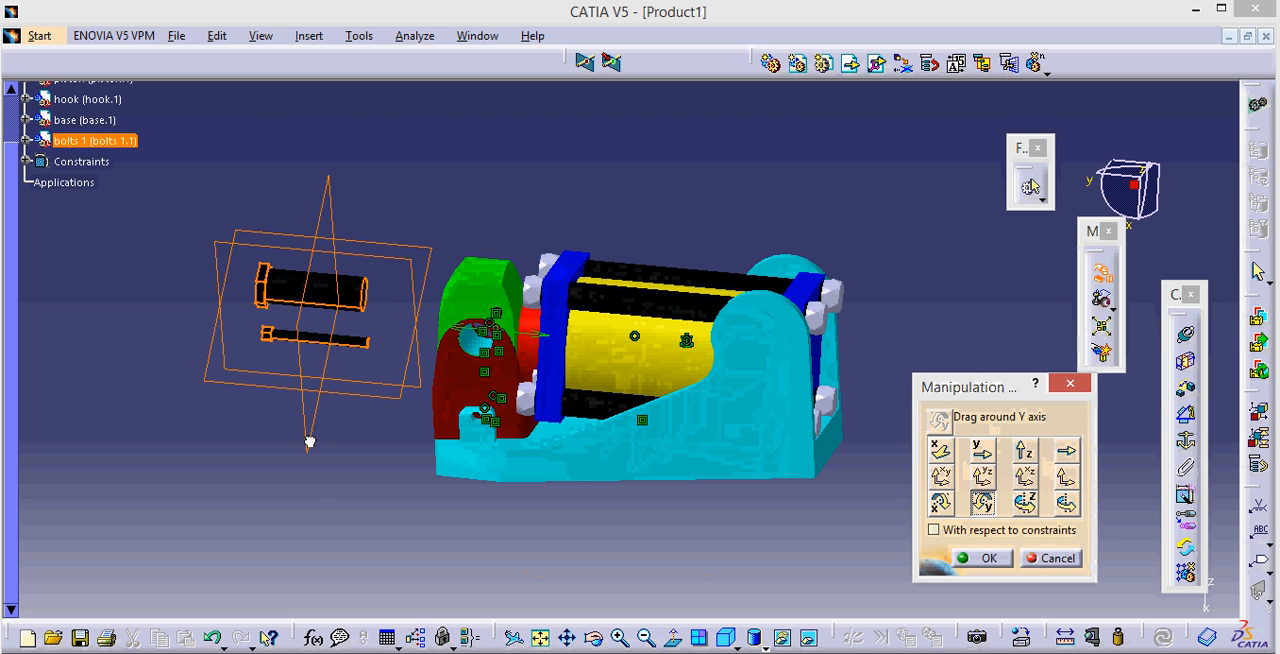
pyautogui.moveTo(310, 441); pyautogui.dragTo(310, 373)
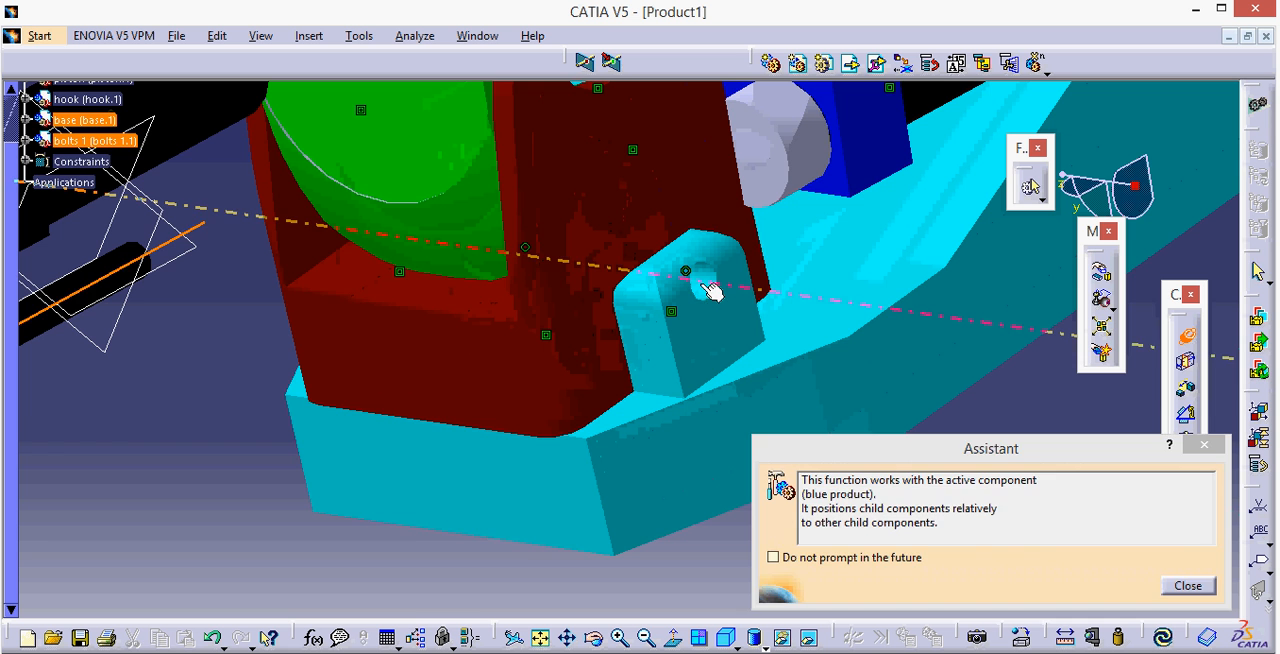
# Snap the bolt into the base lug by picking the hole axis and bolt head edge
pyautogui.click(1188, 585)
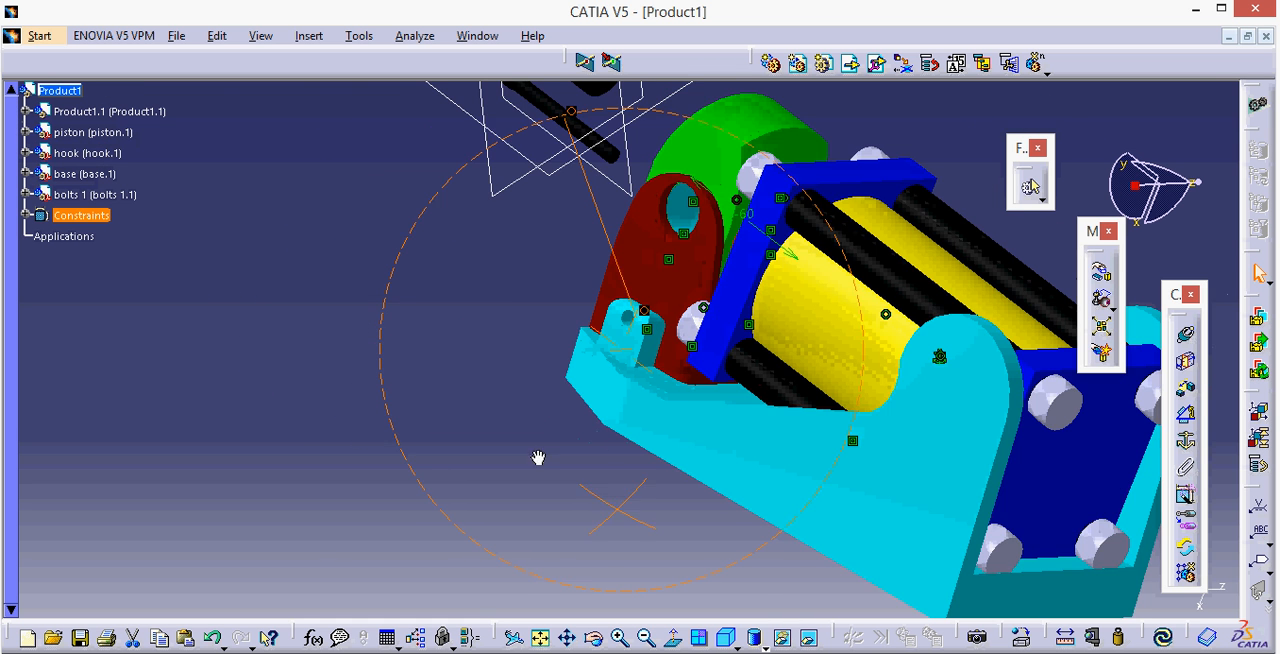
pyautogui.moveTo(539, 458); pyautogui.dragTo(555, 403)
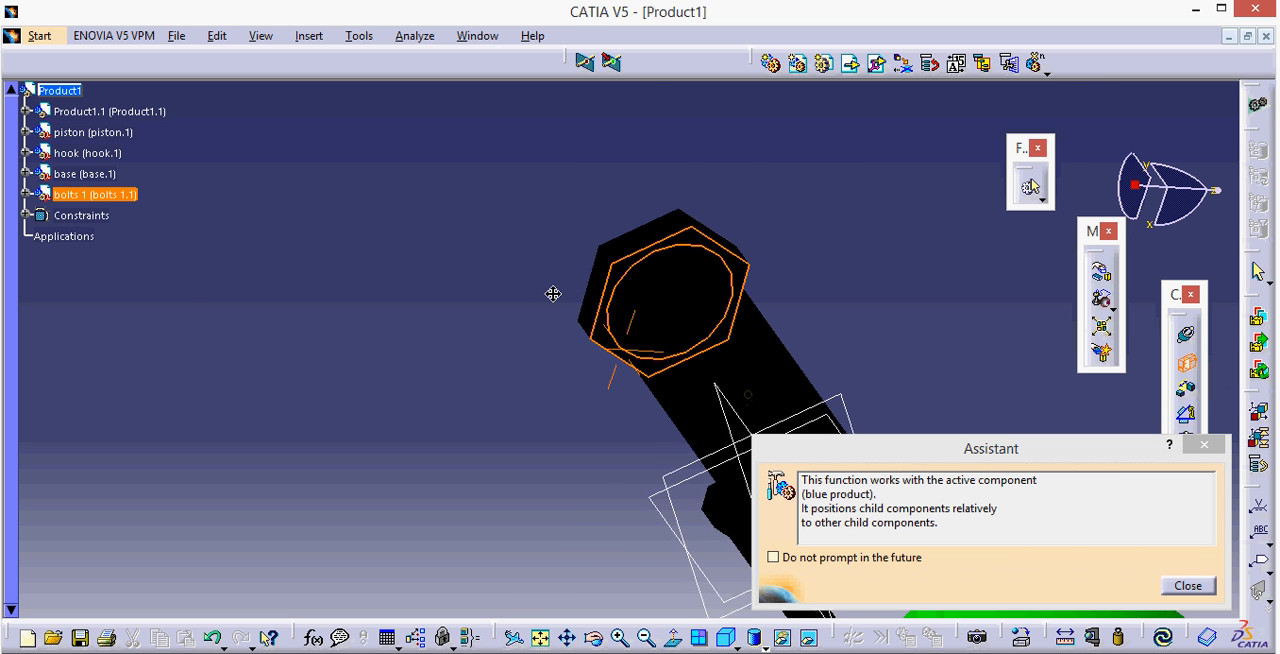
pyautogui.click(1187, 585)
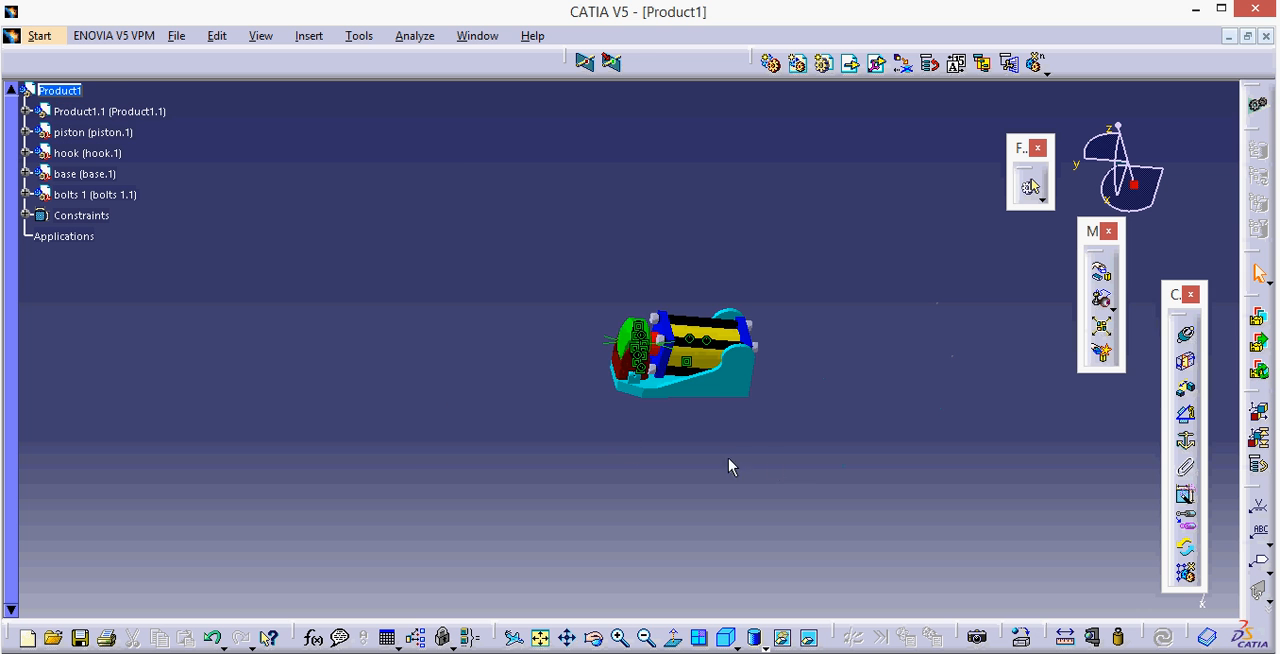
# Zoom in on the assembly and switch to DMU Kinematics from the Start menu
pyautogui.moveTo(730, 466); pyautogui.dragTo(788, 416)
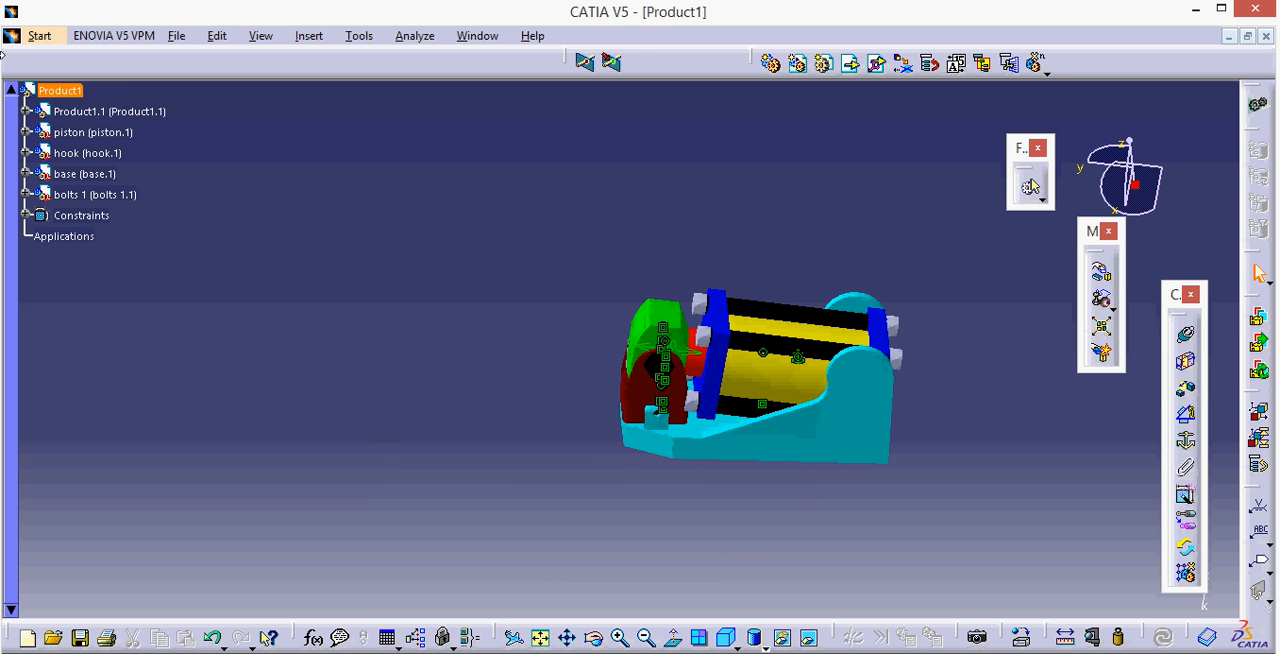
pyautogui.click(39, 35)
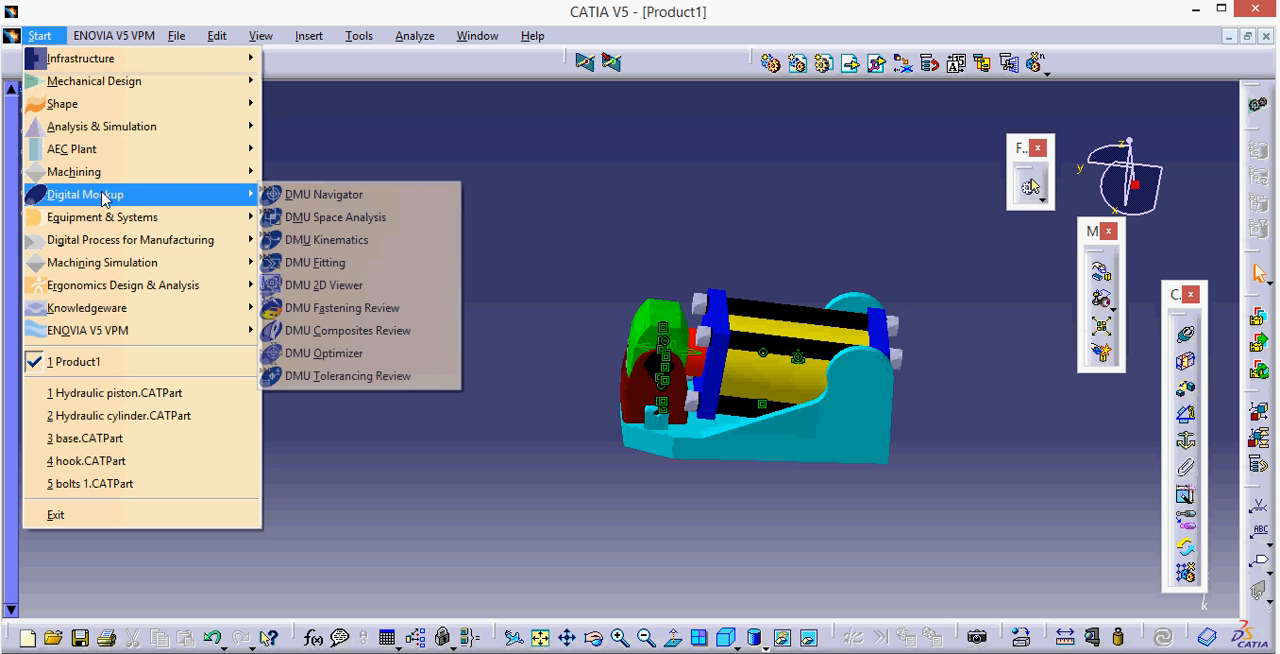
pyautogui.moveTo(360, 240)
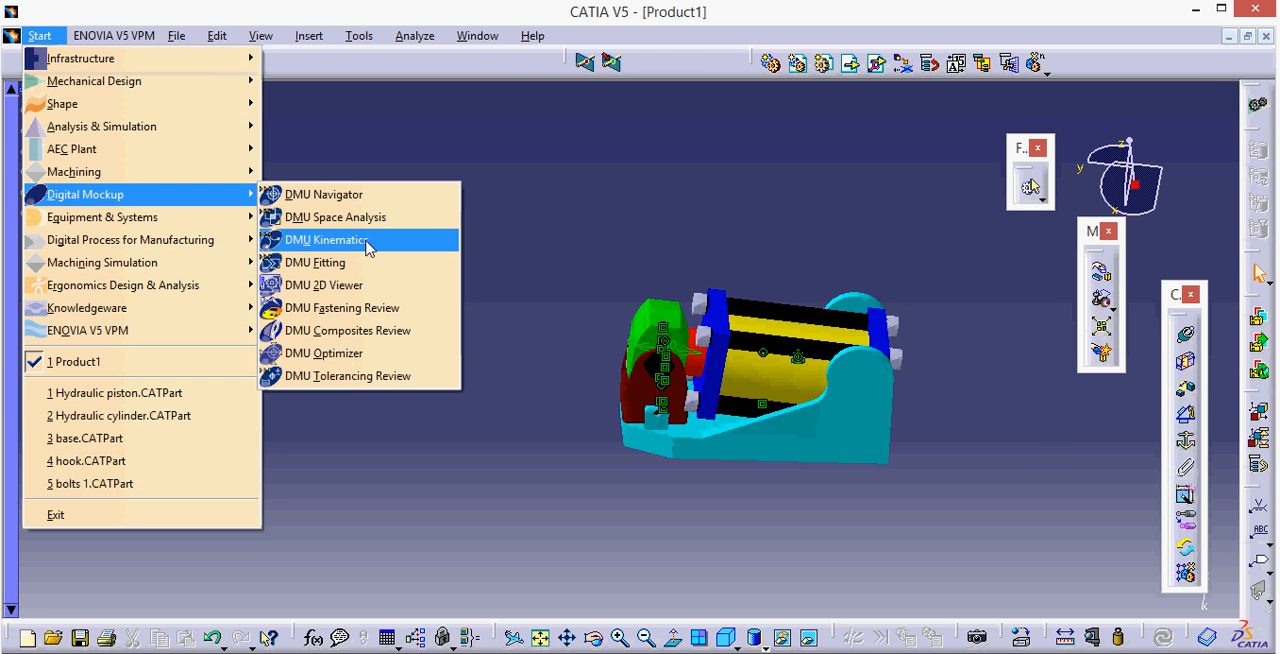
pyautogui.click(327, 239)
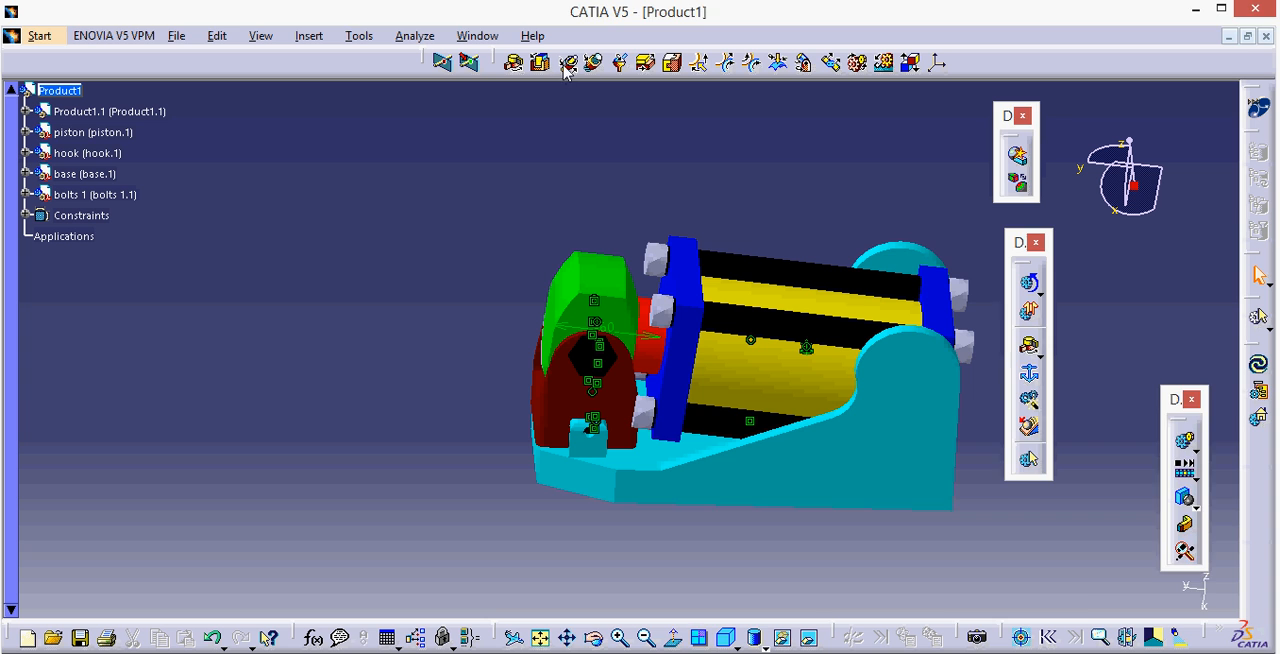
# In new Mechanism.1, join cylinder and piston axes cylindrically, then rigidly fix hook to base
pyautogui.click(568, 62)
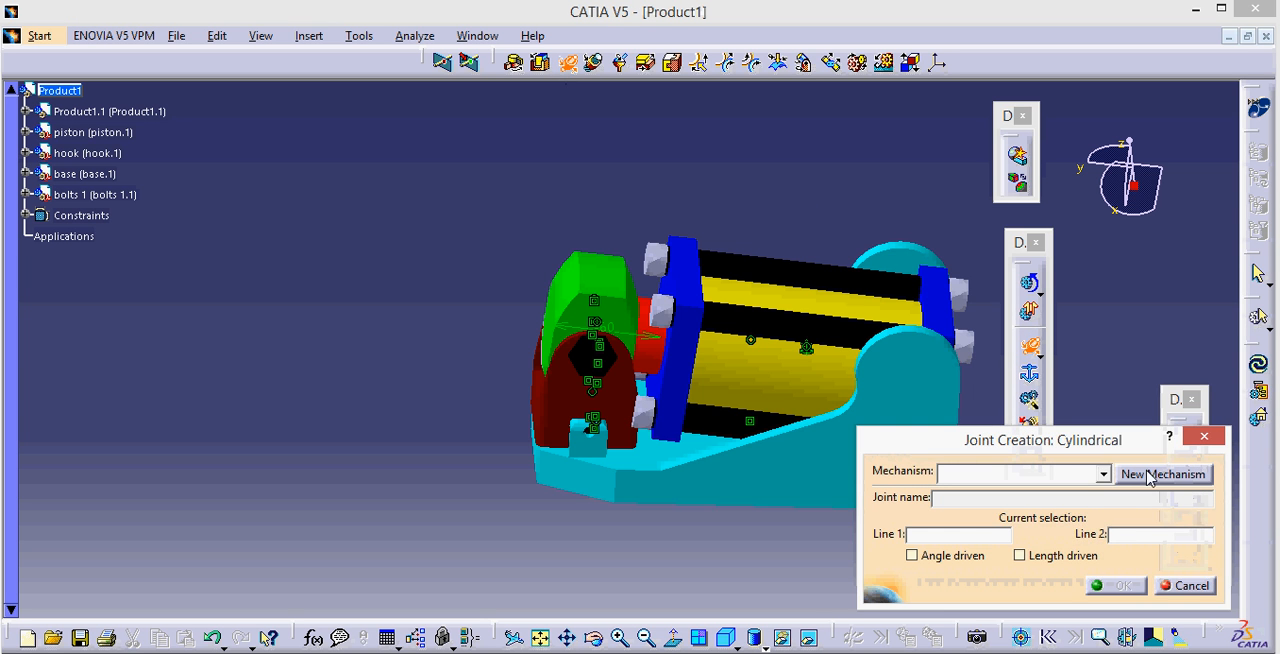
pyautogui.click(1163, 473)
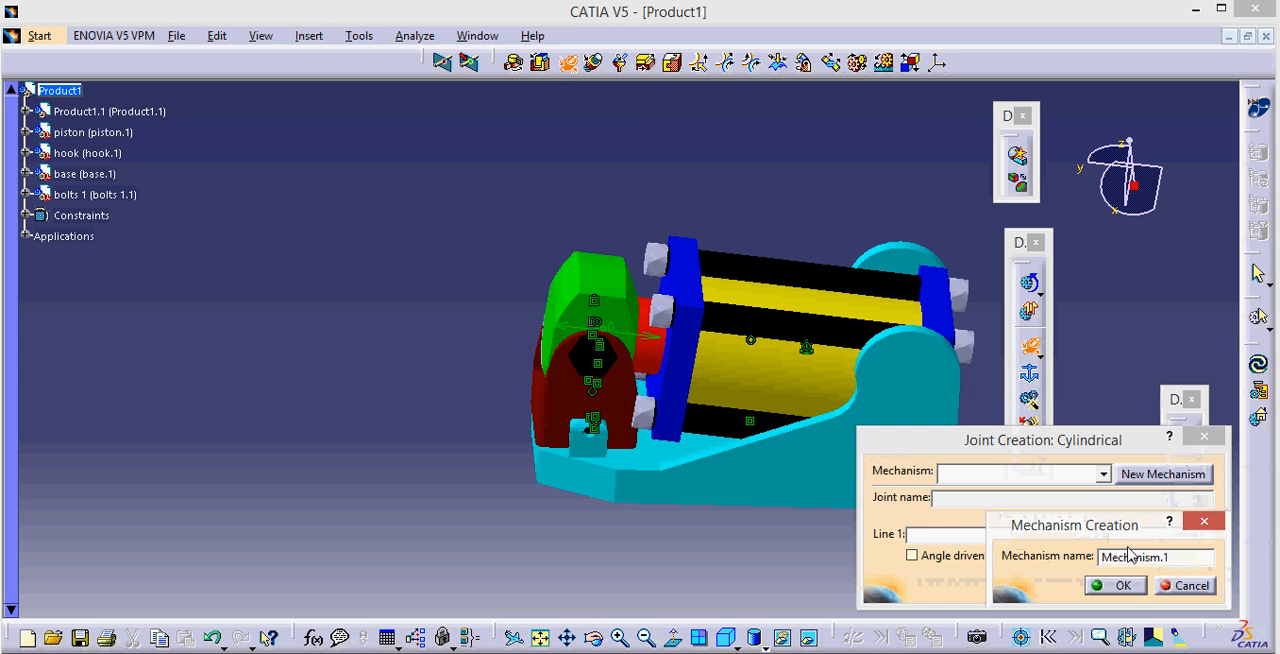
pyautogui.click(1115, 585)
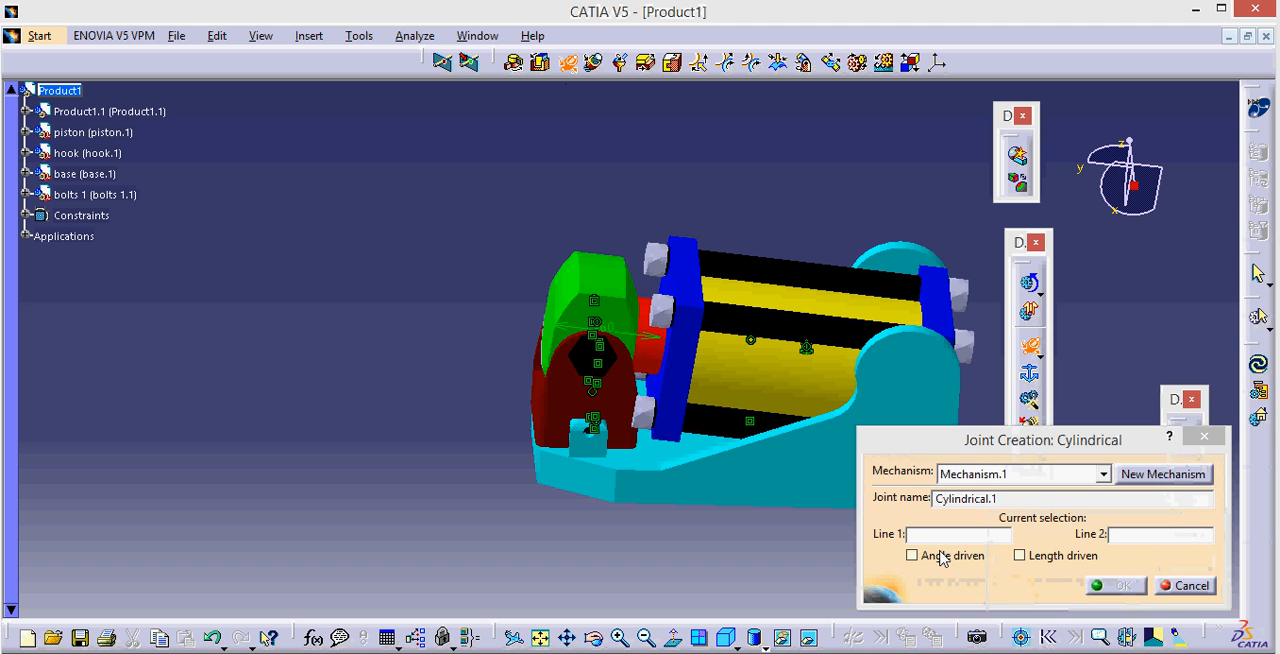
pyautogui.click(778, 363)
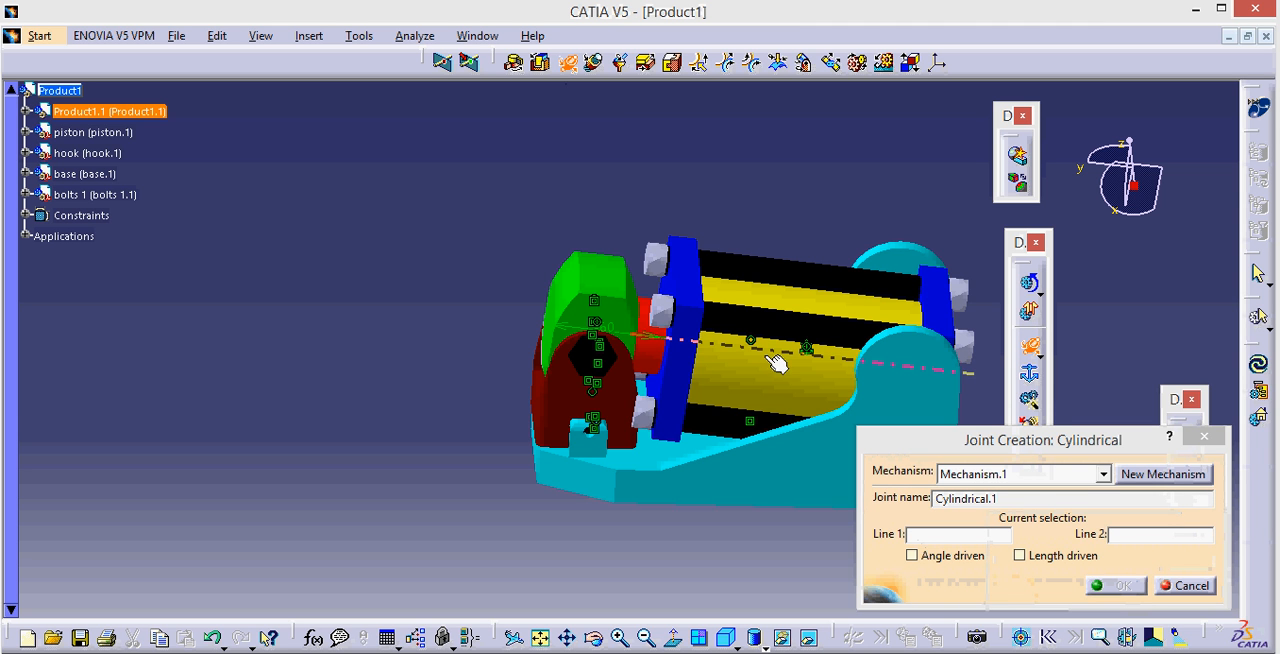
pyautogui.click(748, 355)
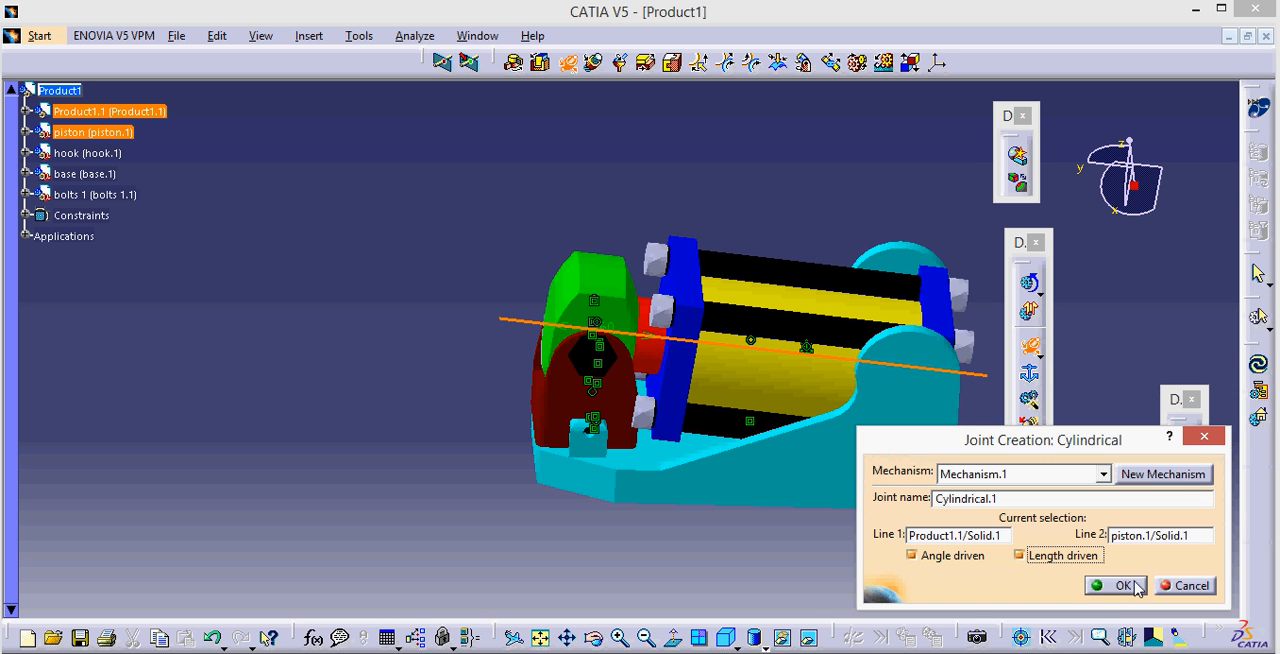
pyautogui.click(1116, 585)
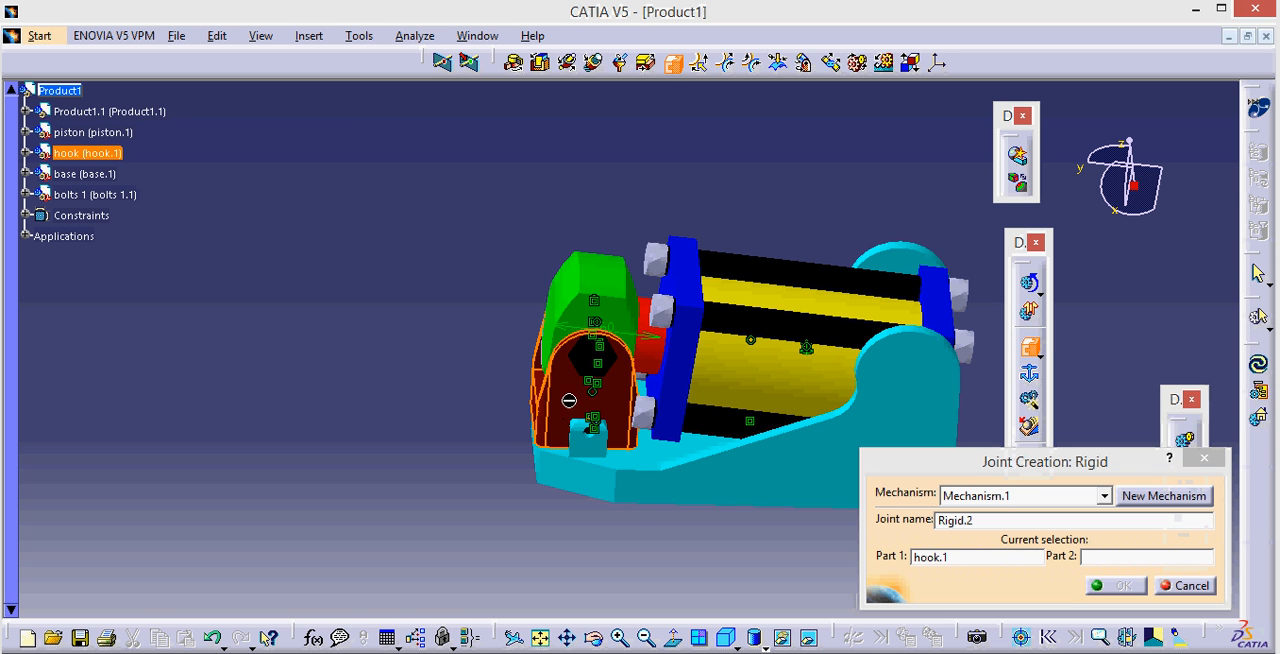
pyautogui.click(81, 173)
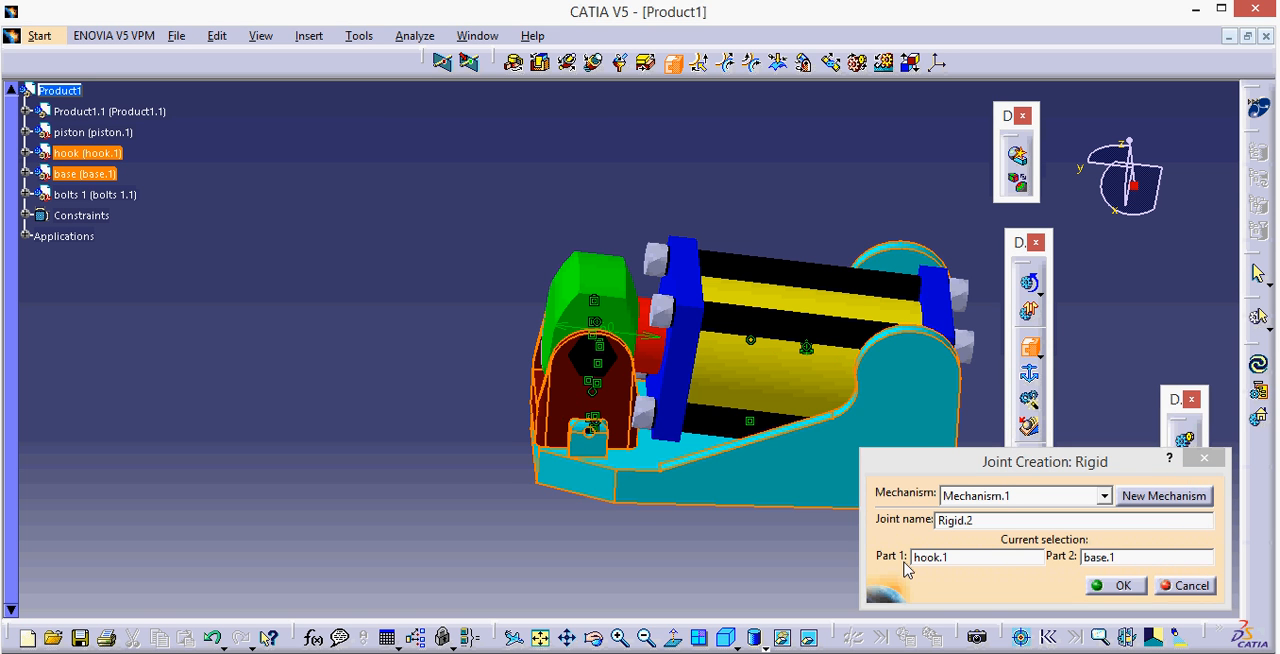
pyautogui.click(1116, 585)
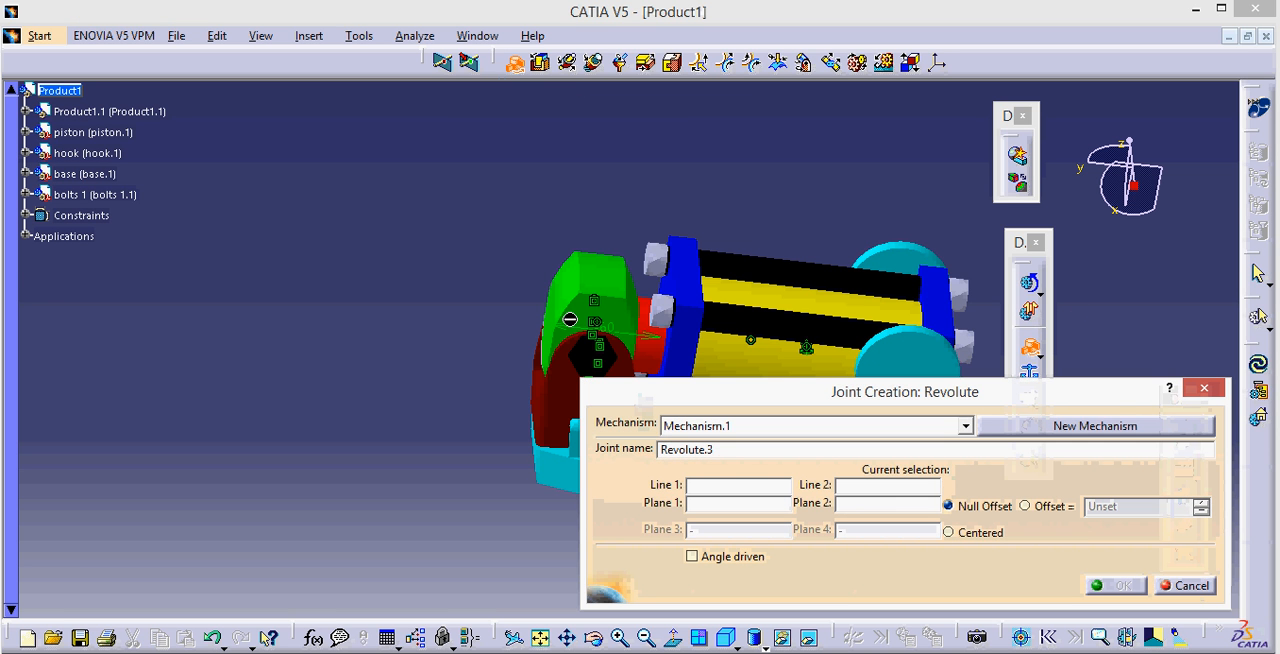
pyautogui.moveTo(1171, 470)
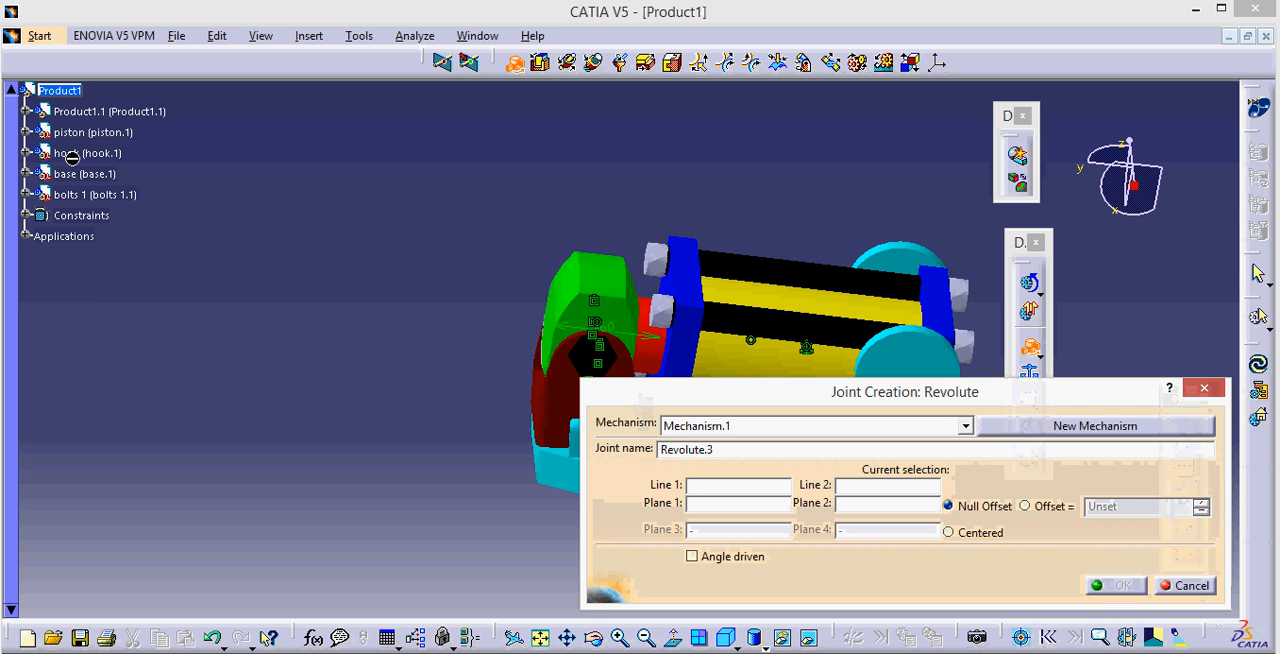
# Create centred, angle-driven revolute joint Revolute.3 between the piston pin and the hook
pyautogui.click(1184, 585)
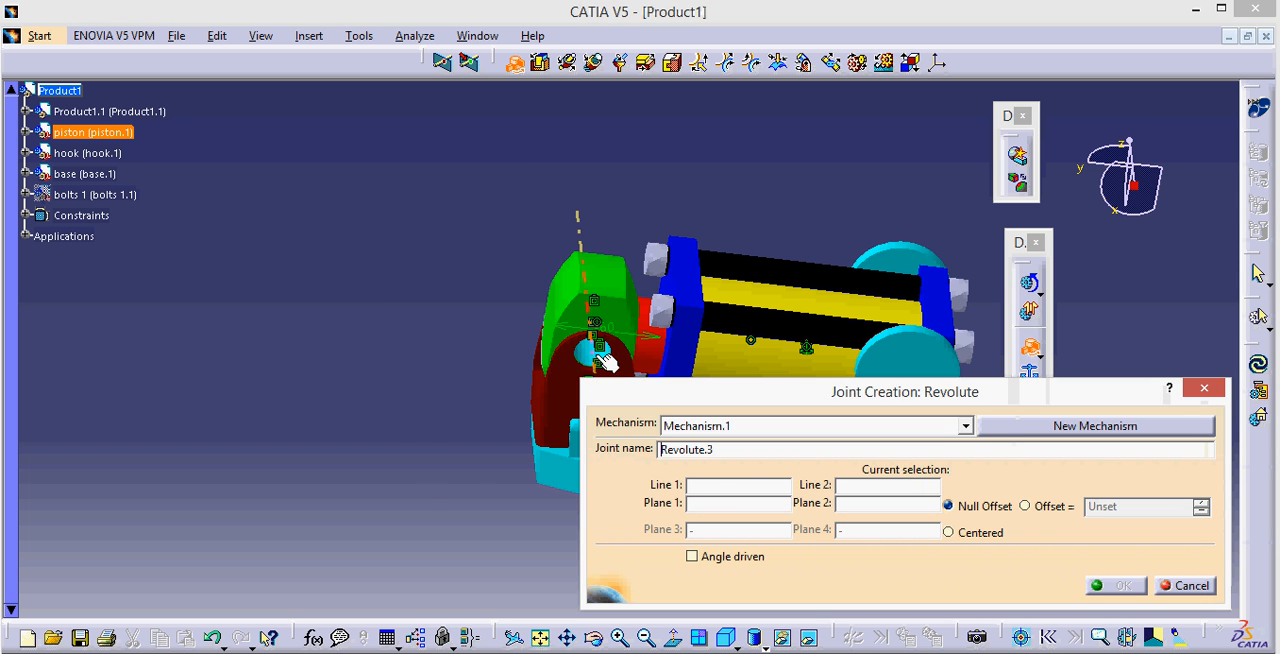
pyautogui.click(578, 360)
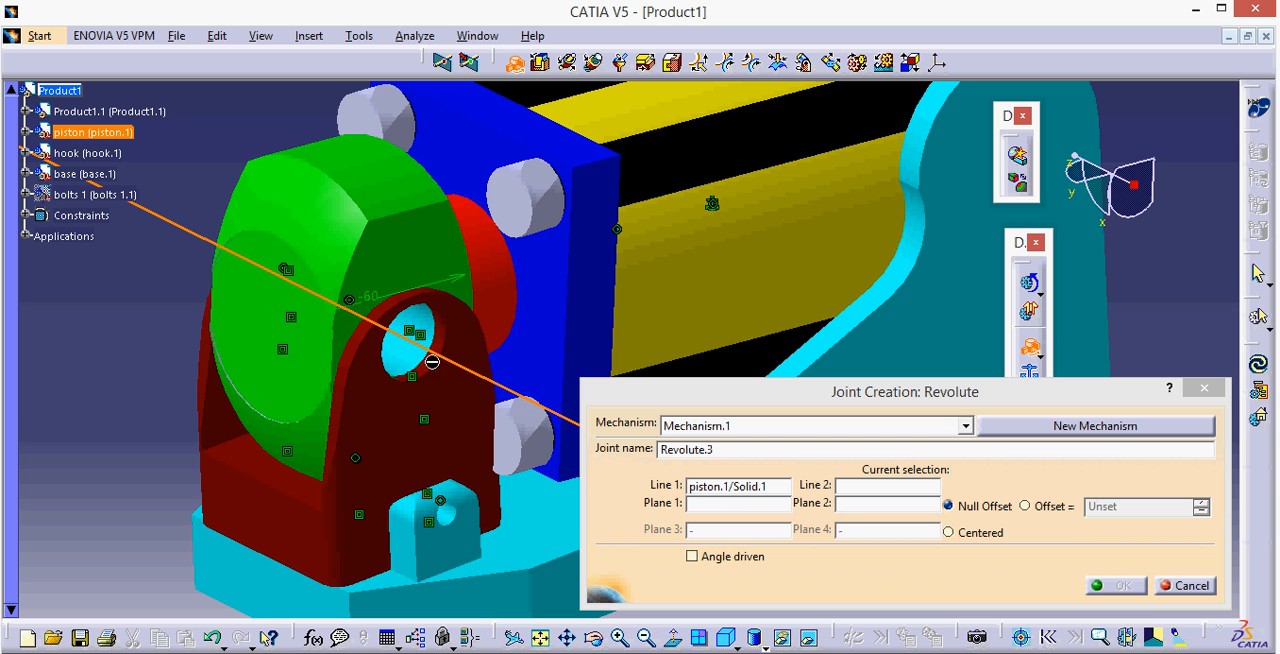
pyautogui.moveTo(389, 379)
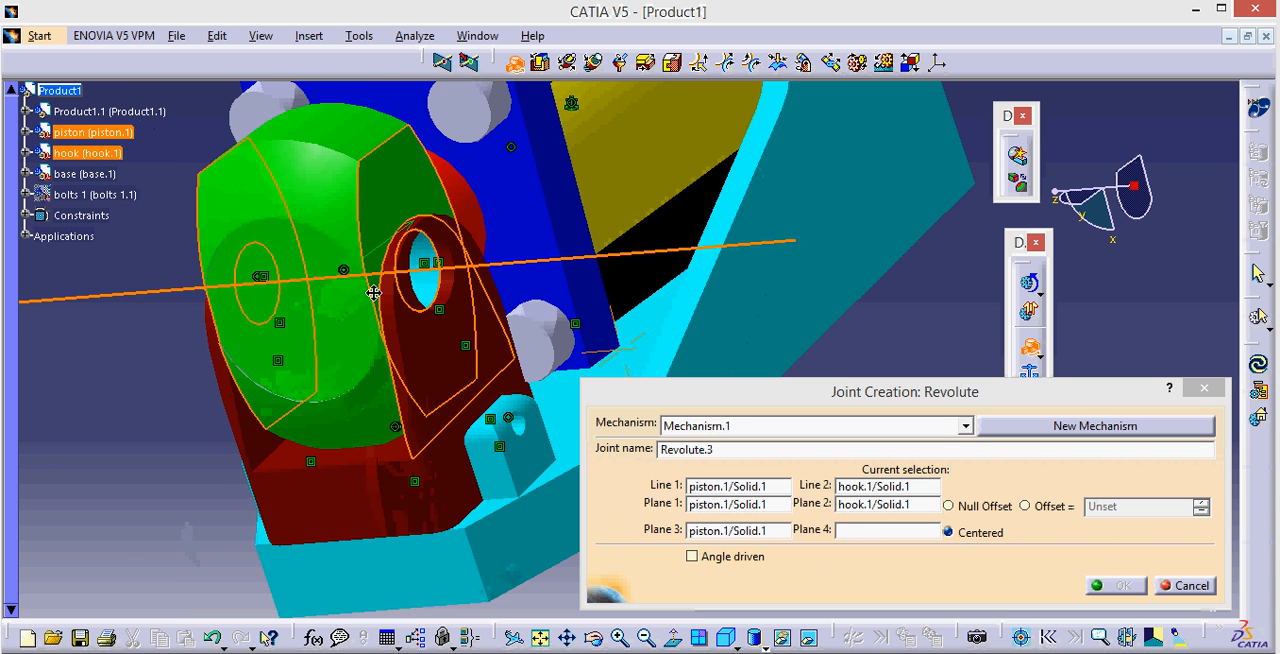
pyautogui.click(692, 556)
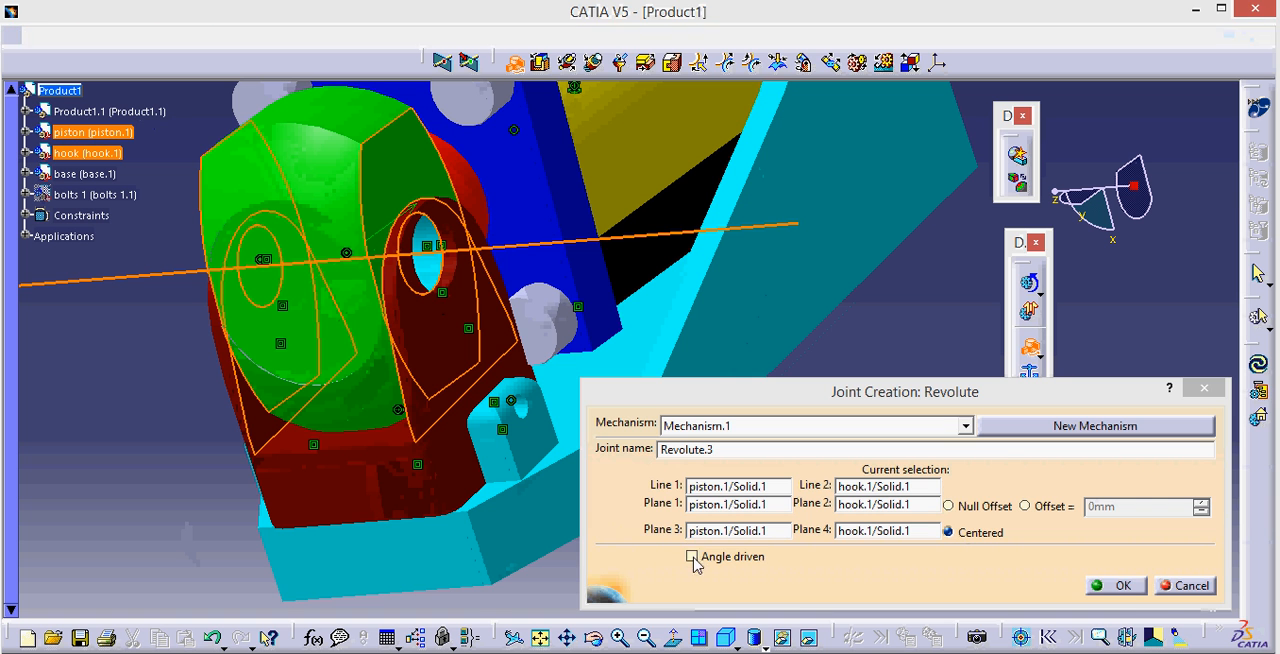
pyautogui.click(694, 556)
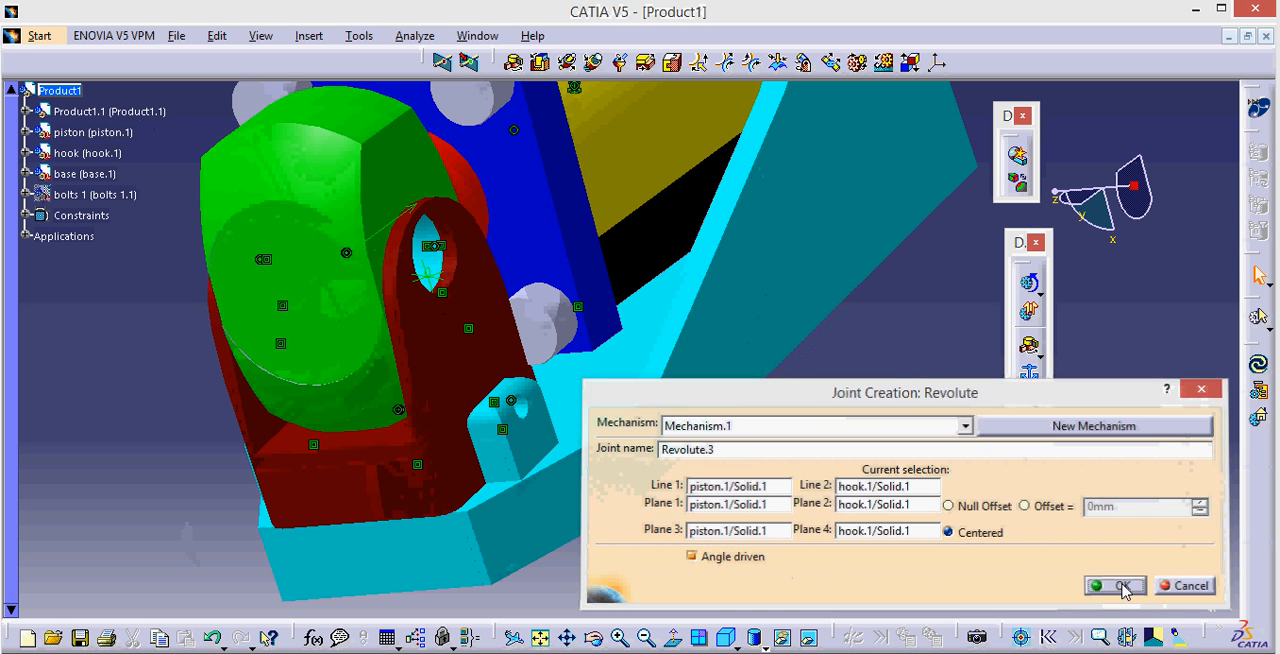
pyautogui.click(1108, 585)
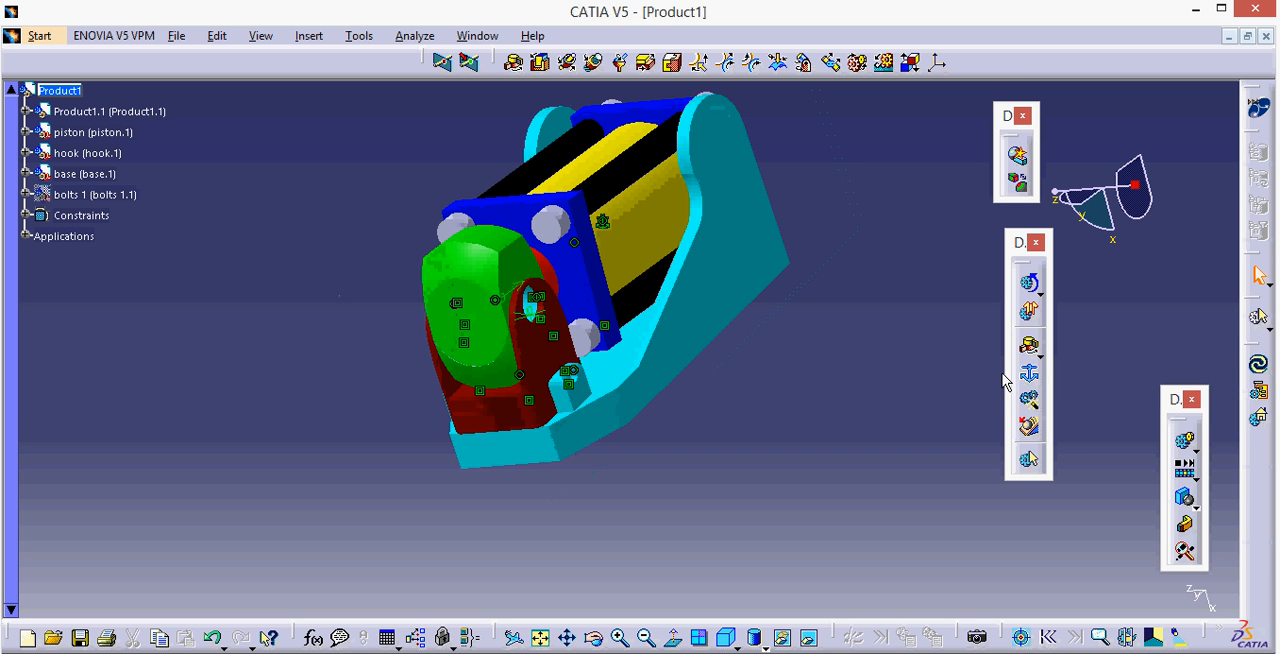
pyautogui.moveTo(630, 485)
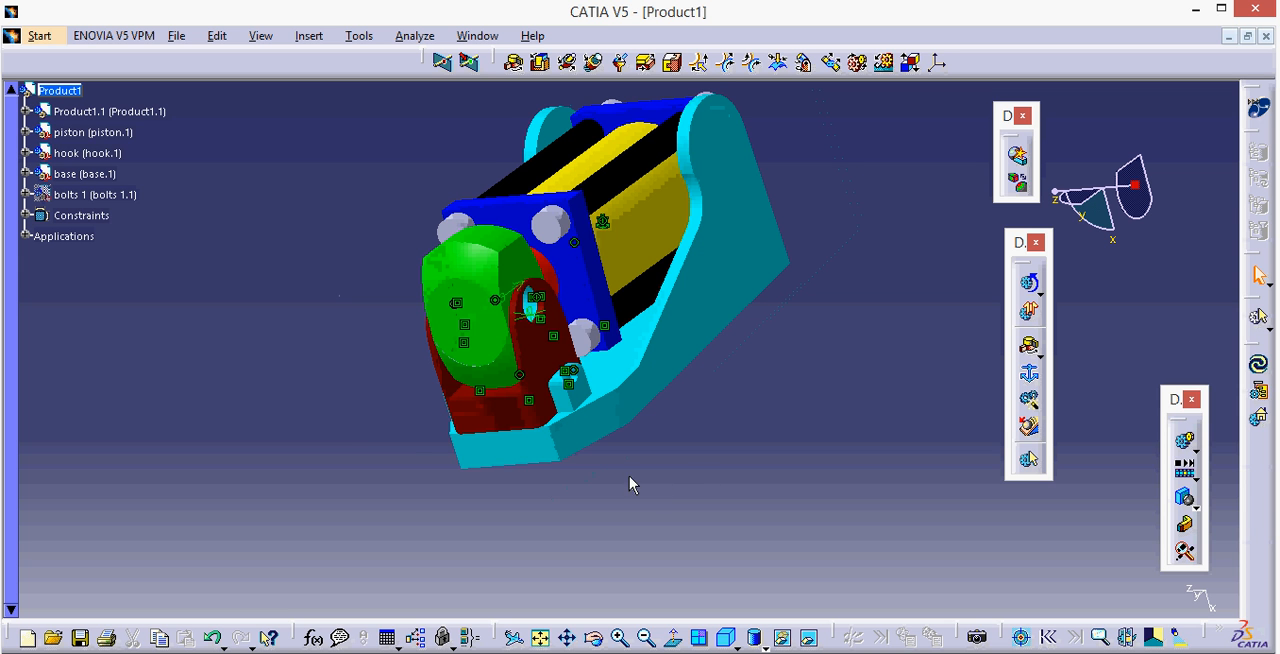
# Create angle-driven screw joint Screw.4, pitch 1, between bolts 1.1 axis and base hole
pyautogui.rightClick(93, 194)
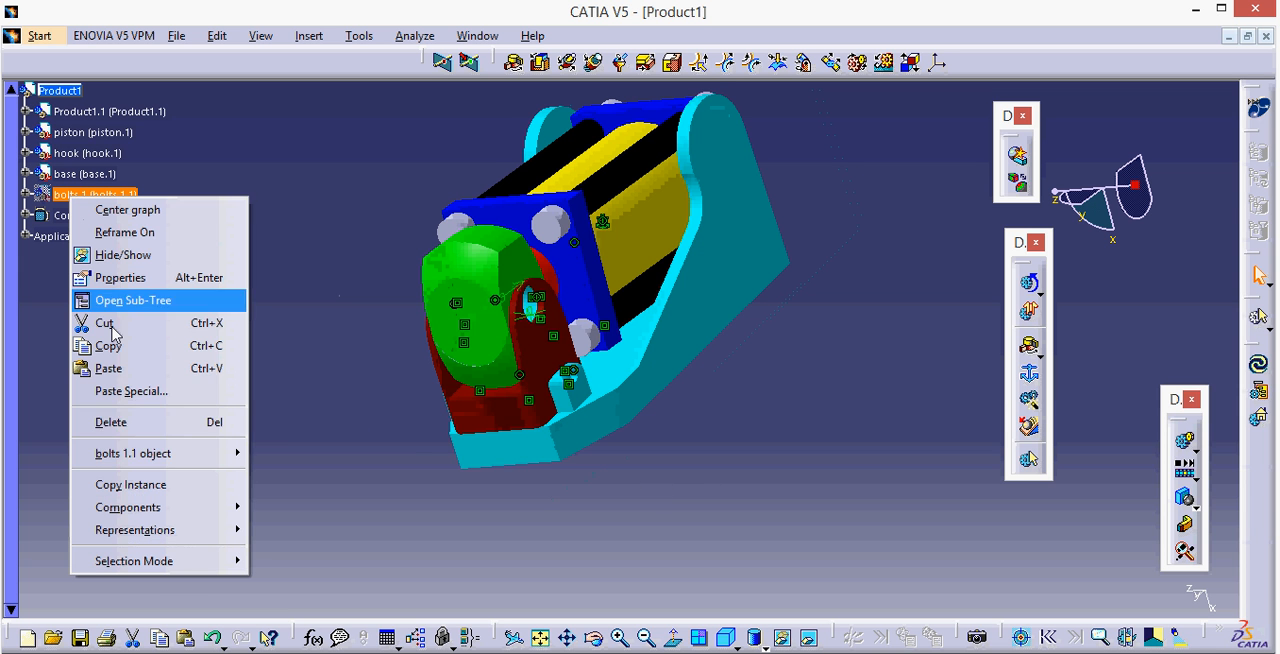
pyautogui.click(124, 254)
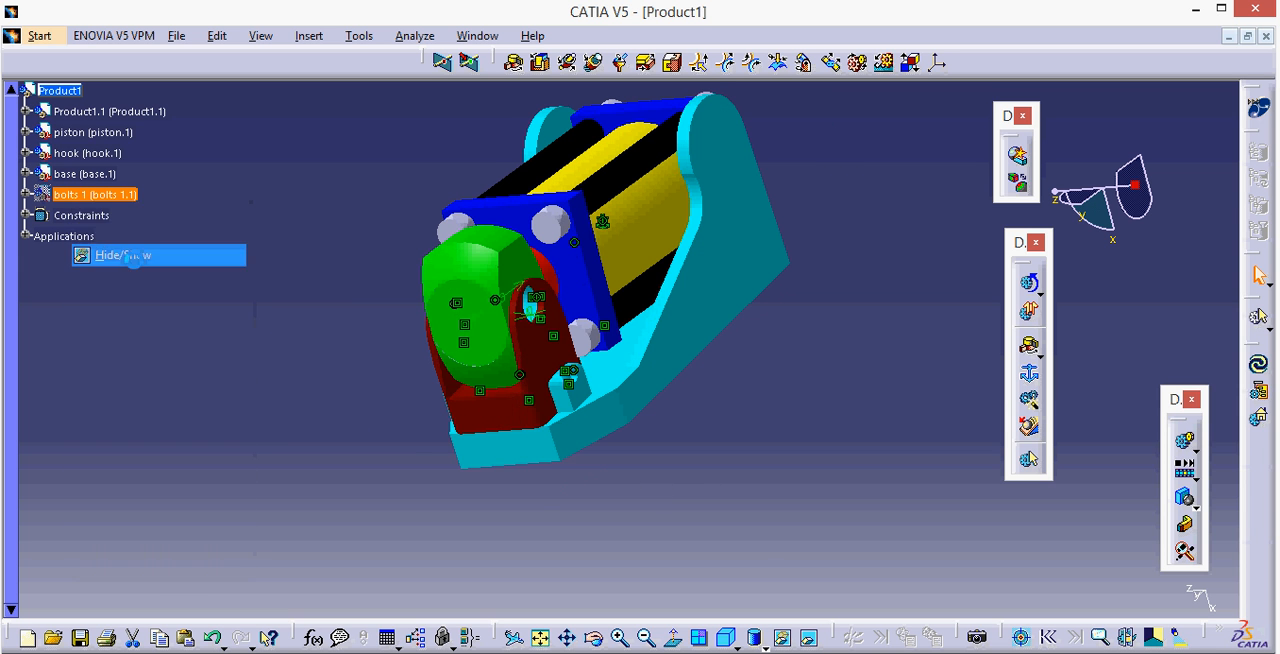
pyautogui.rightClick(88, 152)
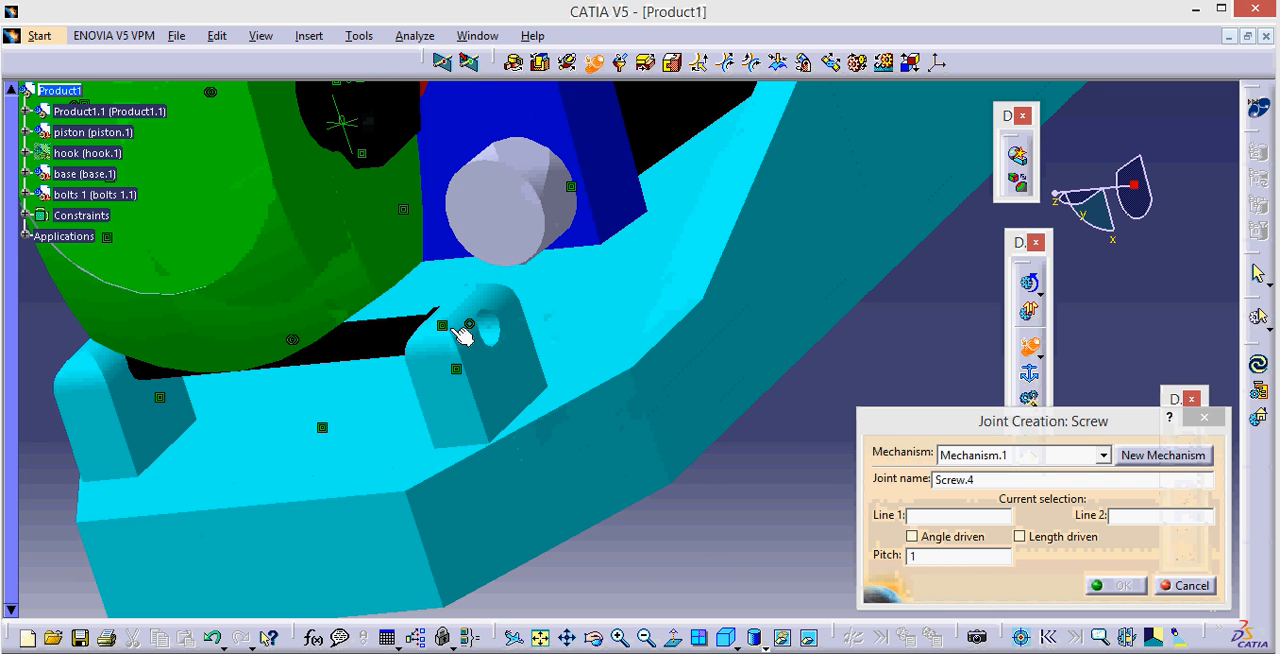
pyautogui.click(470, 323)
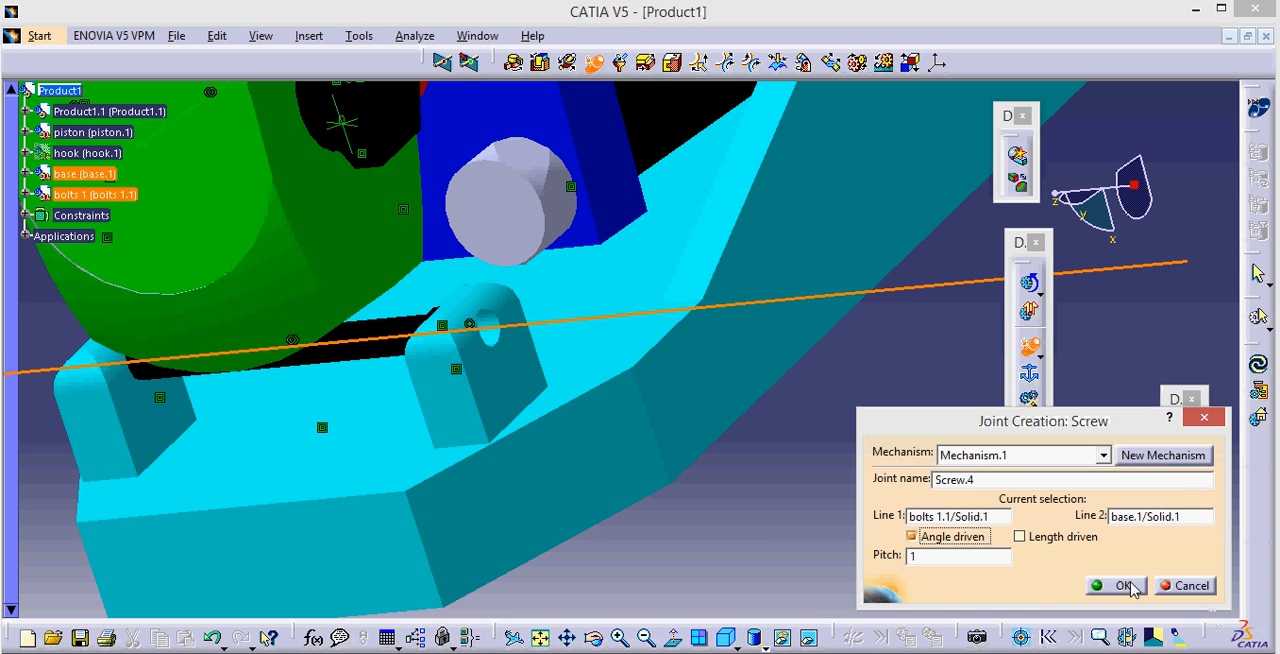
pyautogui.click(1117, 585)
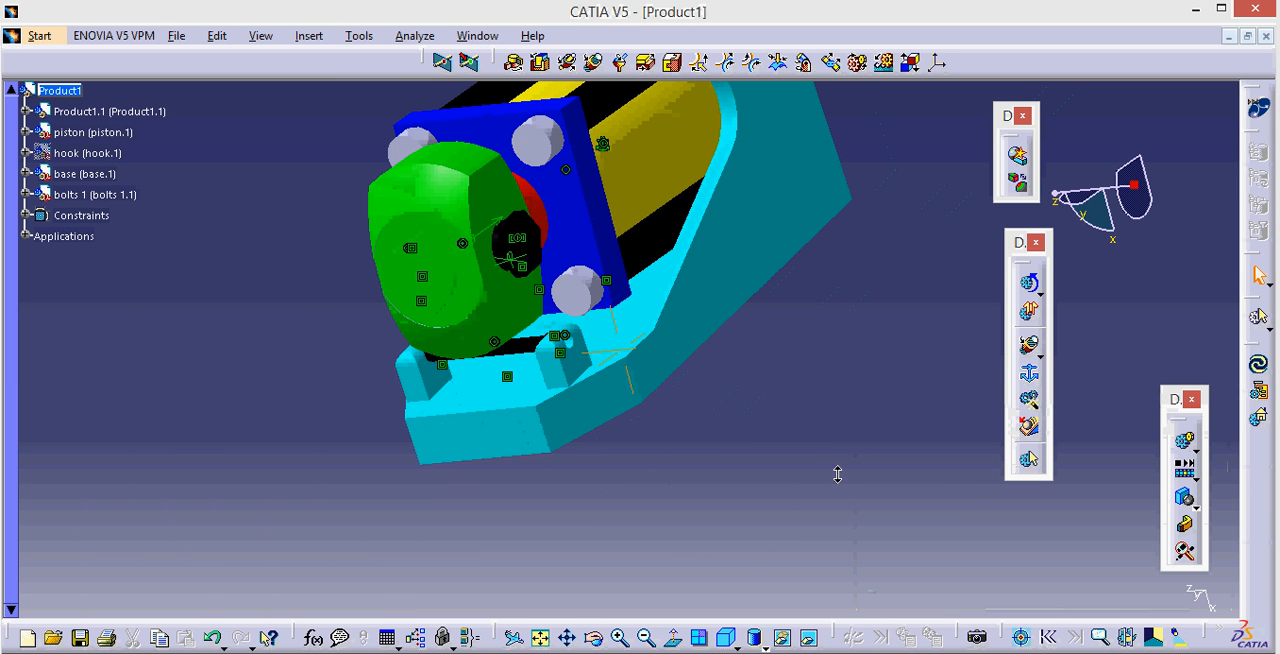
# Show the hook again, fix Product1.1, and accept the mechanism-can-be-simulated message
pyautogui.rightClick(75, 152)
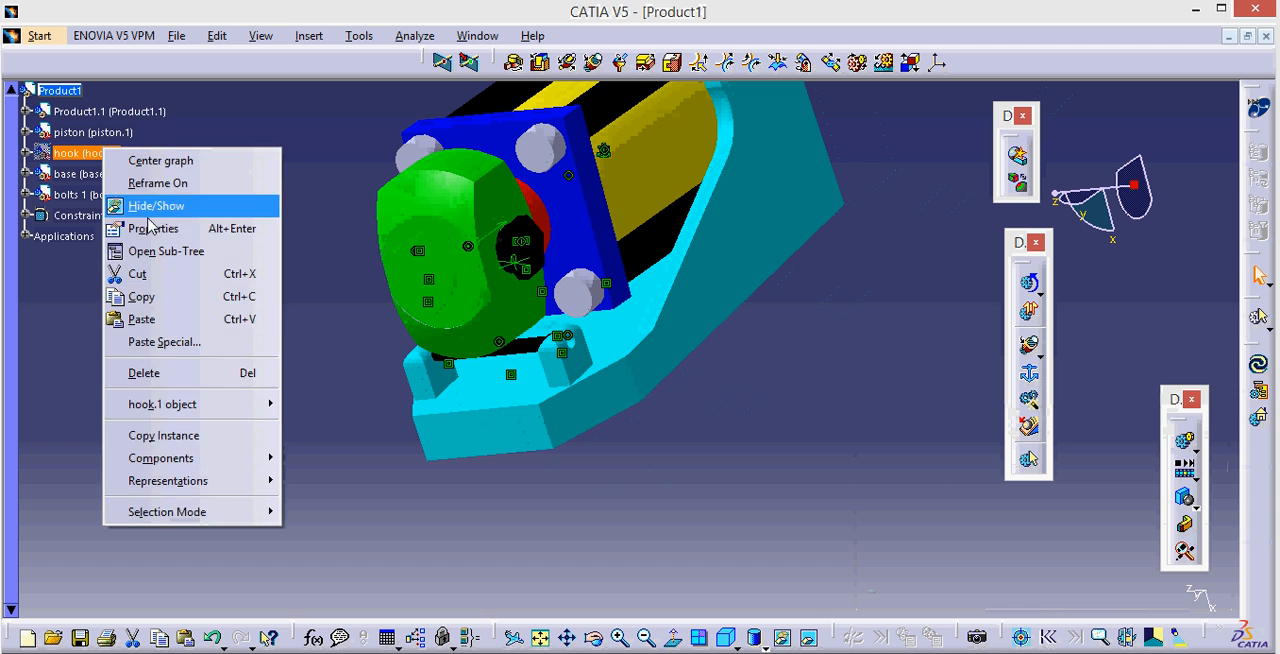
pyautogui.click(156, 205)
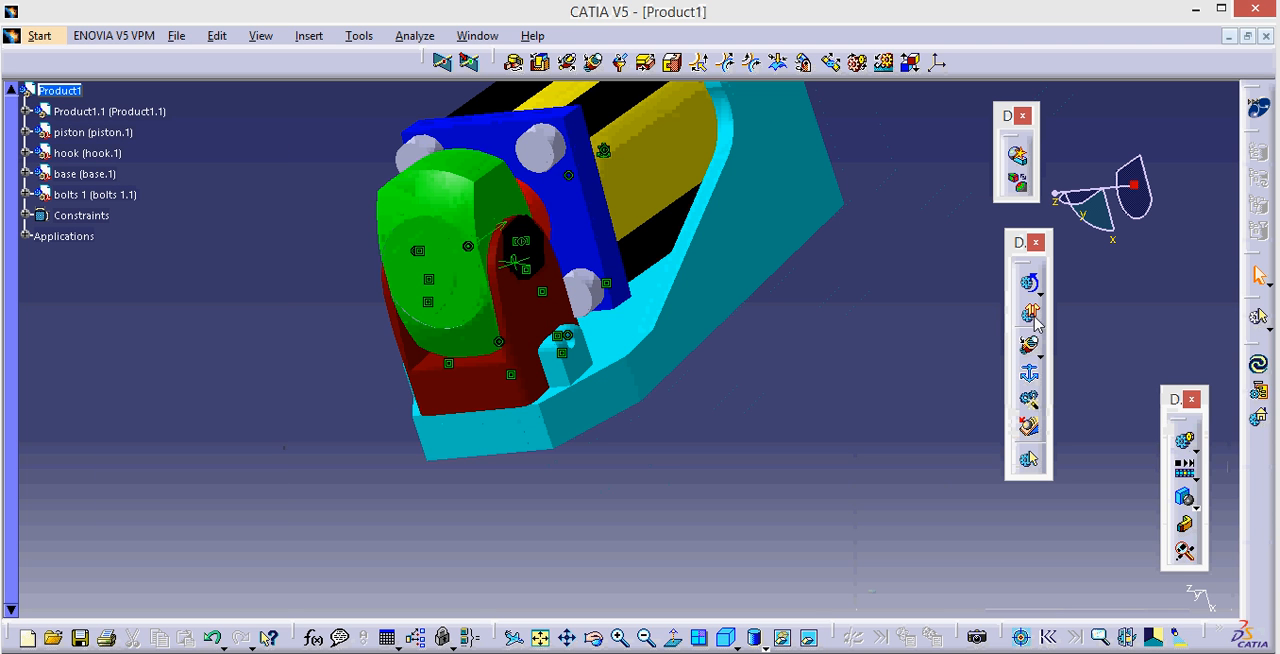
pyautogui.click(1030, 313)
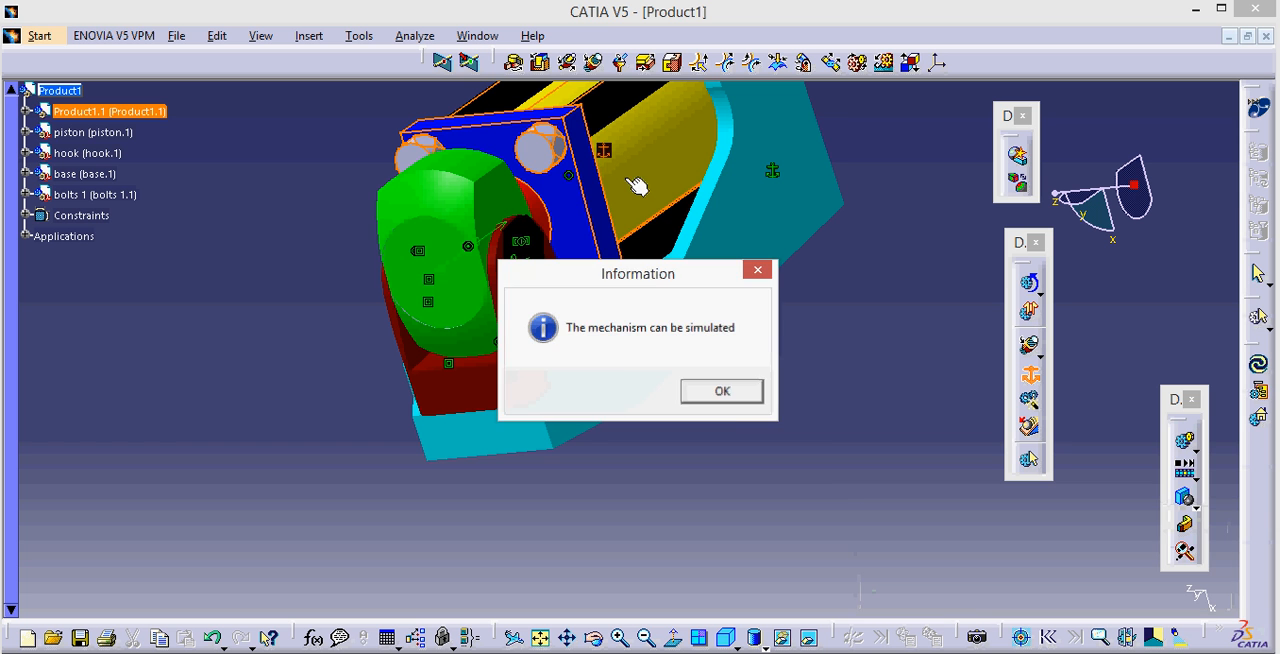
pyautogui.click(721, 390)
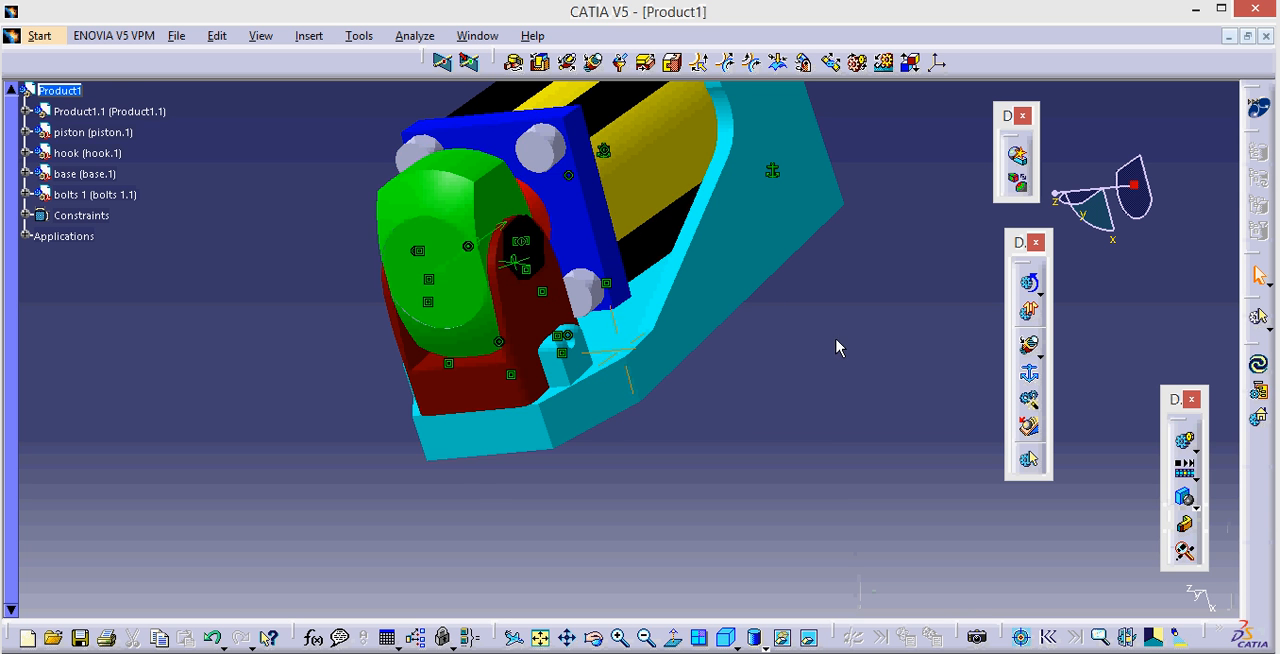
pyautogui.moveTo(838, 347); pyautogui.dragTo(748, 407)
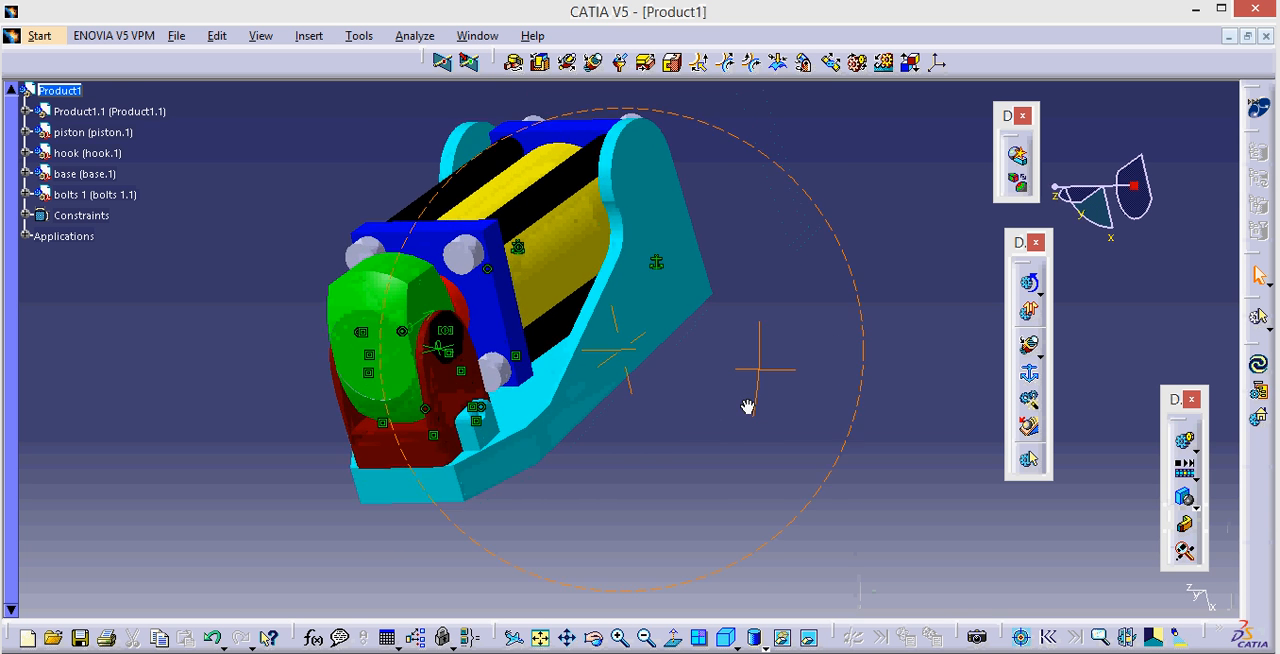
pyautogui.moveTo(748, 407); pyautogui.dragTo(615, 477)
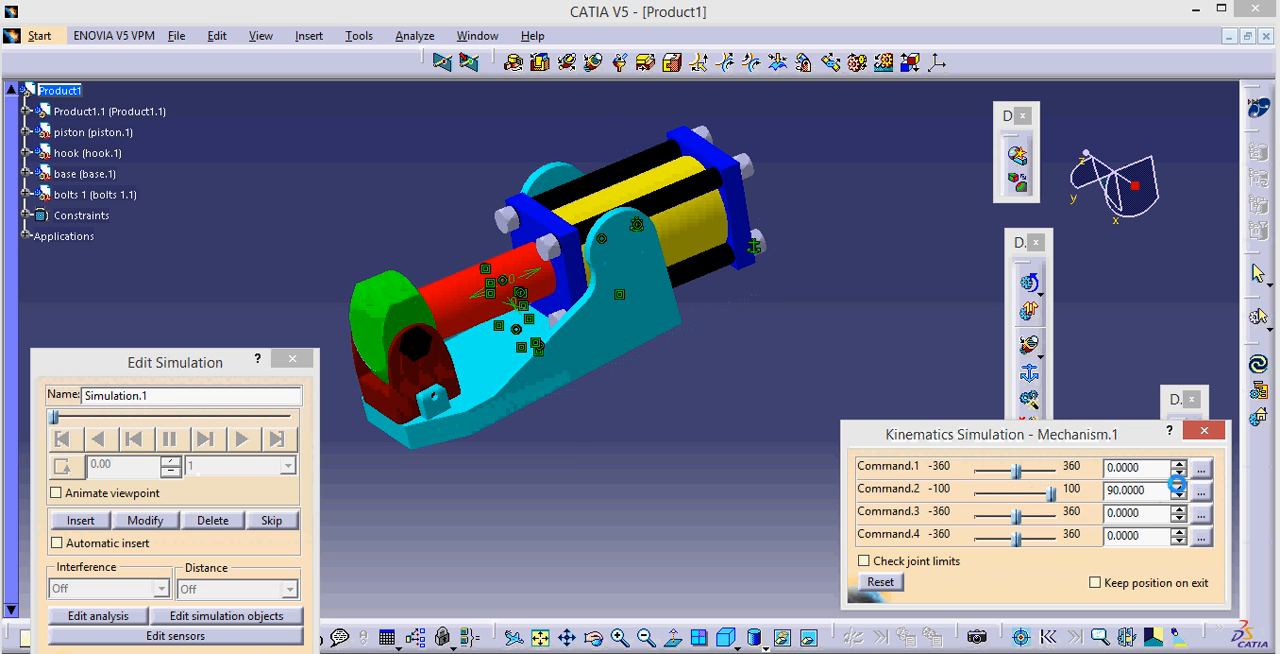
# Trial-move Simulation.1: extend the piston with Command.2 and rotate the base with Command.3
pyautogui.click(1179, 485)
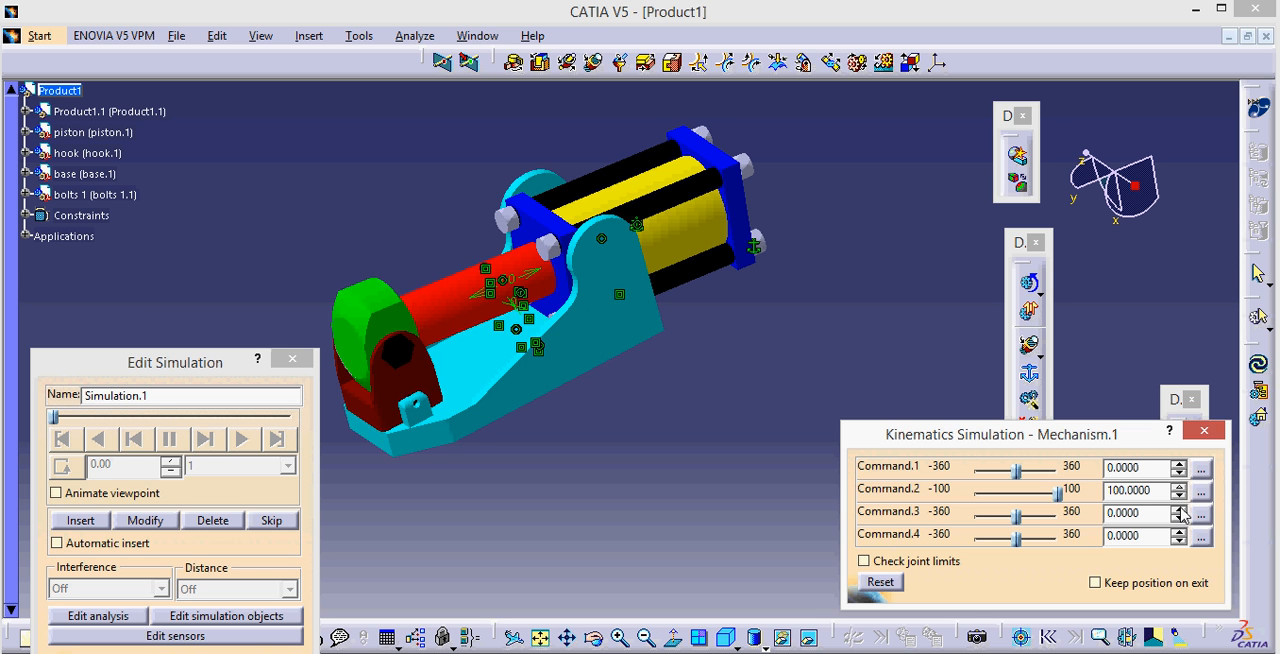
pyautogui.click(1190, 510)
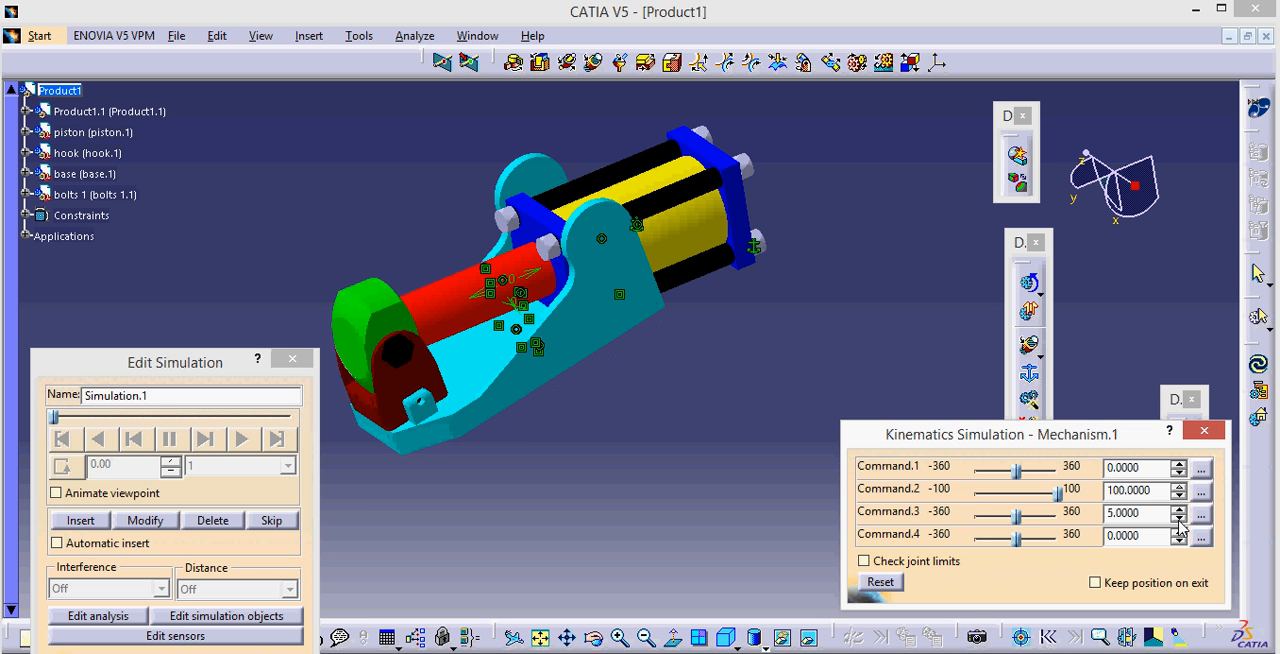
pyautogui.click(1189, 518)
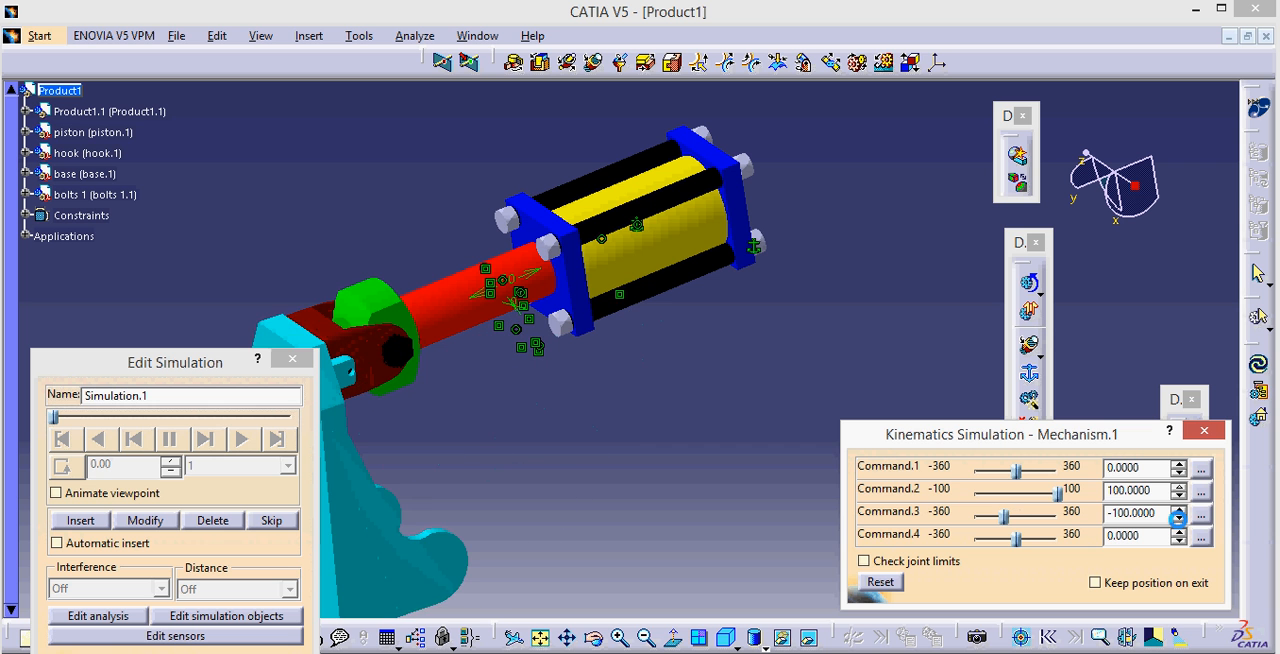
pyautogui.click(1179, 463)
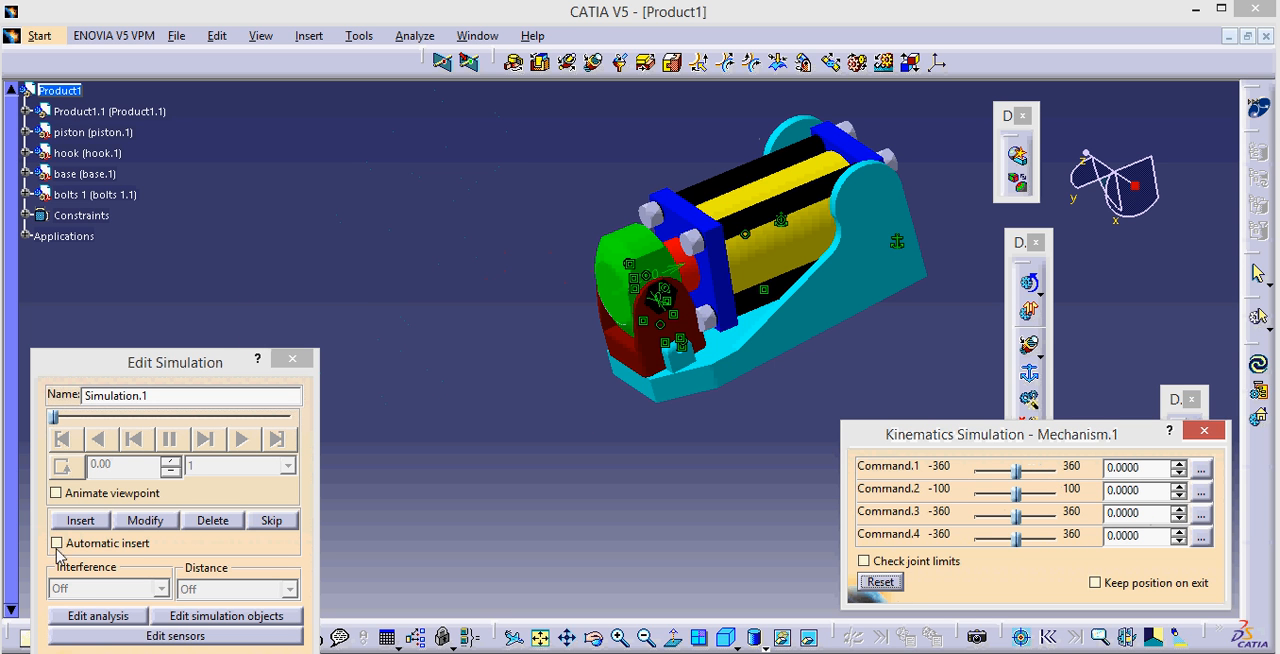
# With Automatic insert on, record base rotation to -100 and hook rotation, then replay
pyautogui.click(57, 542)
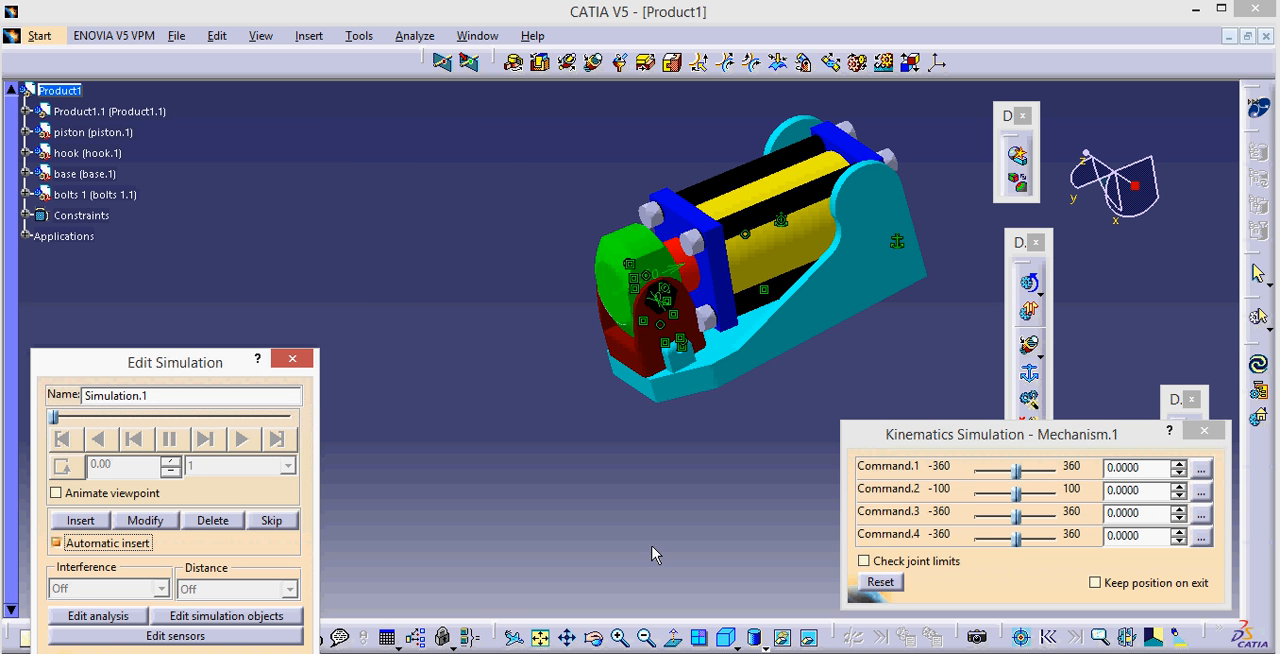
pyautogui.moveTo(1180, 490)
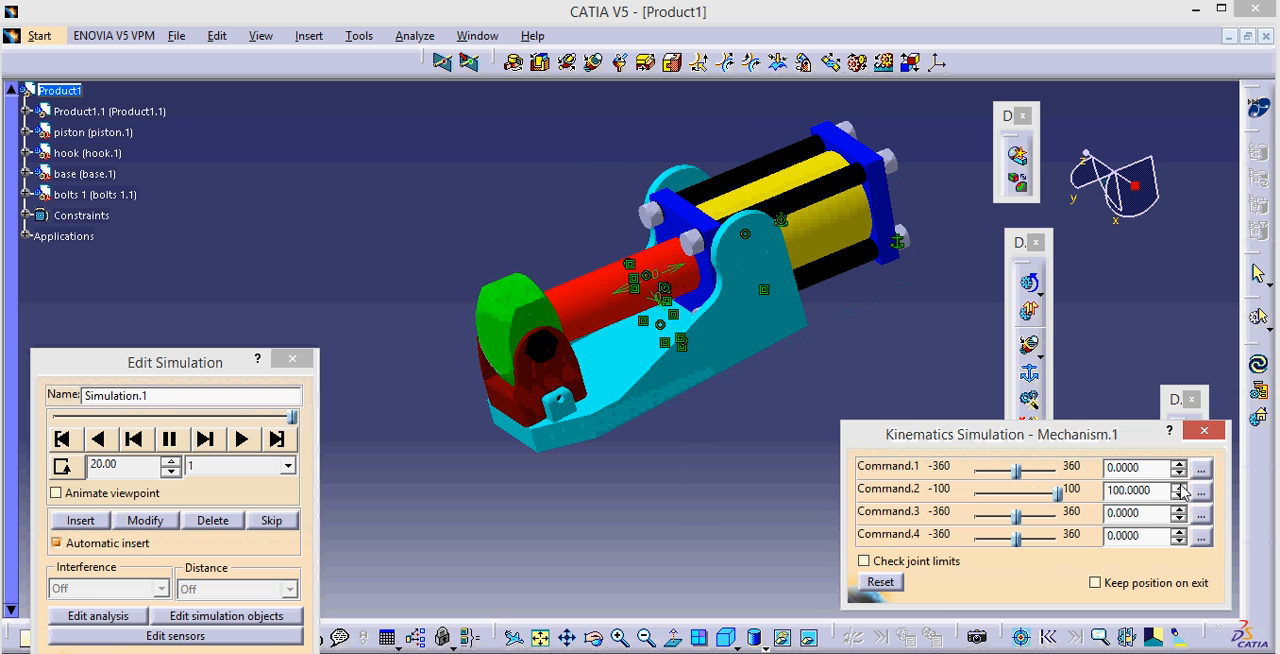
pyautogui.click(1182, 517)
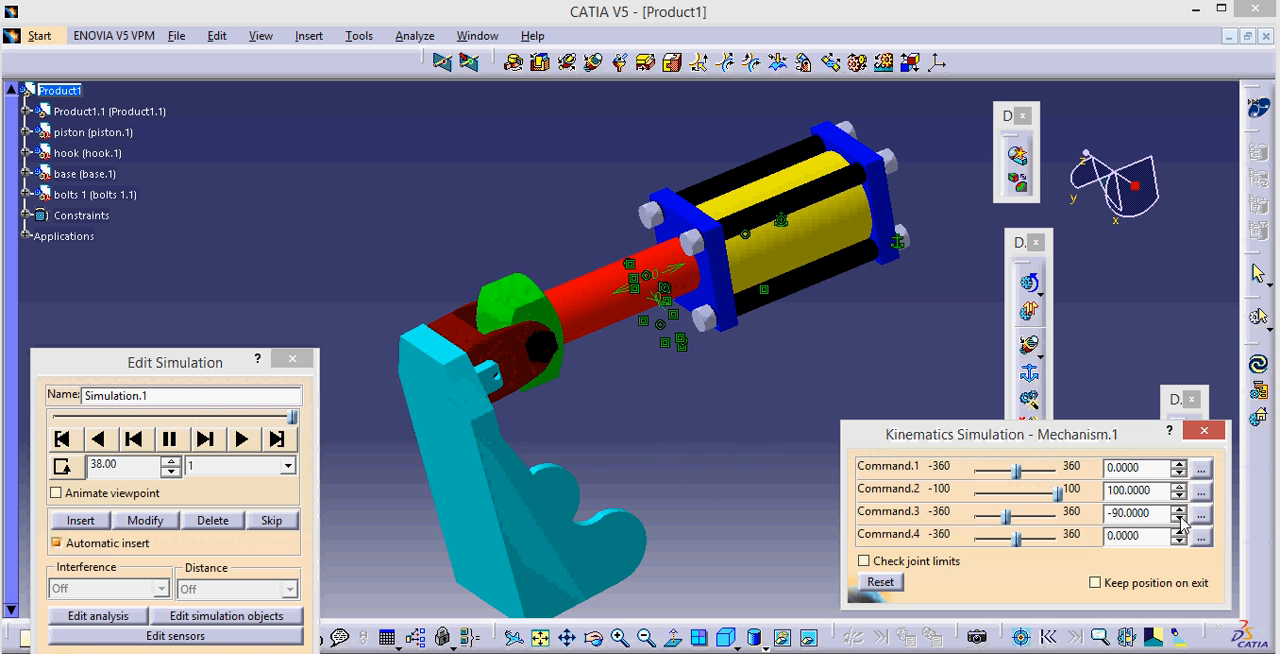
pyautogui.click(1178, 517)
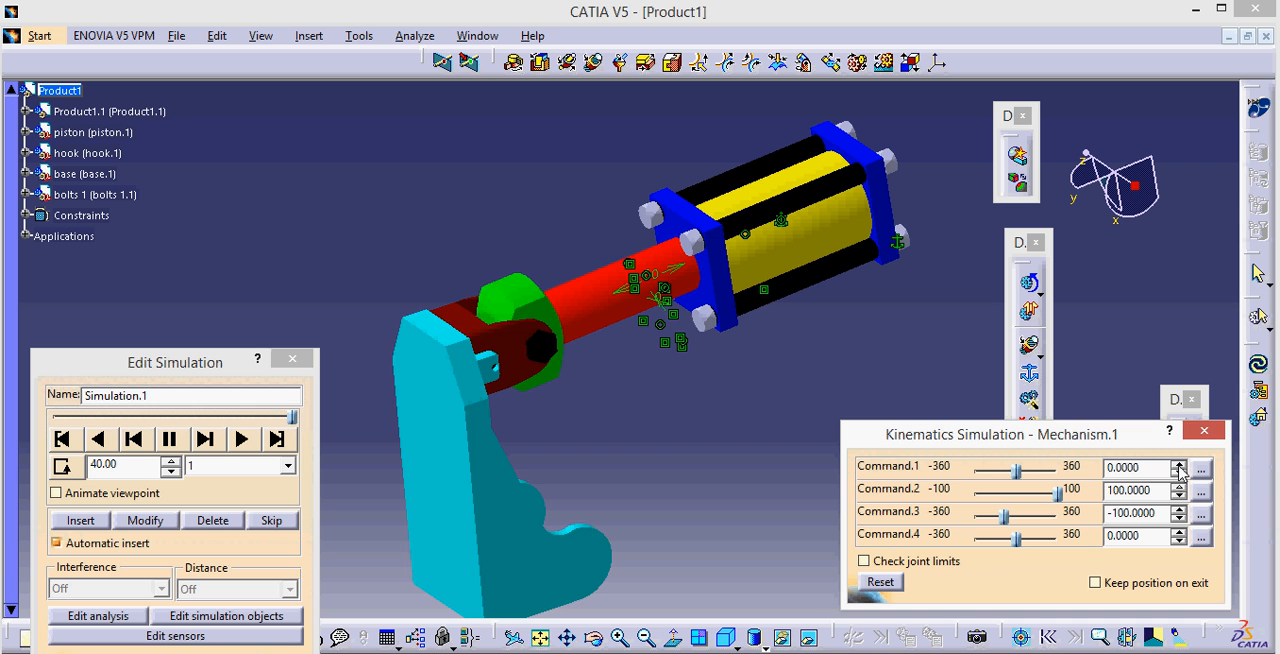
pyautogui.click(1178, 463)
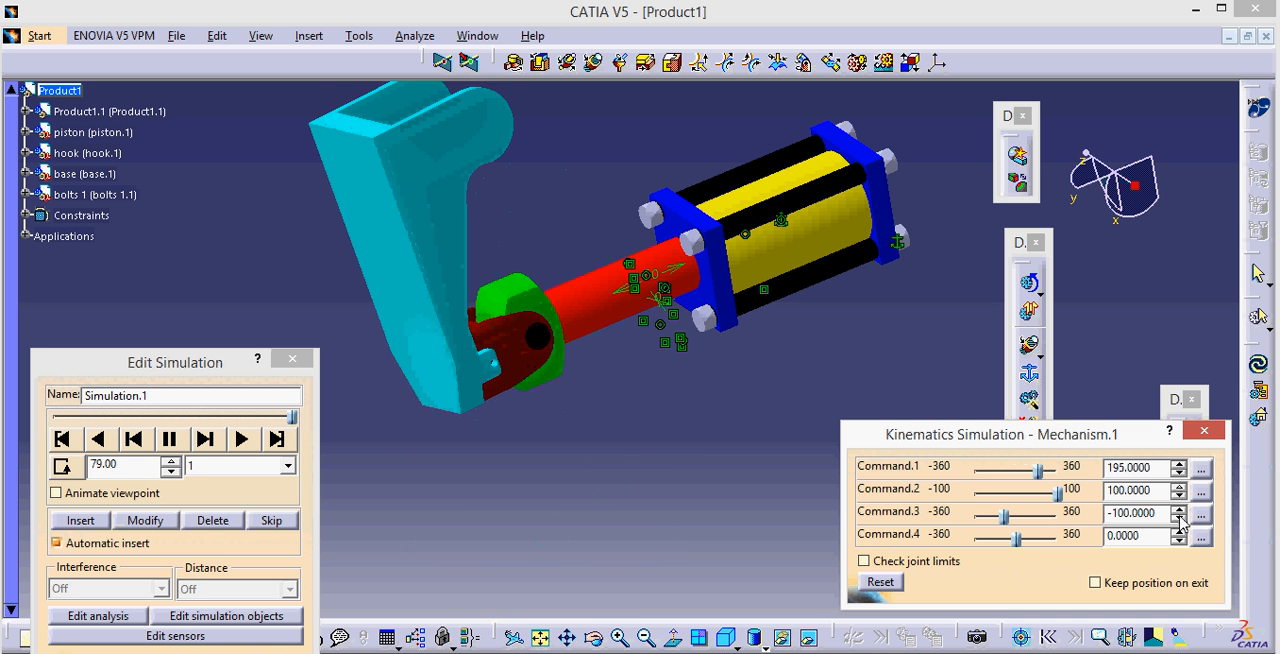
pyautogui.click(1178, 509)
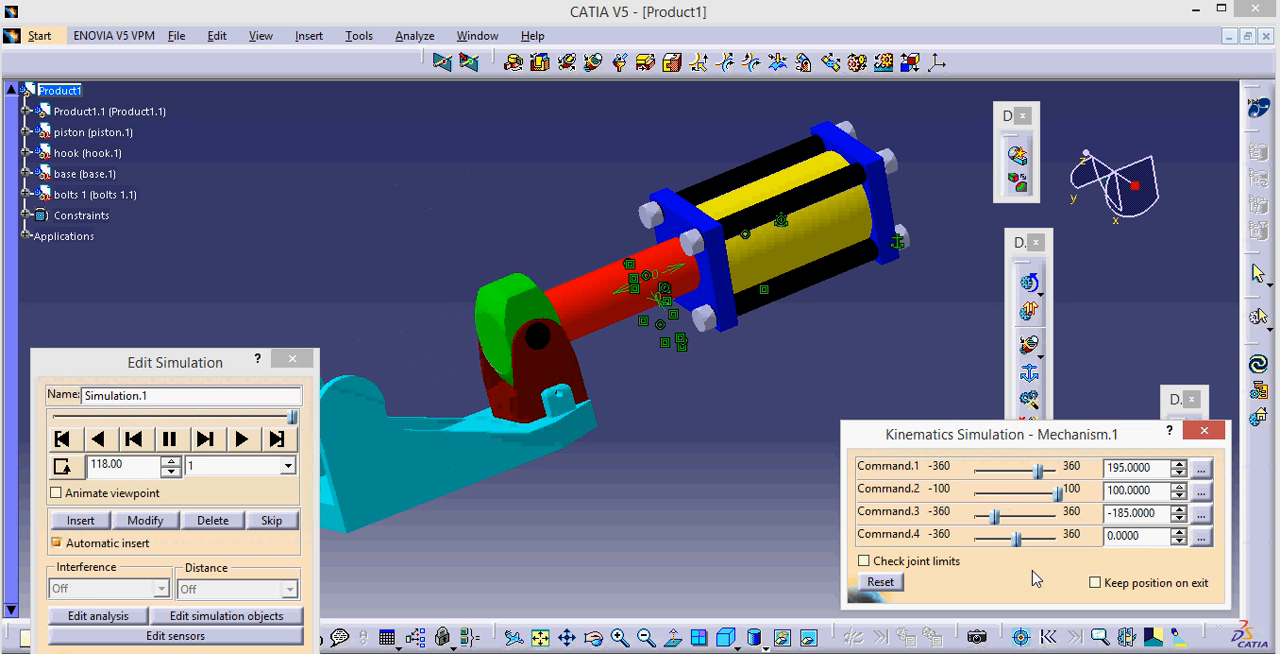
pyautogui.click(78, 173)
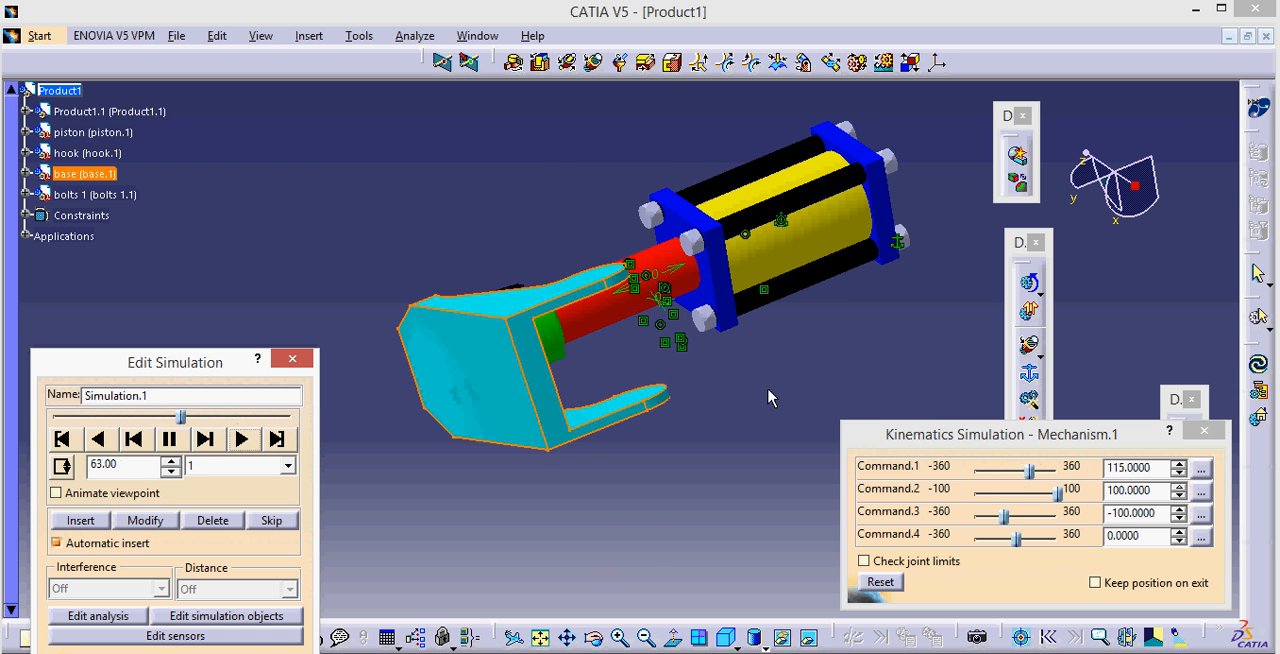
pyautogui.click(241, 439)
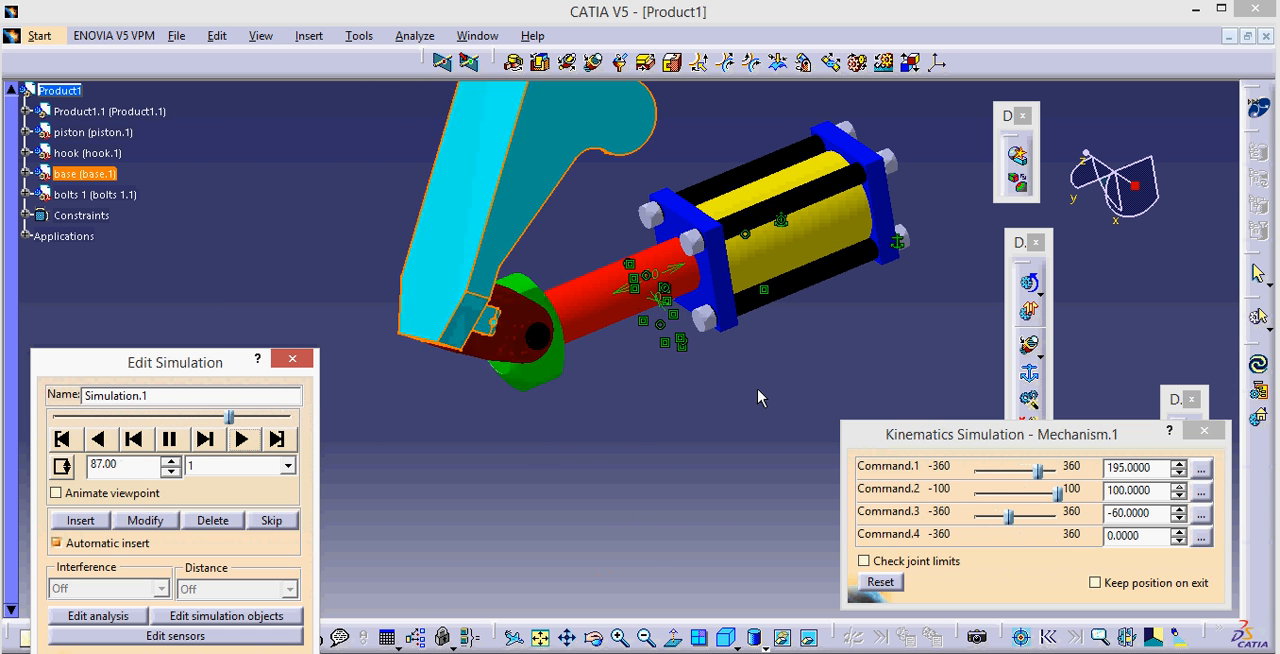